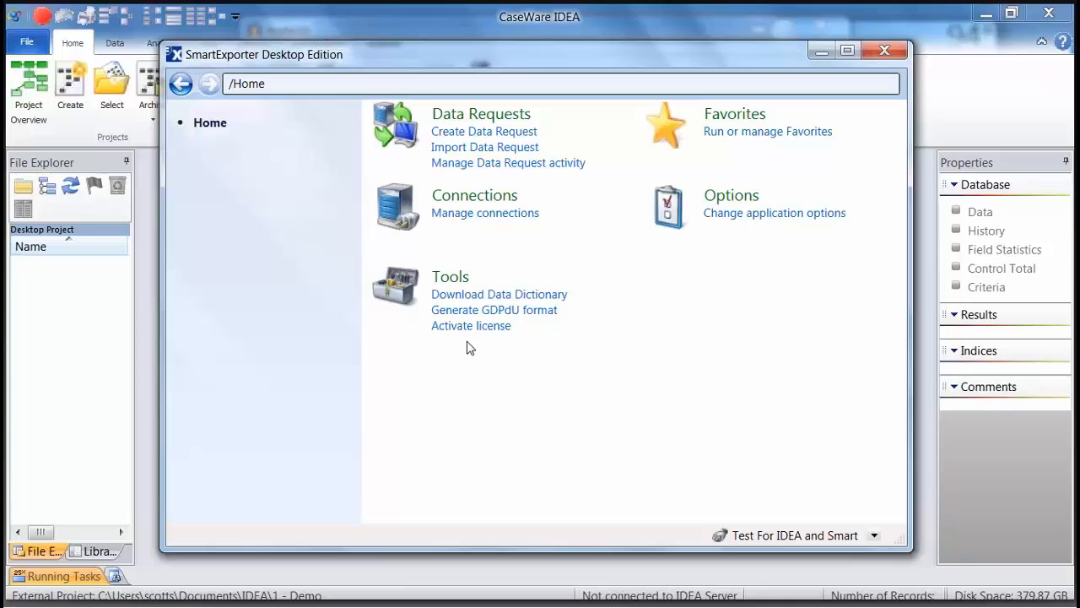
mouse_move(546, 537)
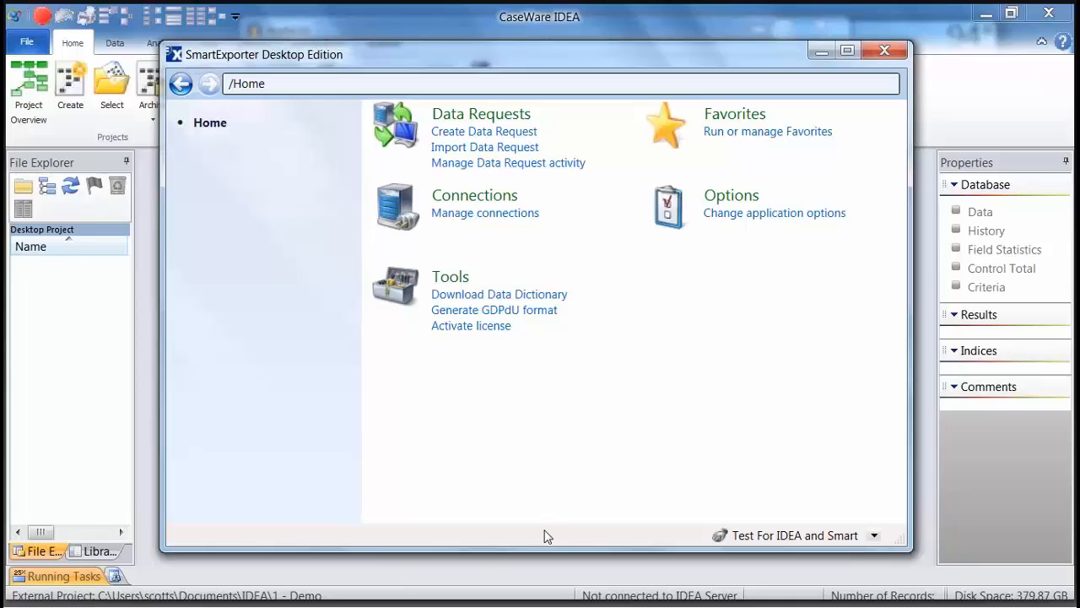
mouse_move(701, 66)
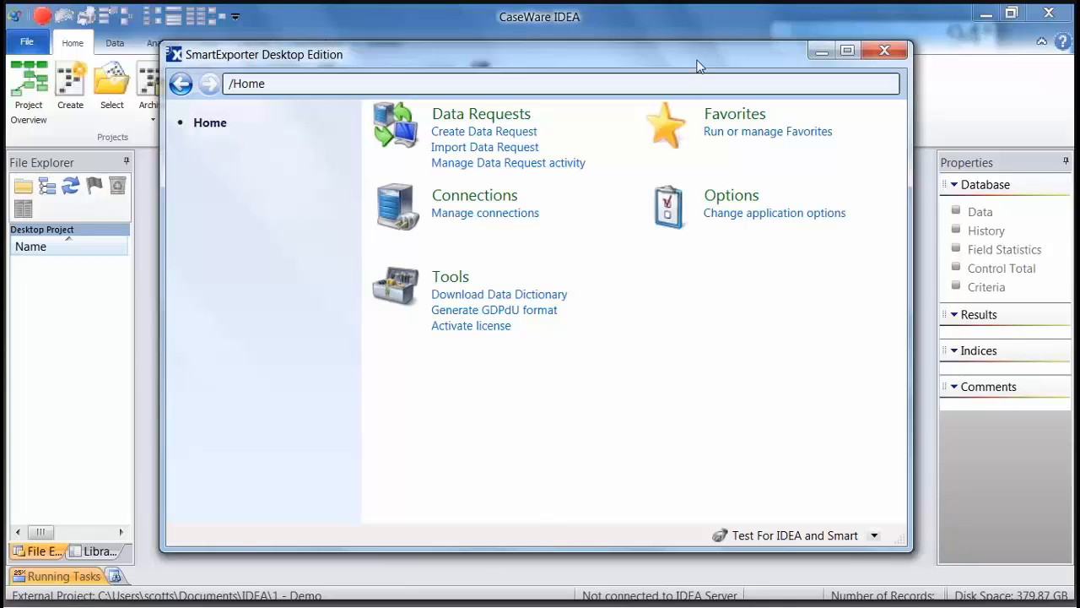
mouse_move(520, 396)
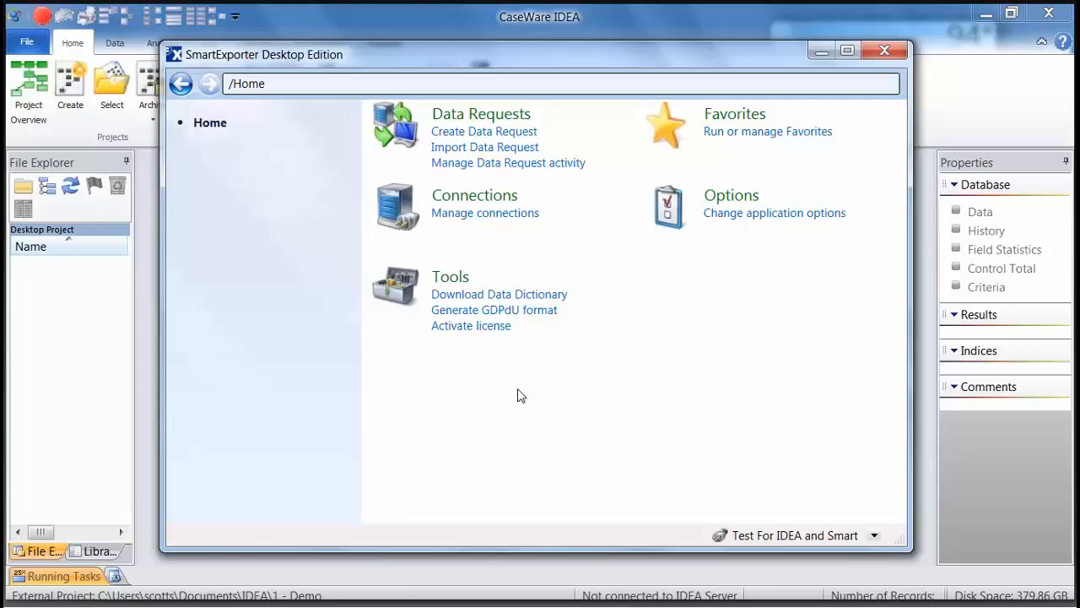
mouse_move(498, 233)
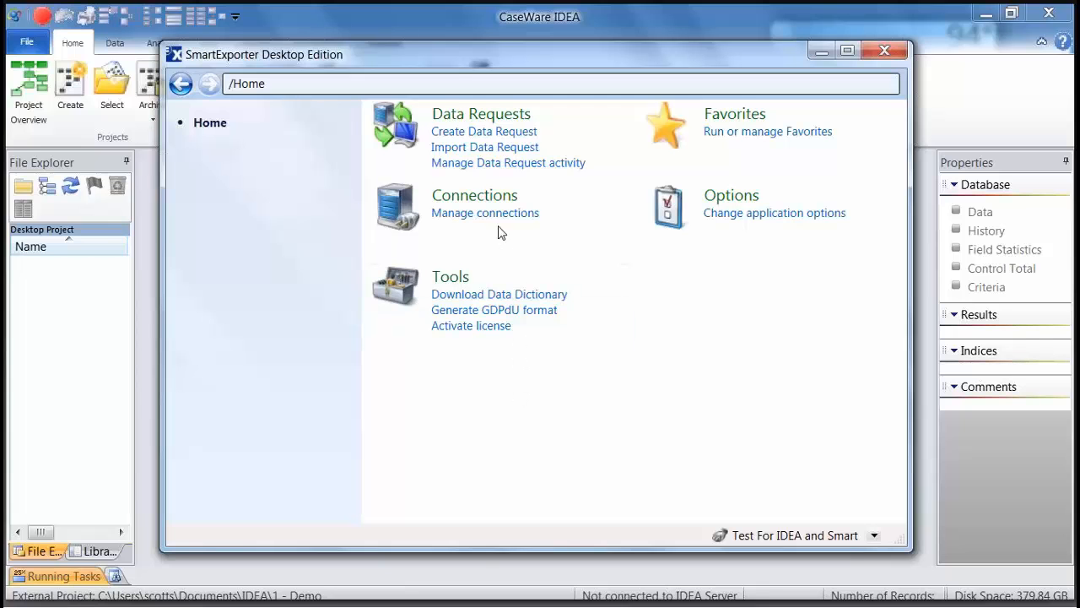
mouse_move(484, 212)
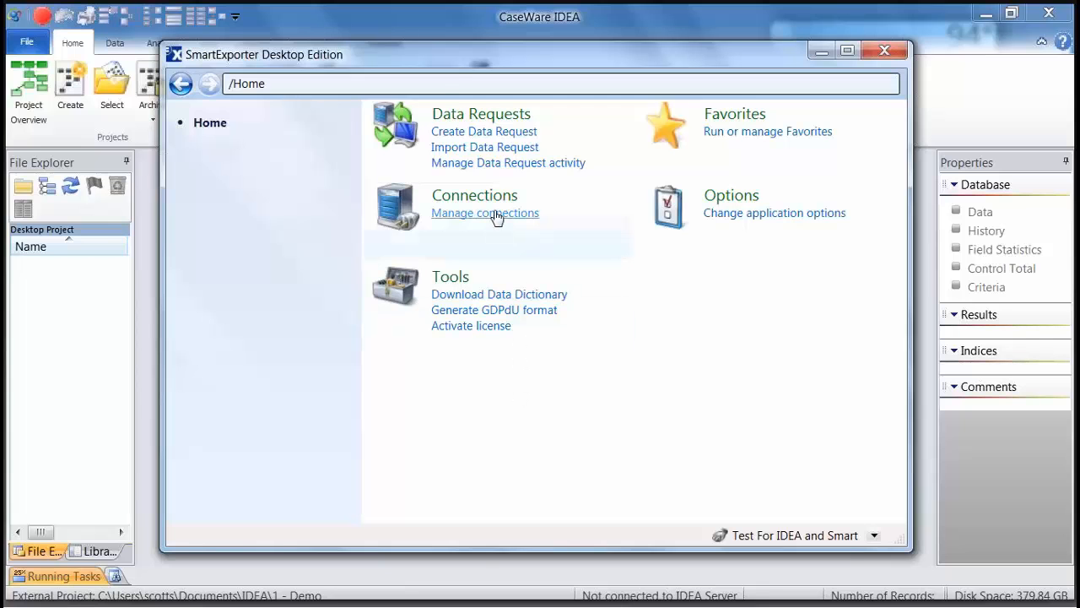
Step: Open Manage connections to list the Test For IDEA and Smart SAP connection
left_click(484, 213)
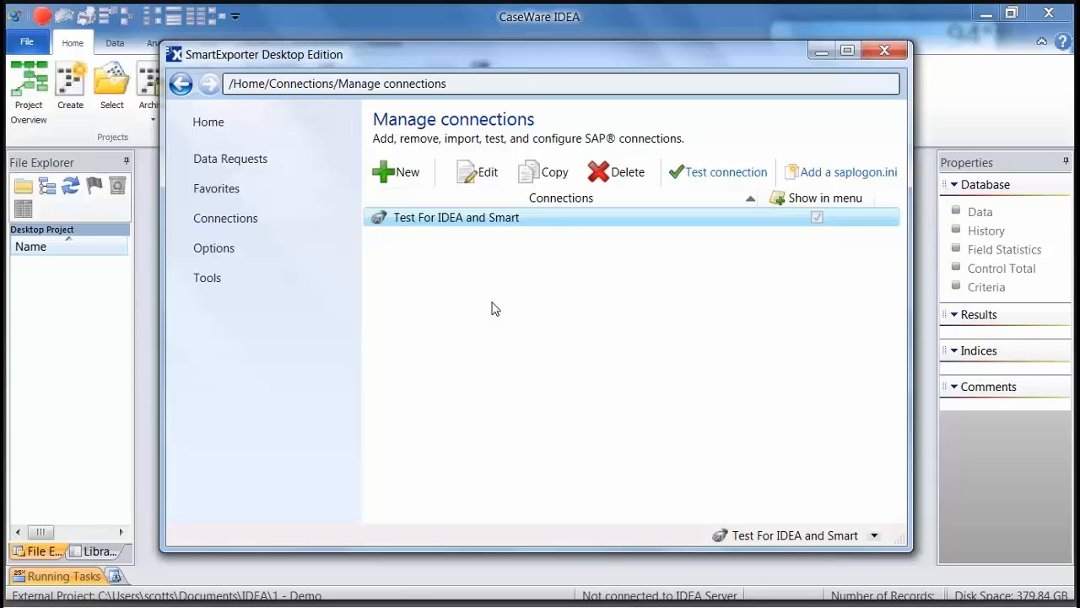
mouse_move(492, 291)
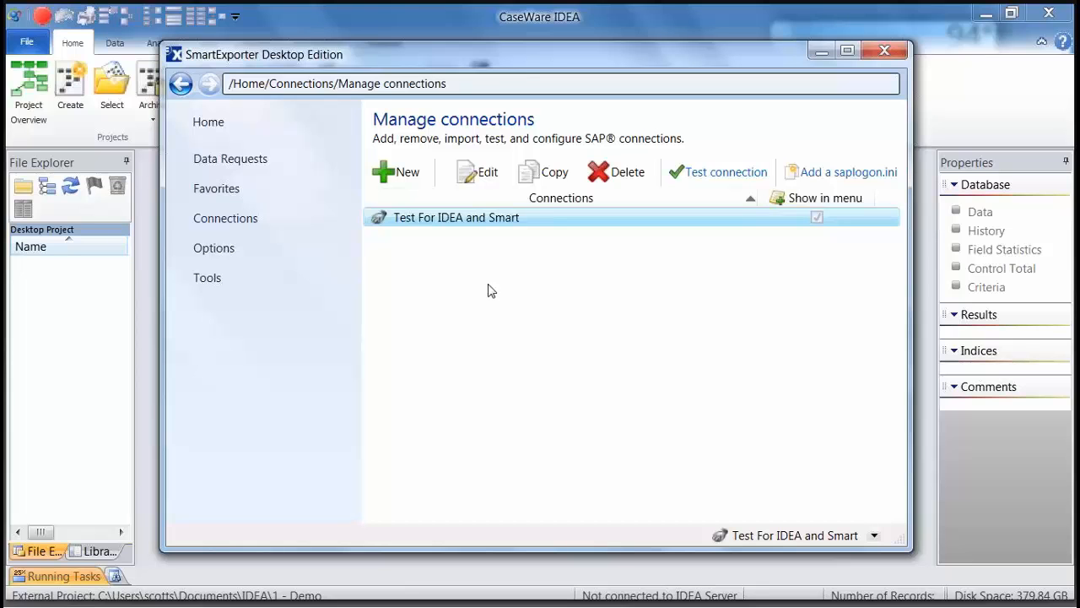
mouse_move(479, 262)
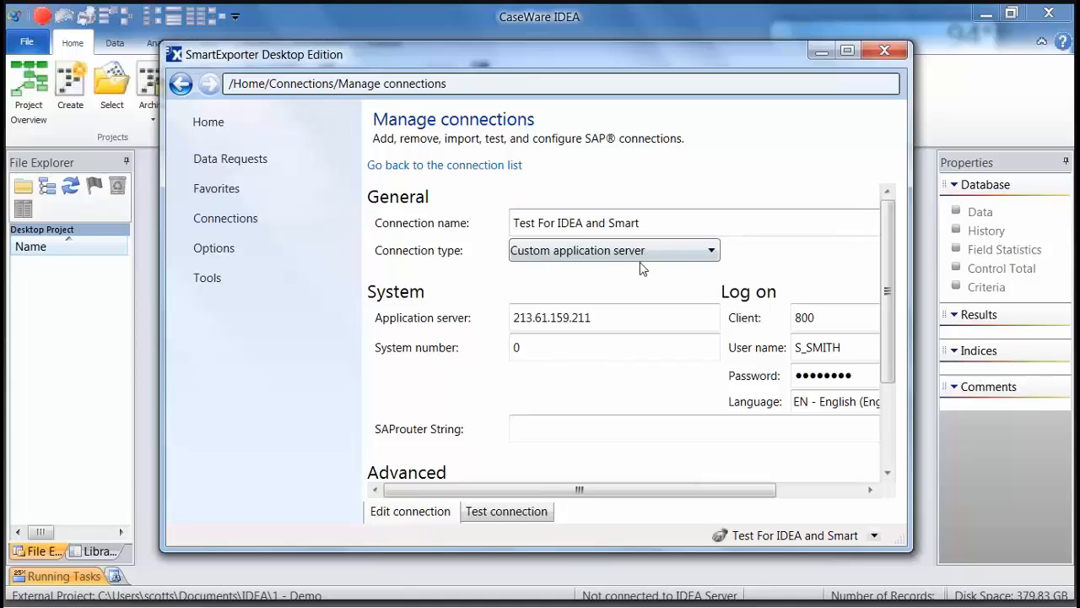
mouse_move(586, 282)
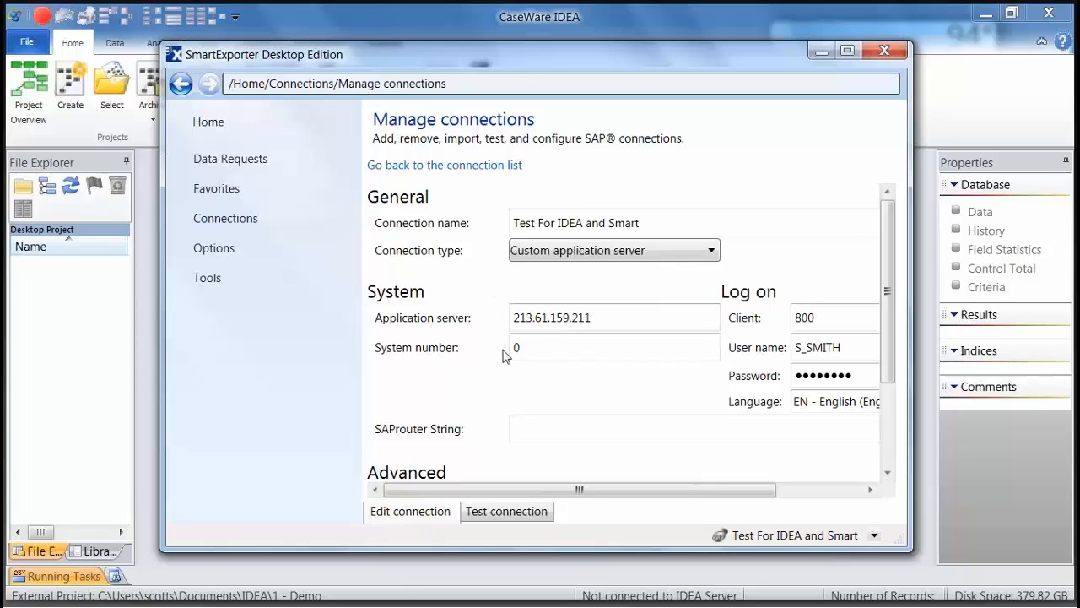
left_click(613, 347)
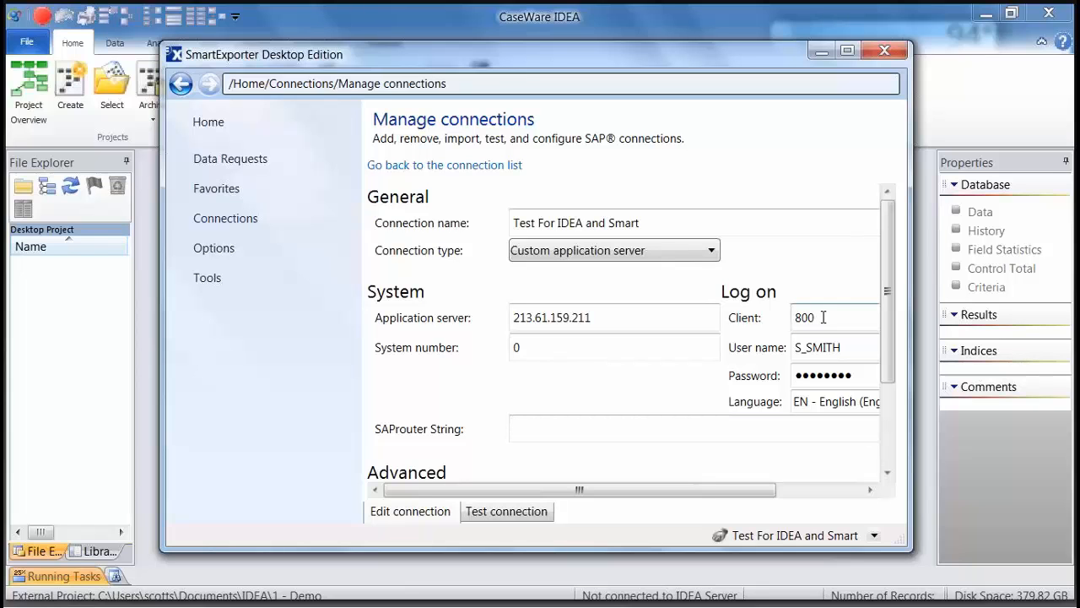
mouse_move(808, 347)
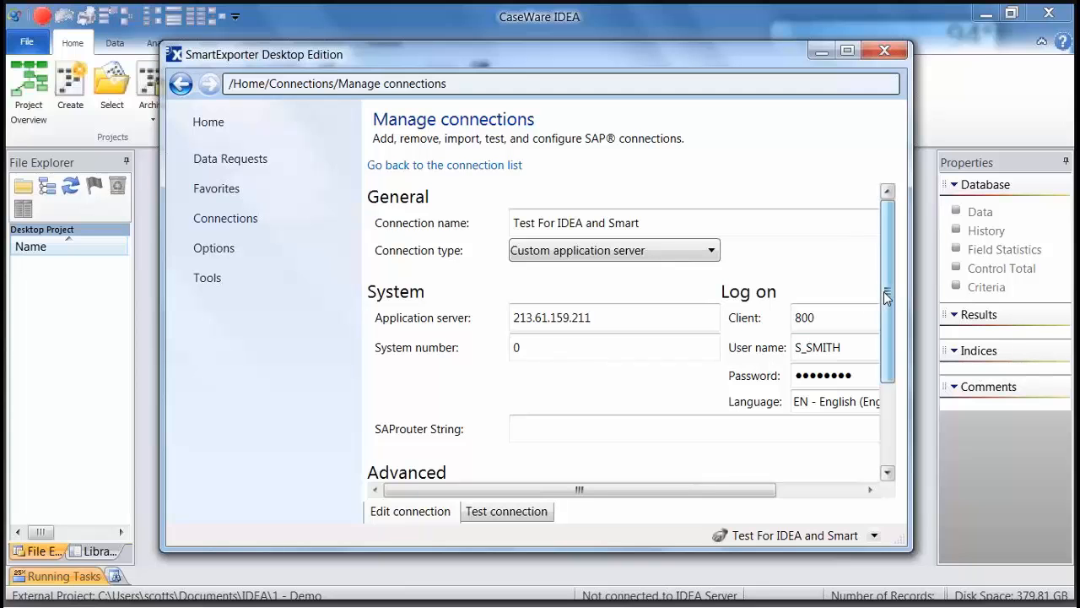
scroll("down", 3)
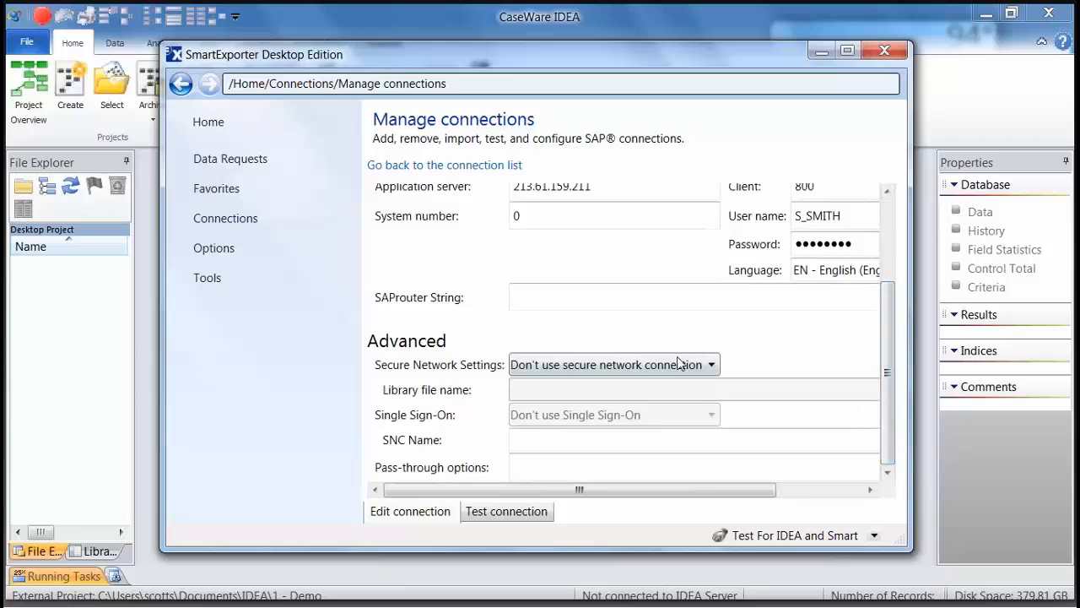
mouse_move(646, 333)
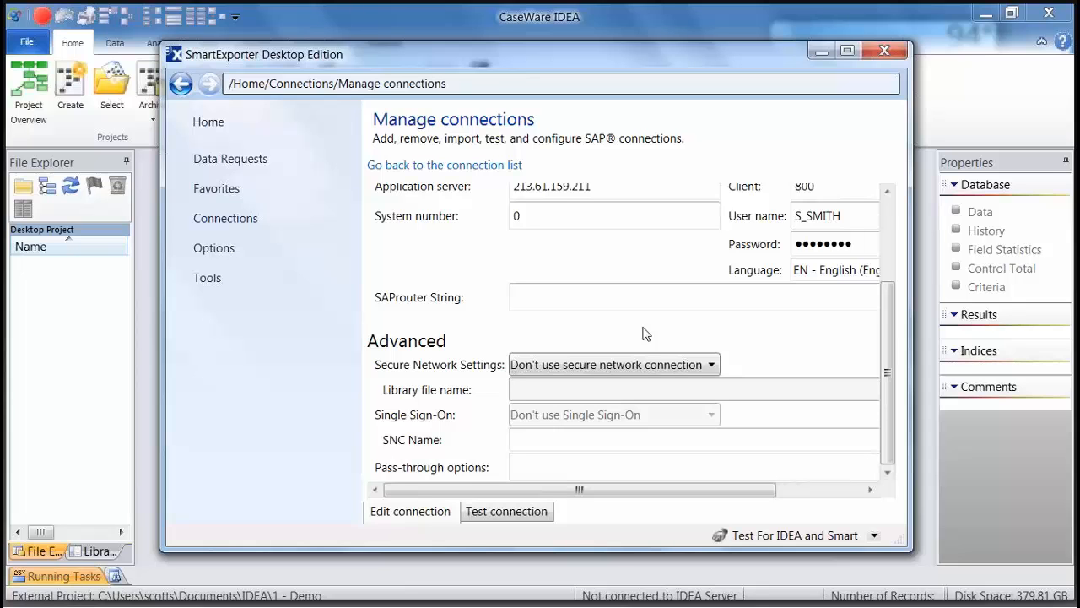
mouse_move(601, 429)
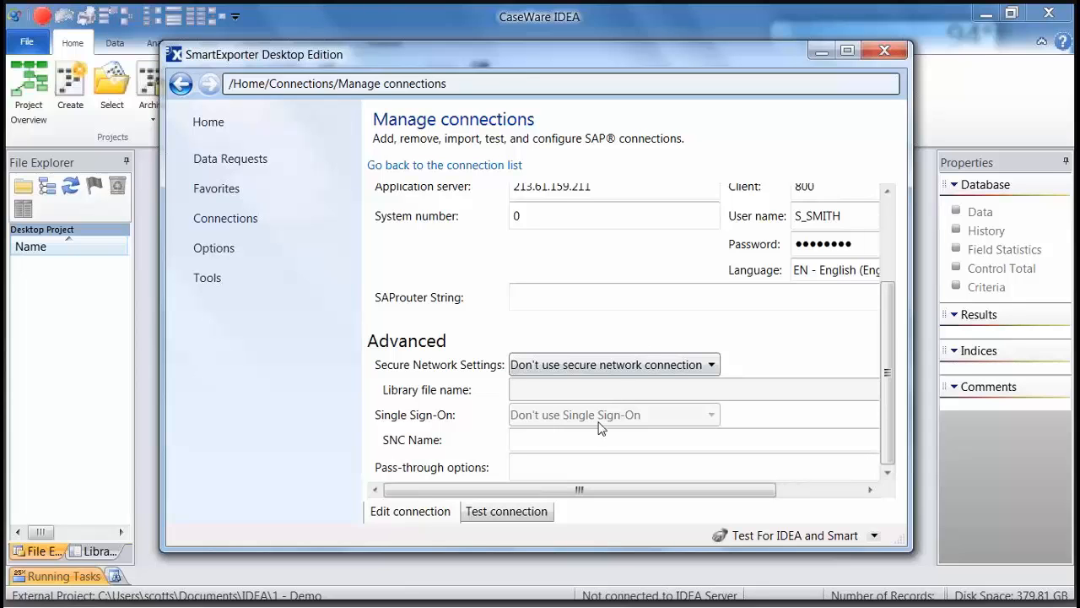
Step: Run the connection test and confirm 'Your connection works' with SAP system details
left_click(505, 511)
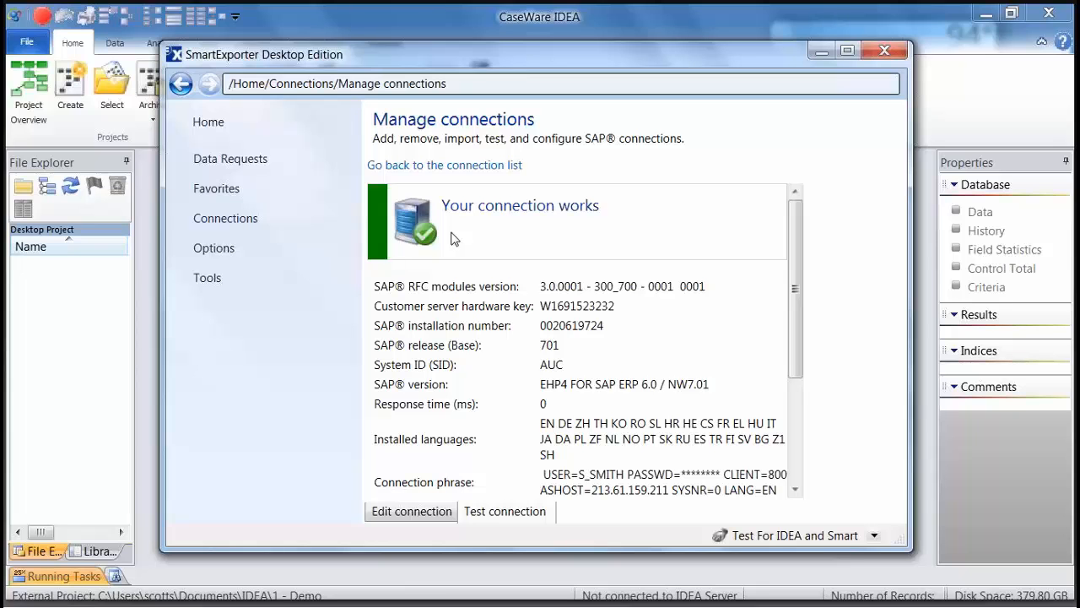
left_click(207, 122)
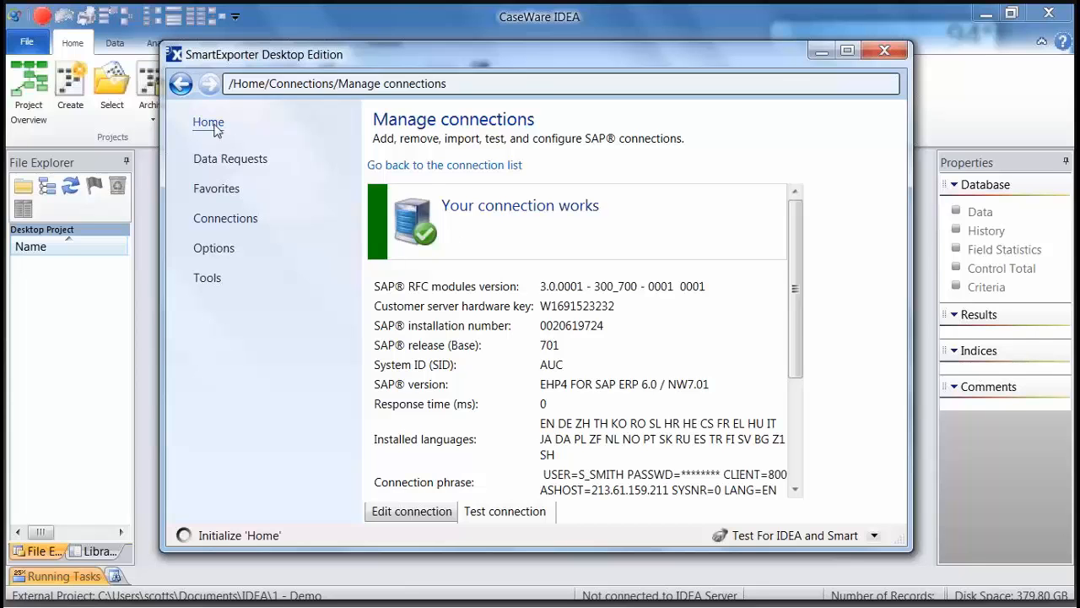
Step: Go Home and open Change application options to reach the General Options page
left_click(207, 122)
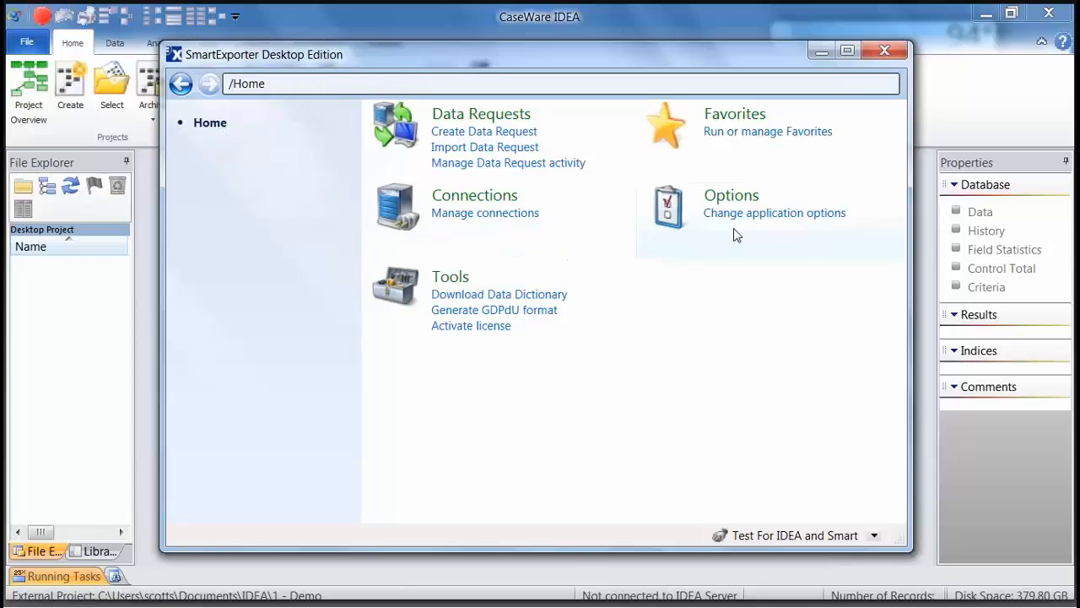
left_click(774, 213)
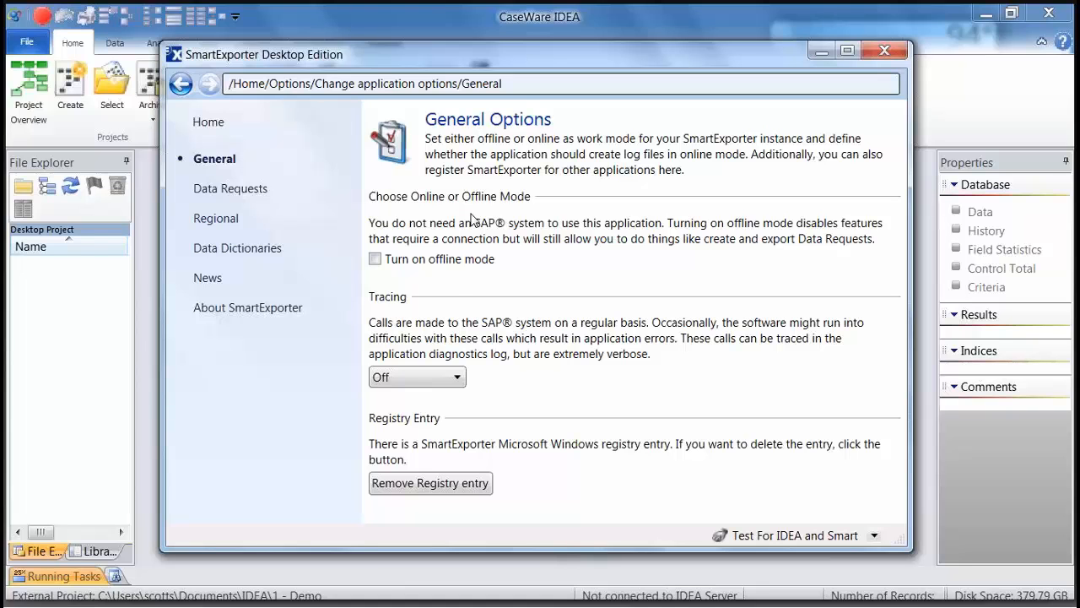
mouse_move(455, 361)
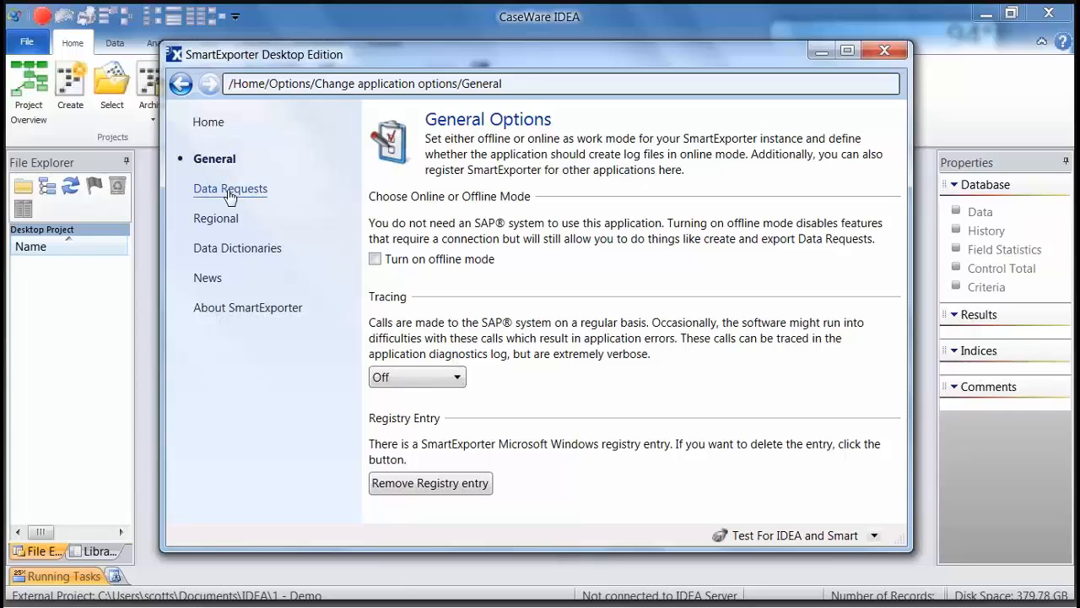
Step: Show the Data Requests defaults and the list of save file formats with IDEA file current
left_click(229, 188)
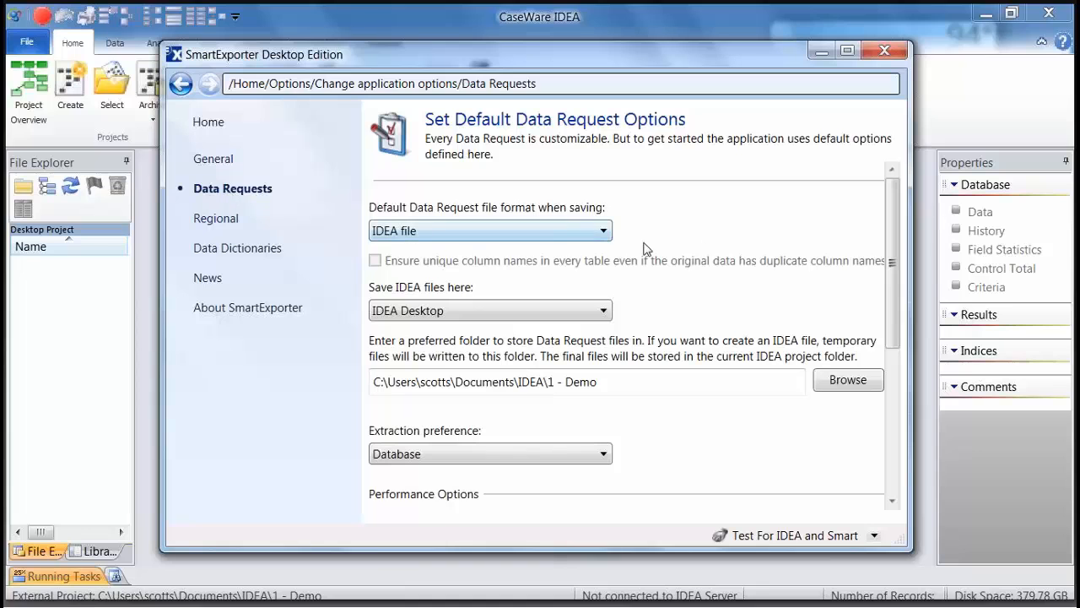
mouse_move(707, 247)
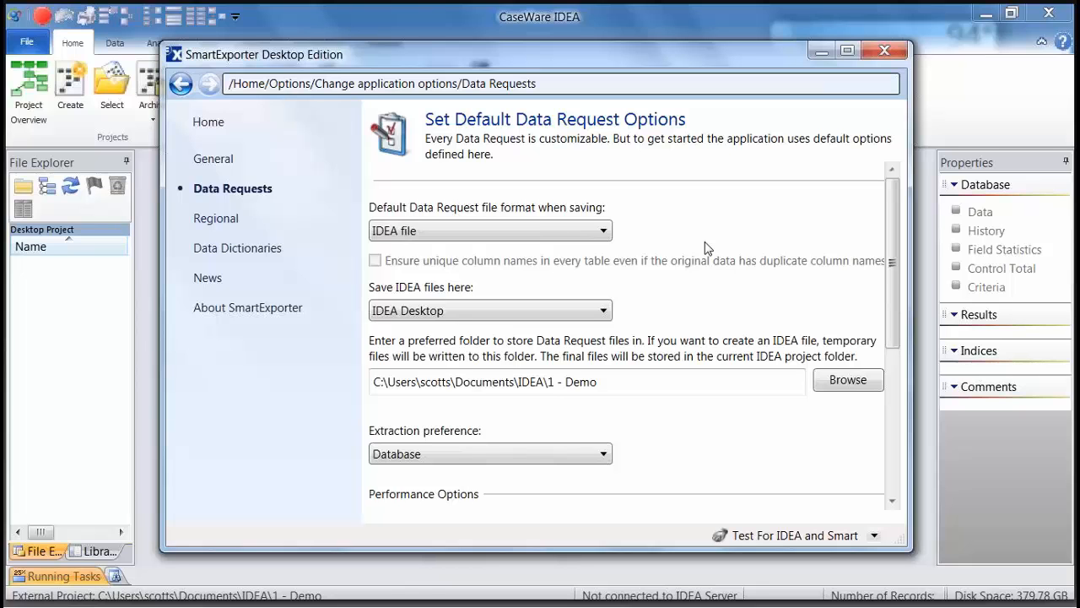
mouse_move(702, 248)
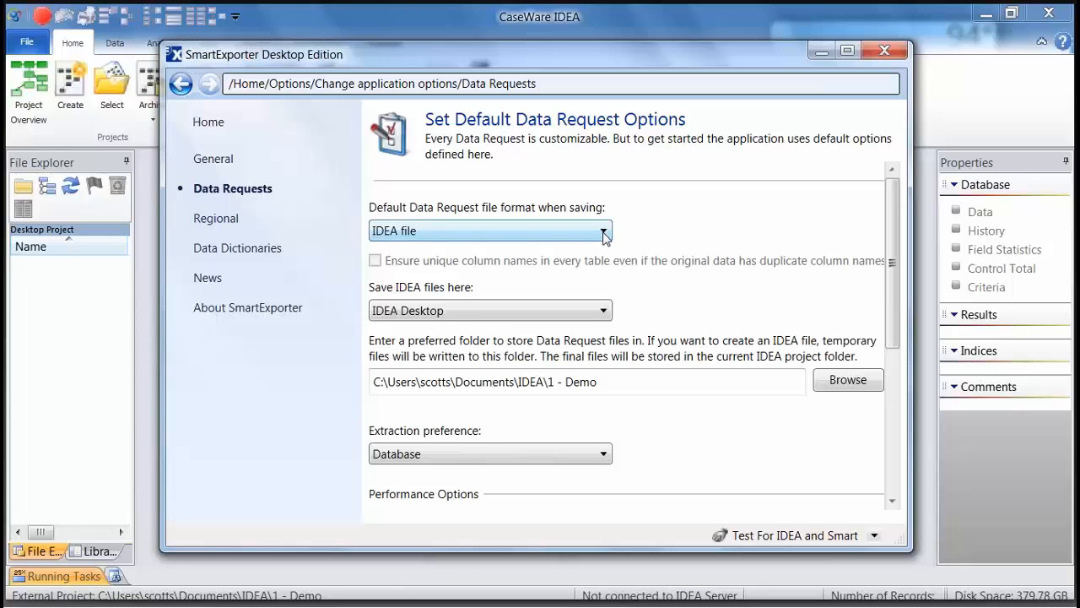
left_click(601, 230)
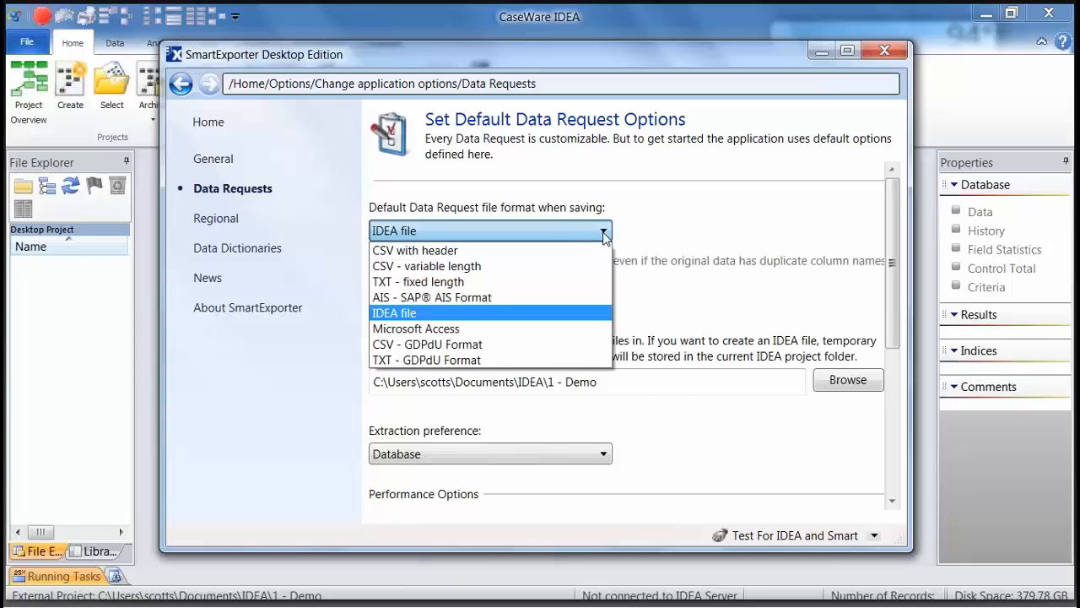
mouse_move(490, 250)
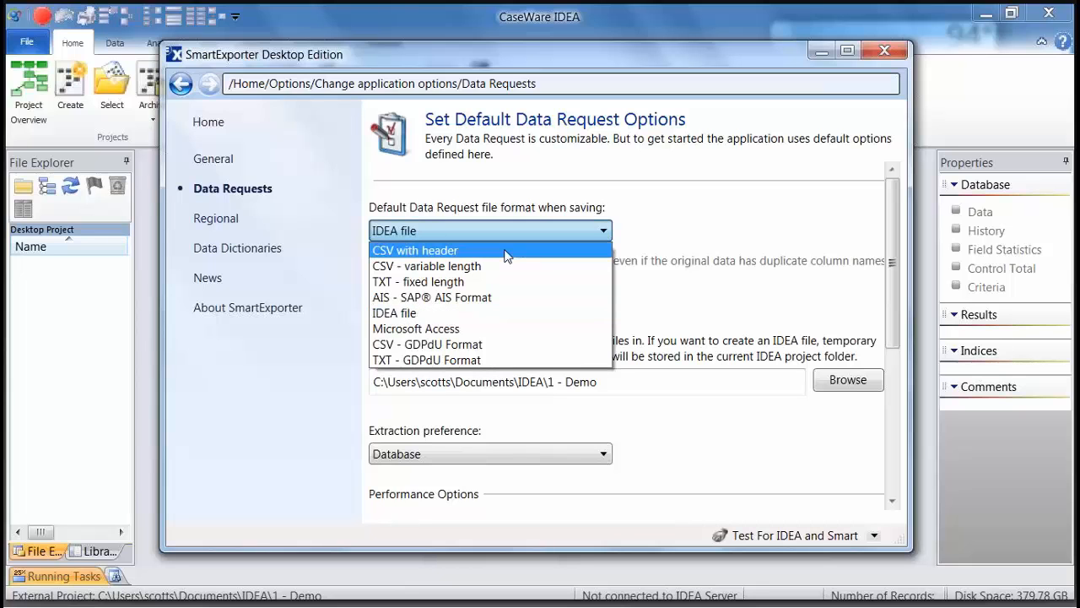
mouse_move(469, 328)
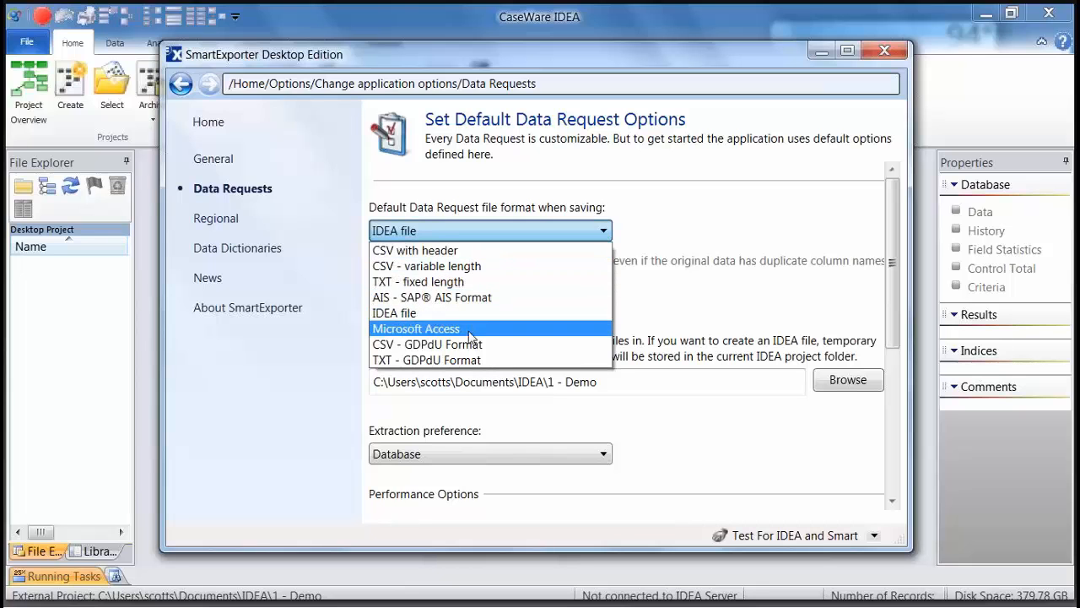
mouse_move(477, 298)
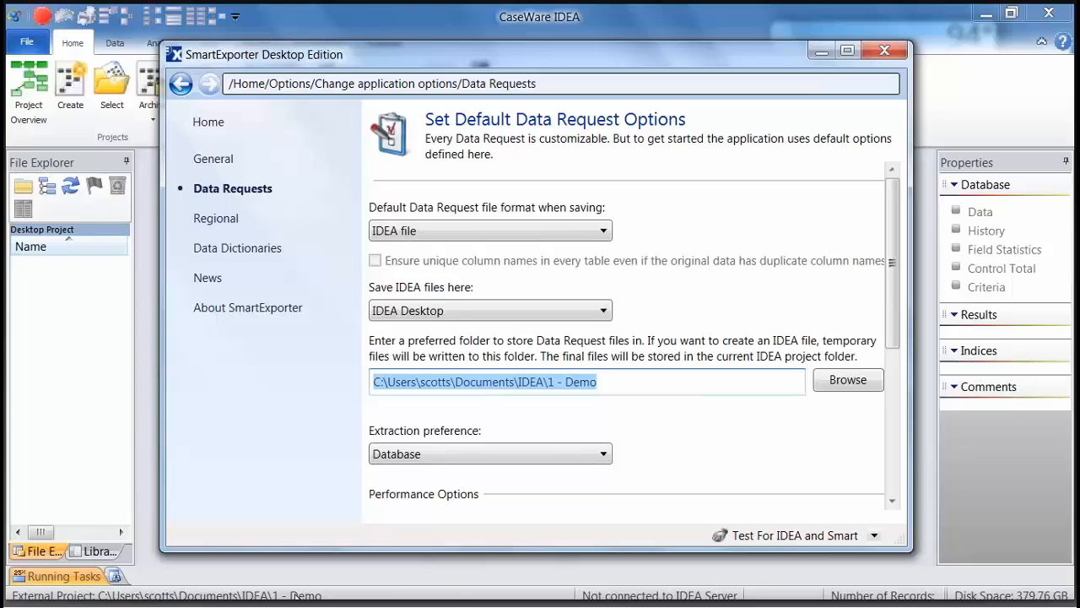
mouse_move(295, 592)
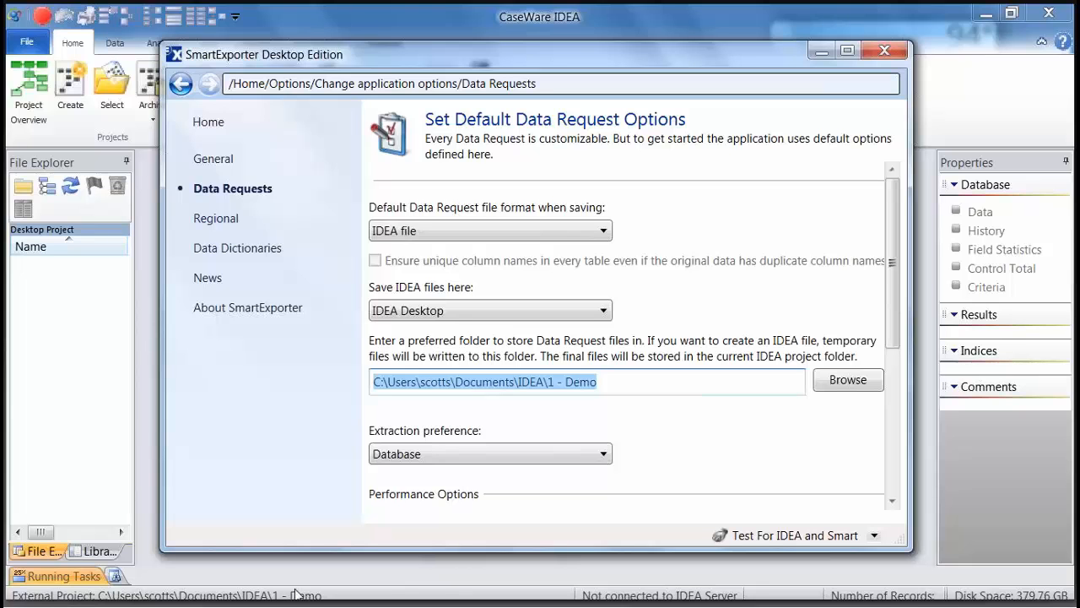
mouse_move(184, 369)
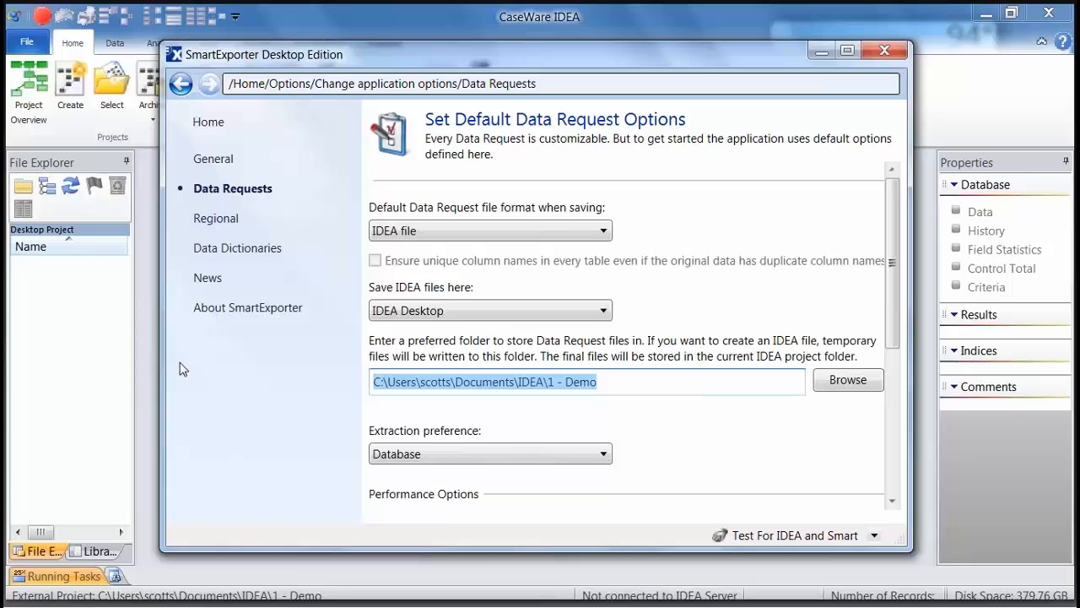
mouse_move(29, 290)
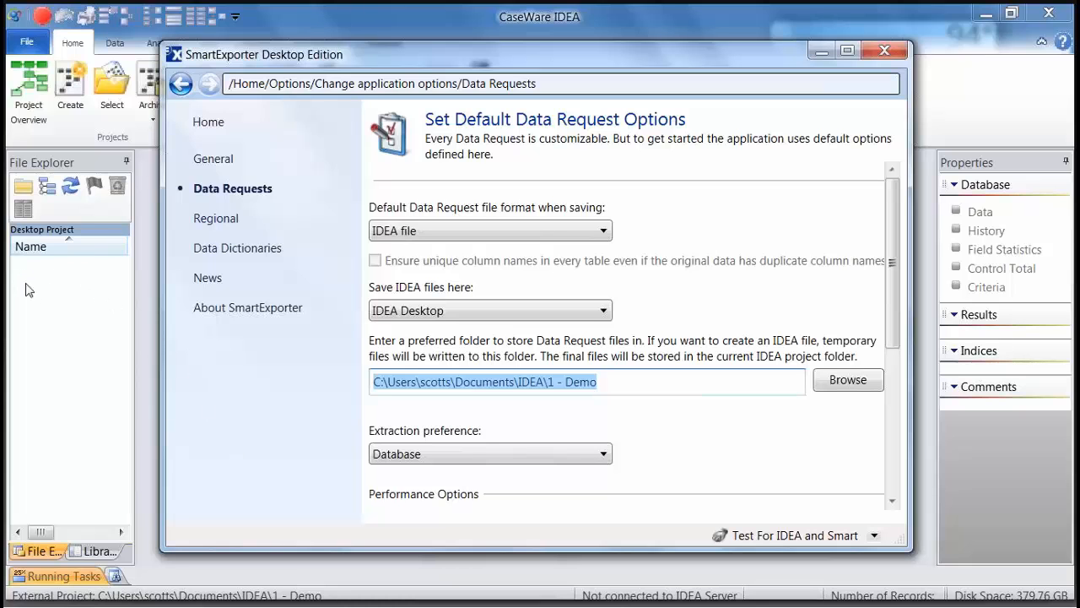
mouse_move(45, 290)
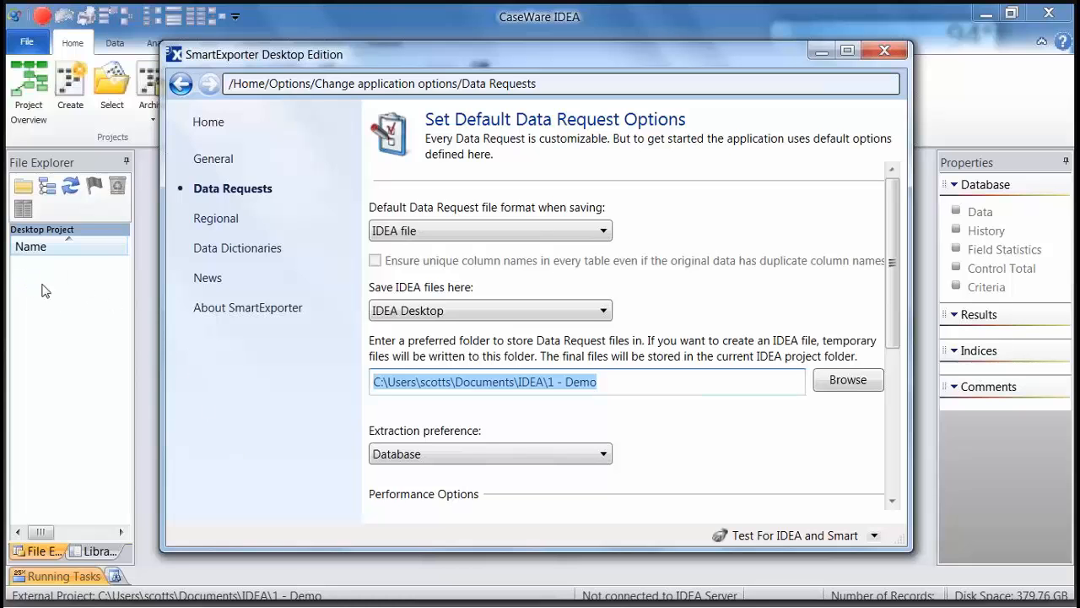
mouse_move(520, 420)
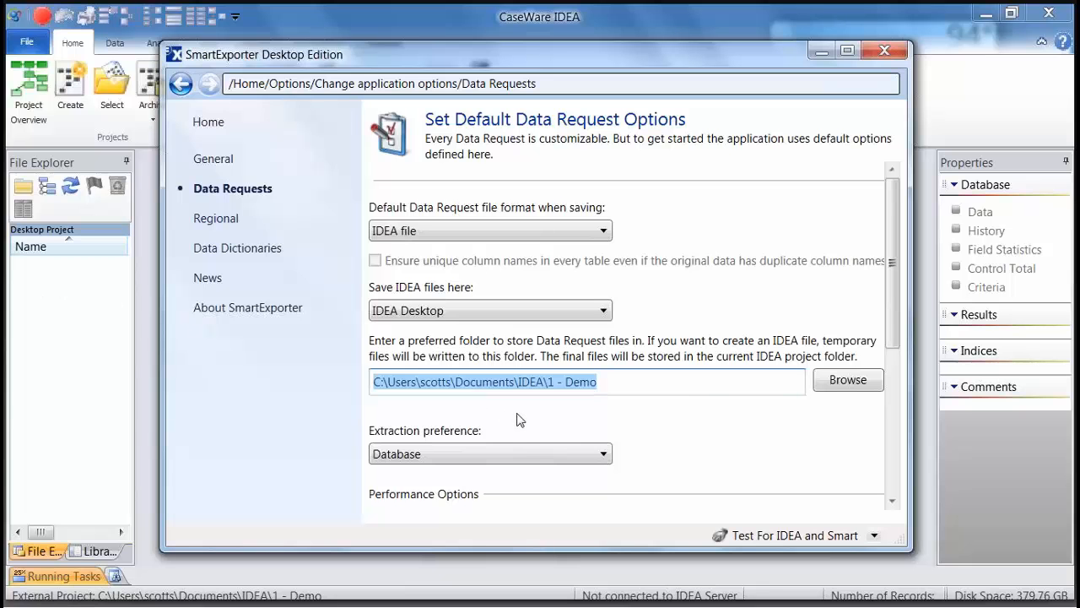
Step: Keep English in the Regional language settings, then move on to Data Dictionaries
scroll("down", 3)
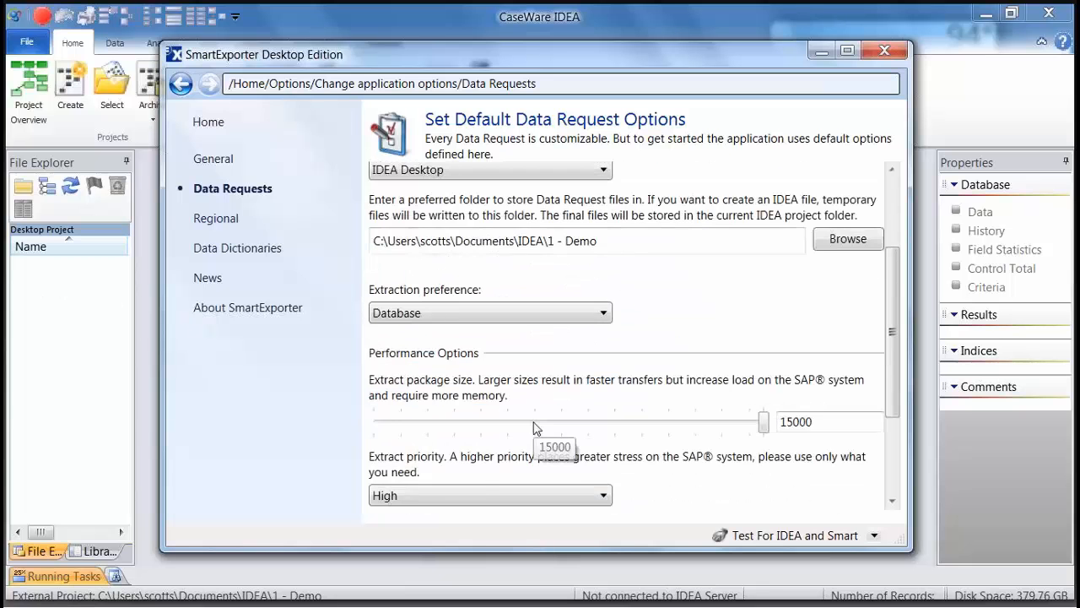
scroll("down", 3)
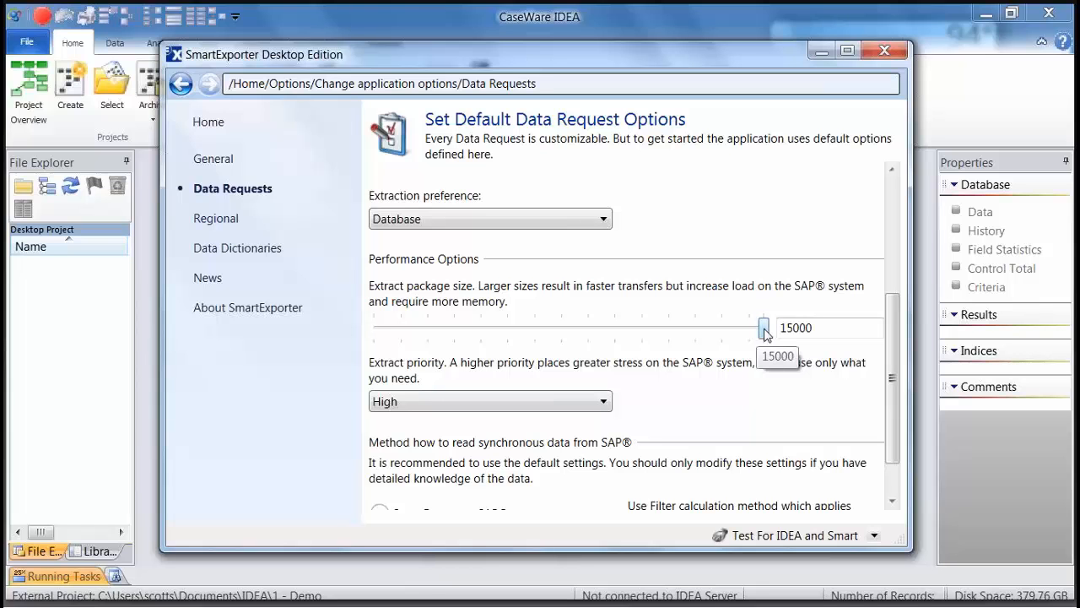
mouse_move(763, 329)
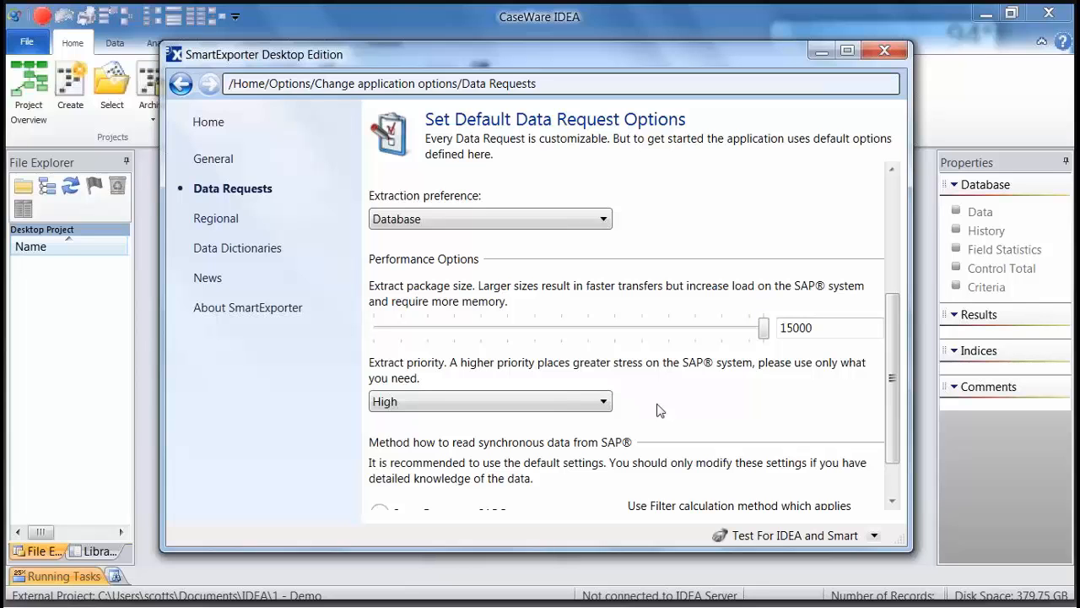
mouse_move(313, 284)
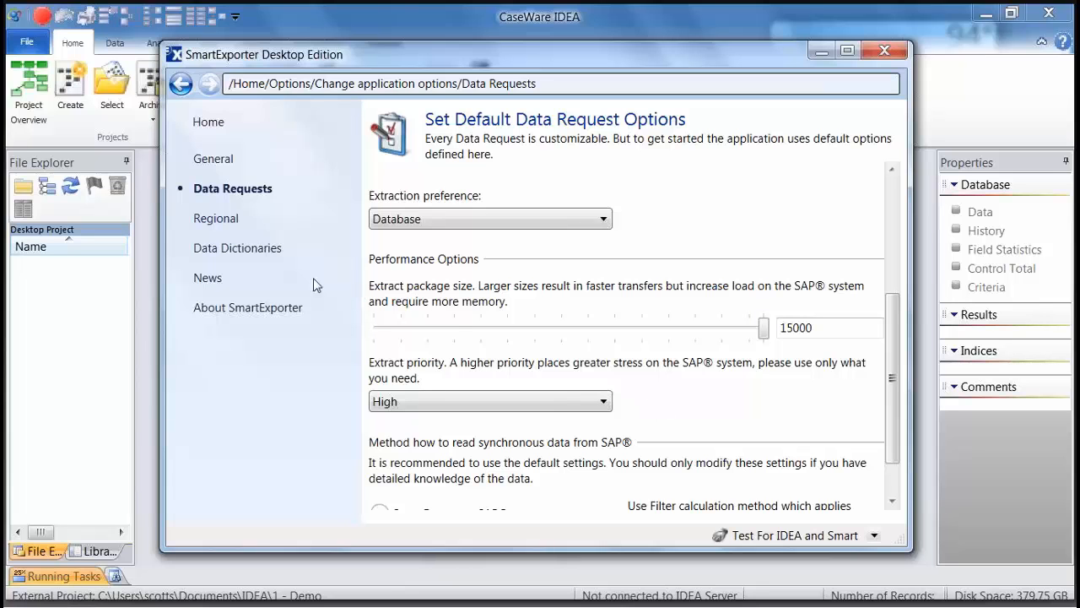
left_click(217, 218)
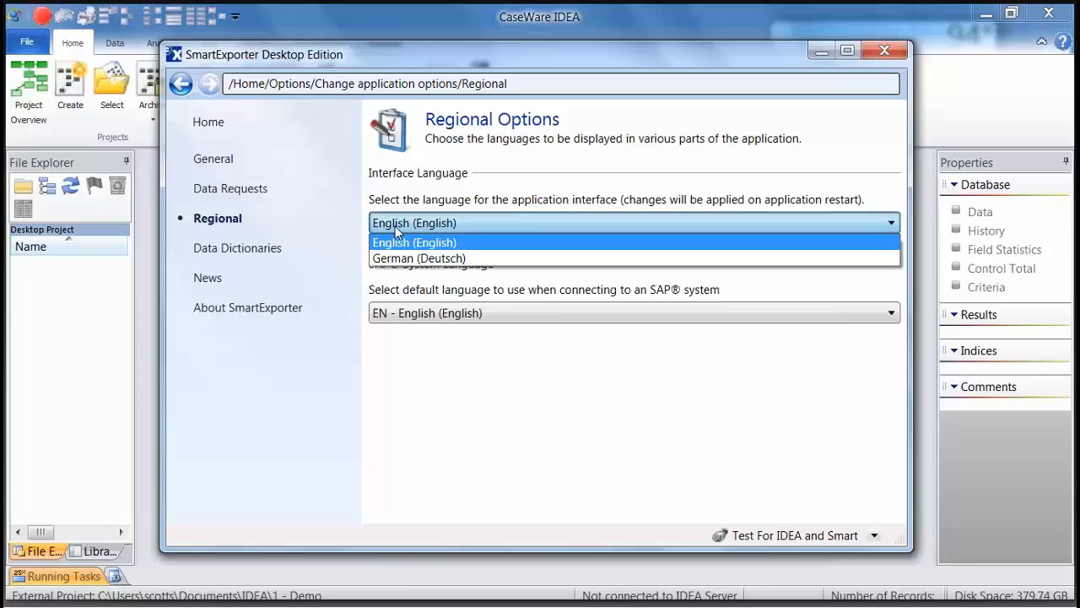
left_click(413, 242)
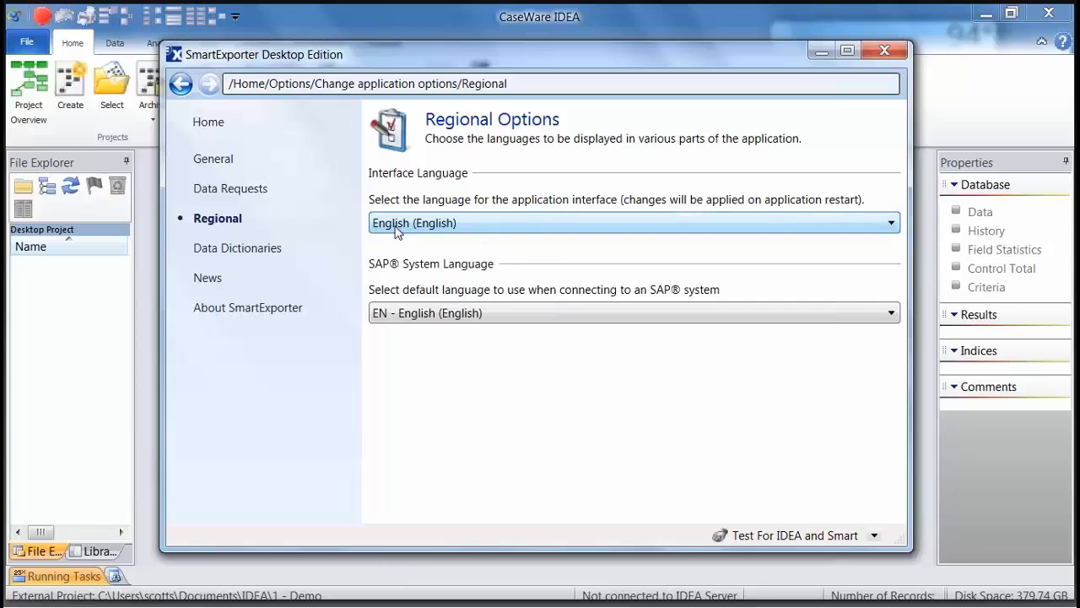
left_click(238, 247)
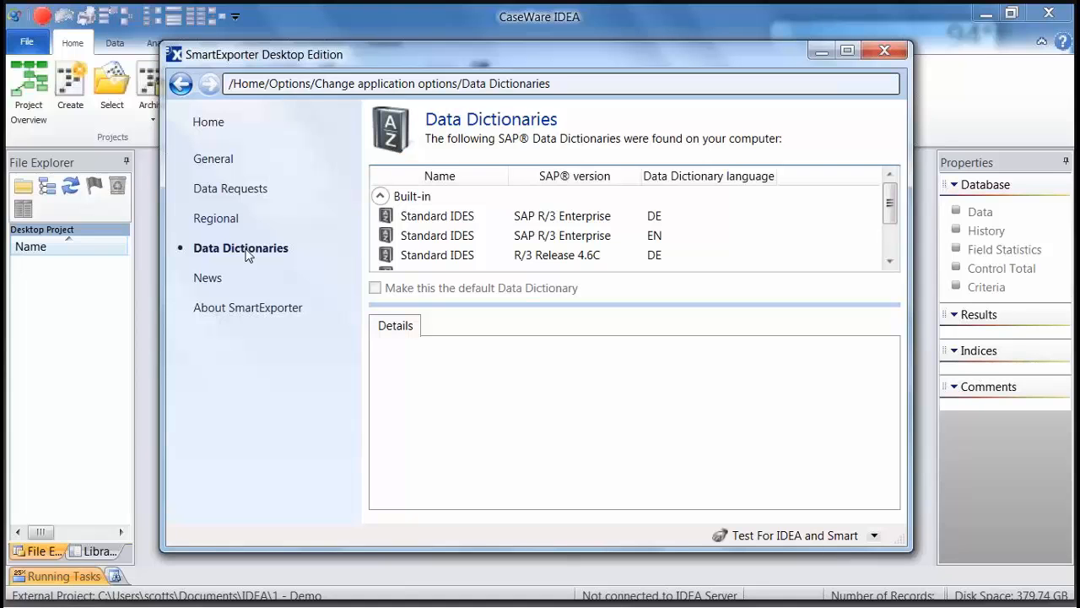
Step: Select the Standard IDES SAP ECC 6.0 EN dictionary to display its details as default
scroll("down", 3)
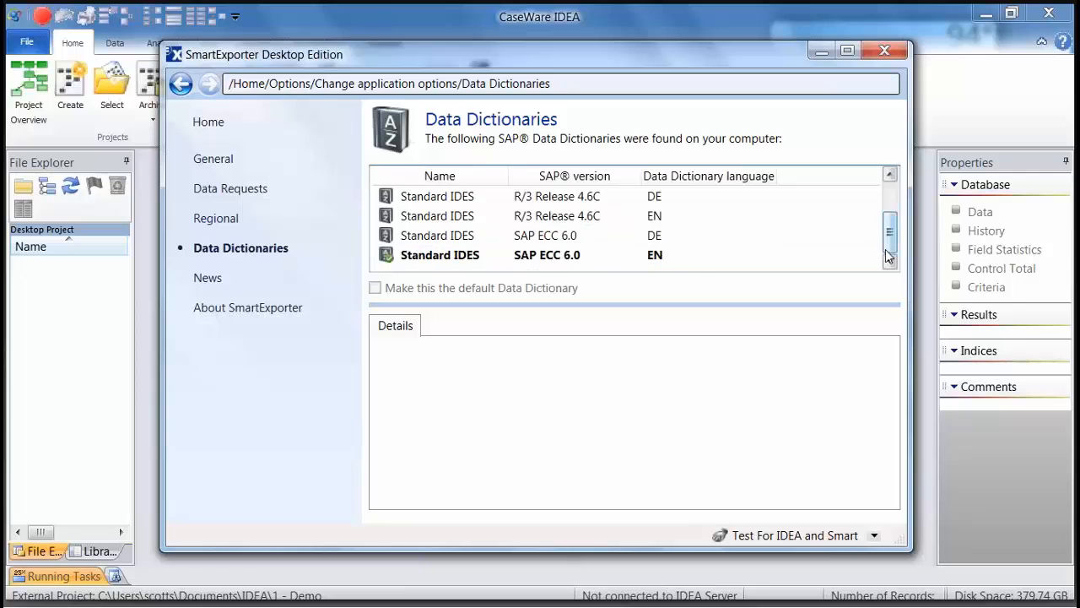
mouse_move(856, 255)
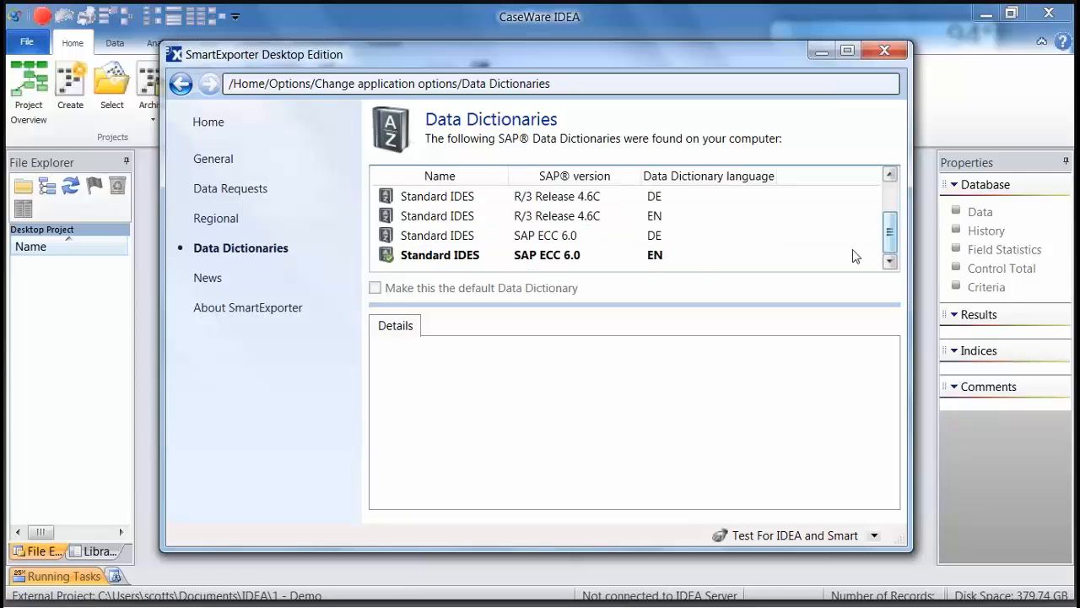
left_click(440, 255)
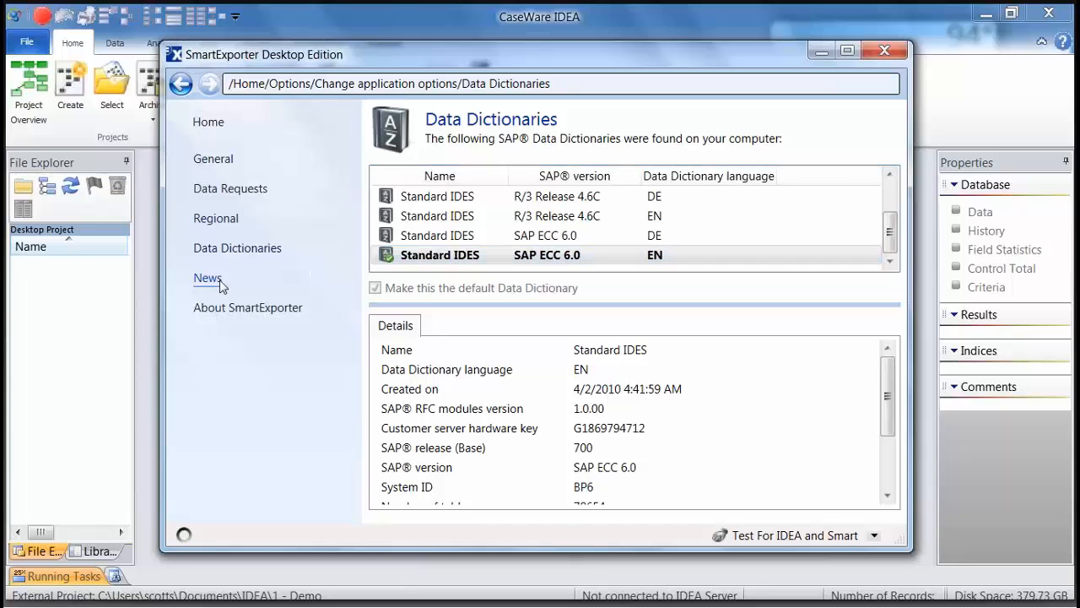
Step: Review the News settings, then show About SmartExporter with version 2013 R1 and licence details
left_click(209, 277)
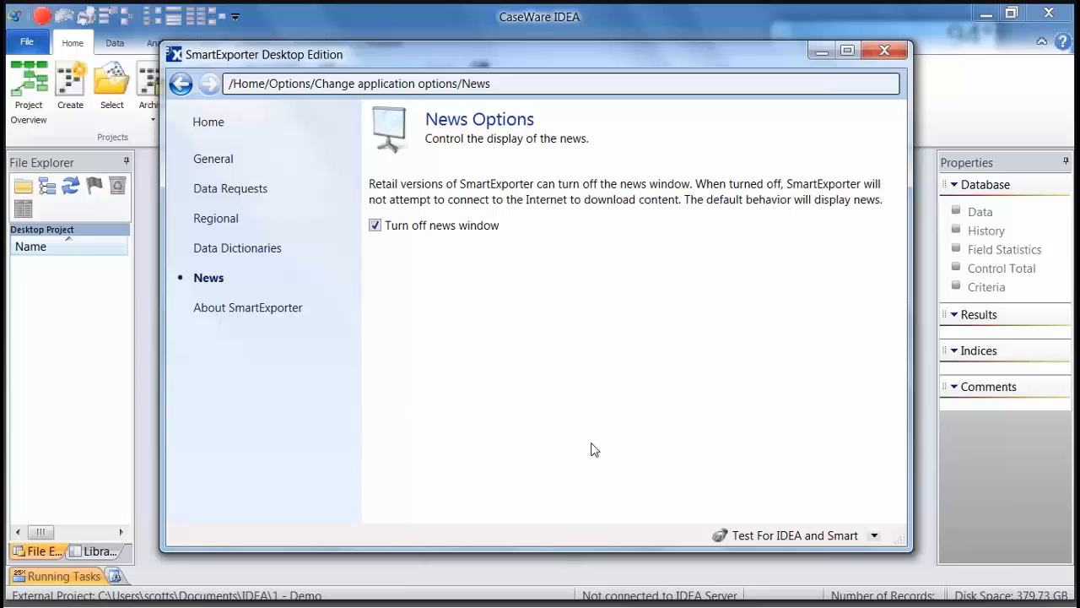
mouse_move(476, 426)
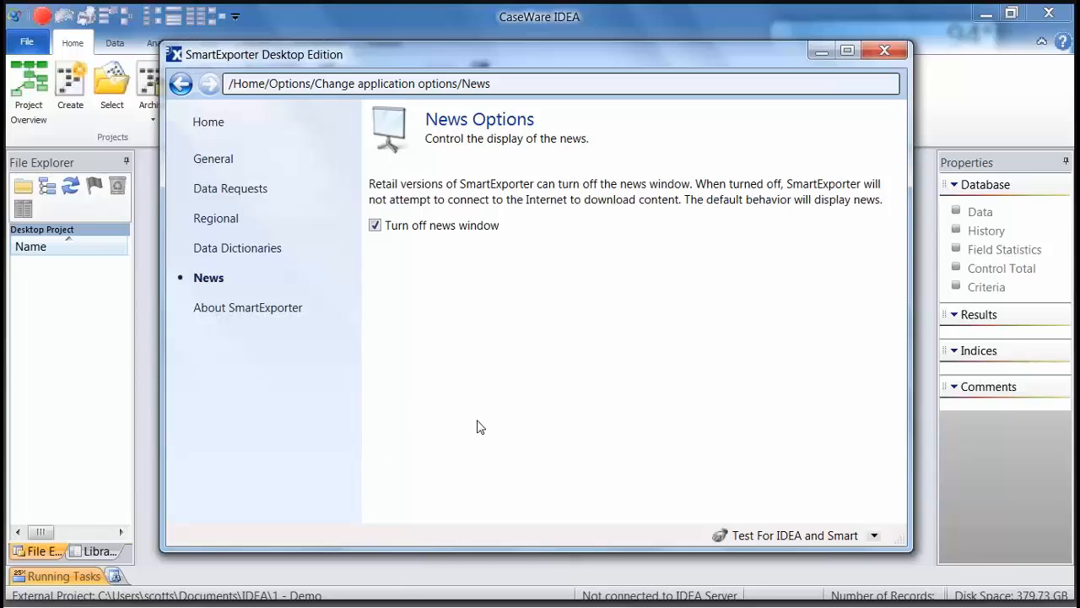
mouse_move(379, 392)
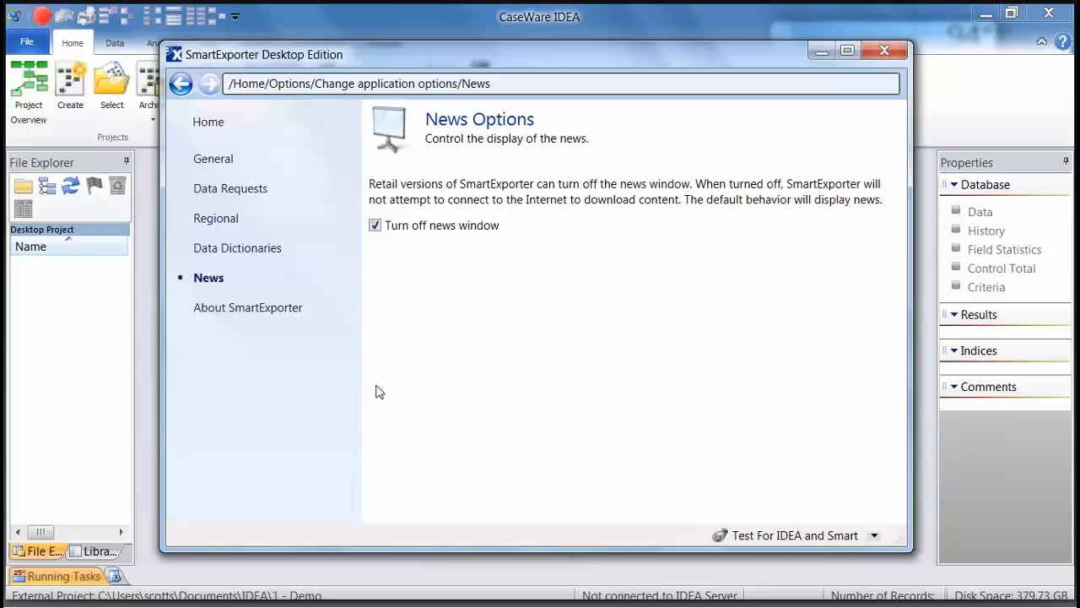
left_click(248, 307)
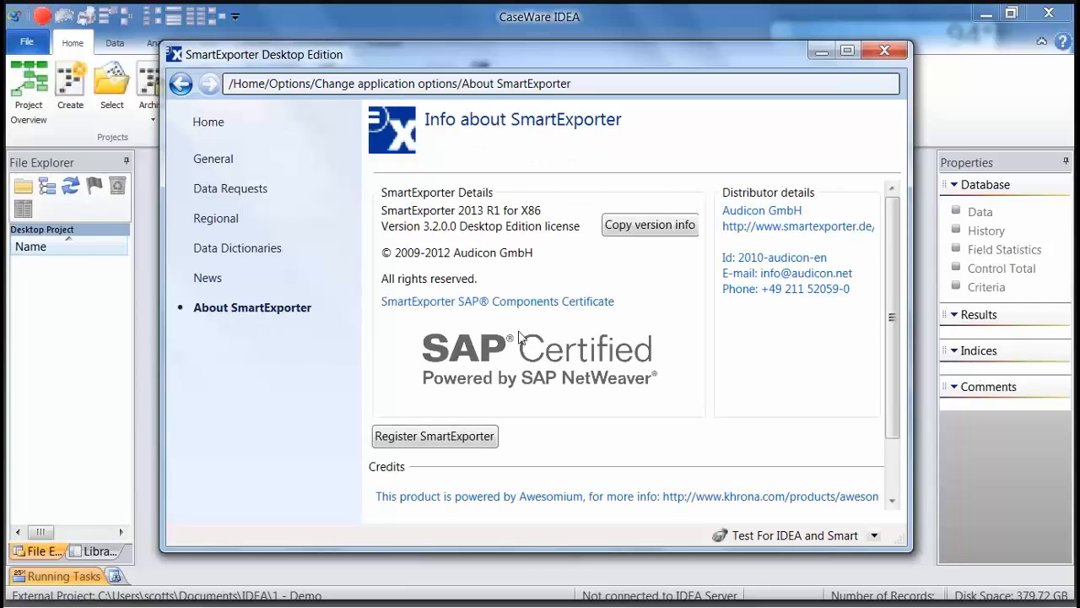
mouse_move(520, 336)
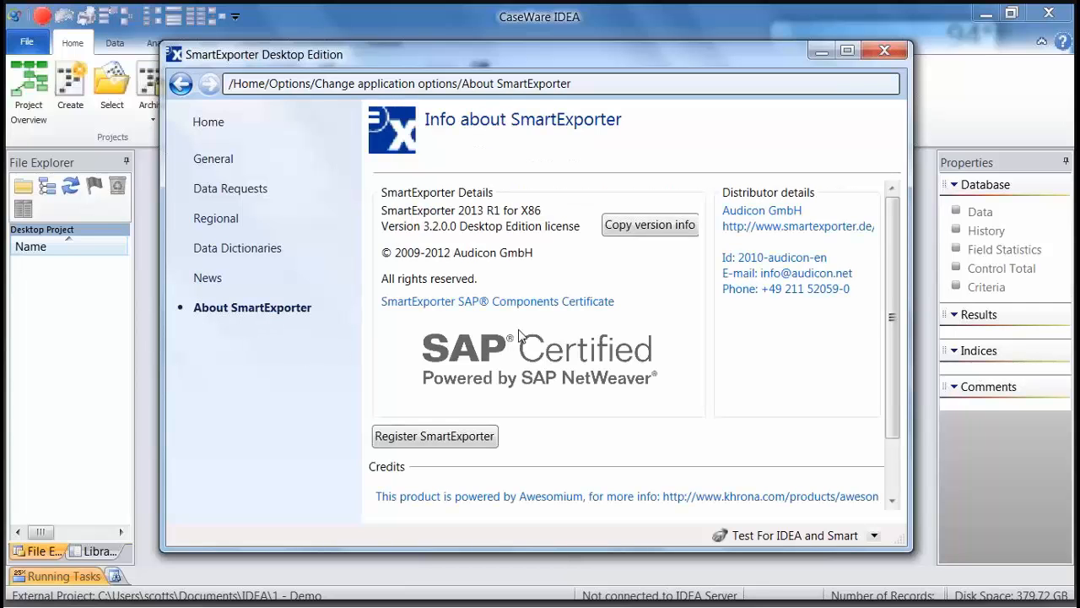
mouse_move(709, 393)
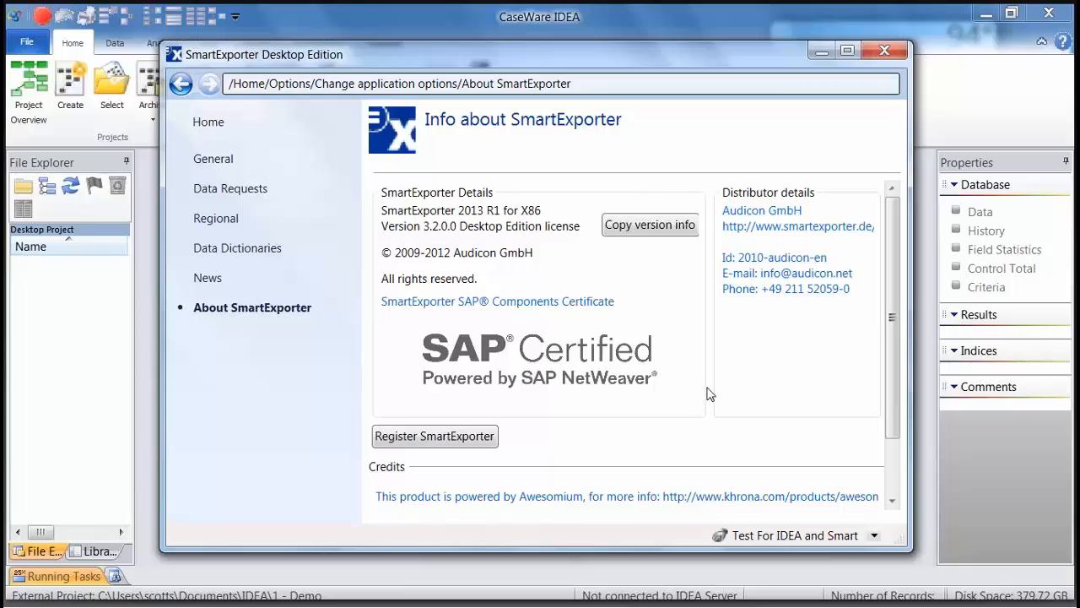
mouse_move(281, 173)
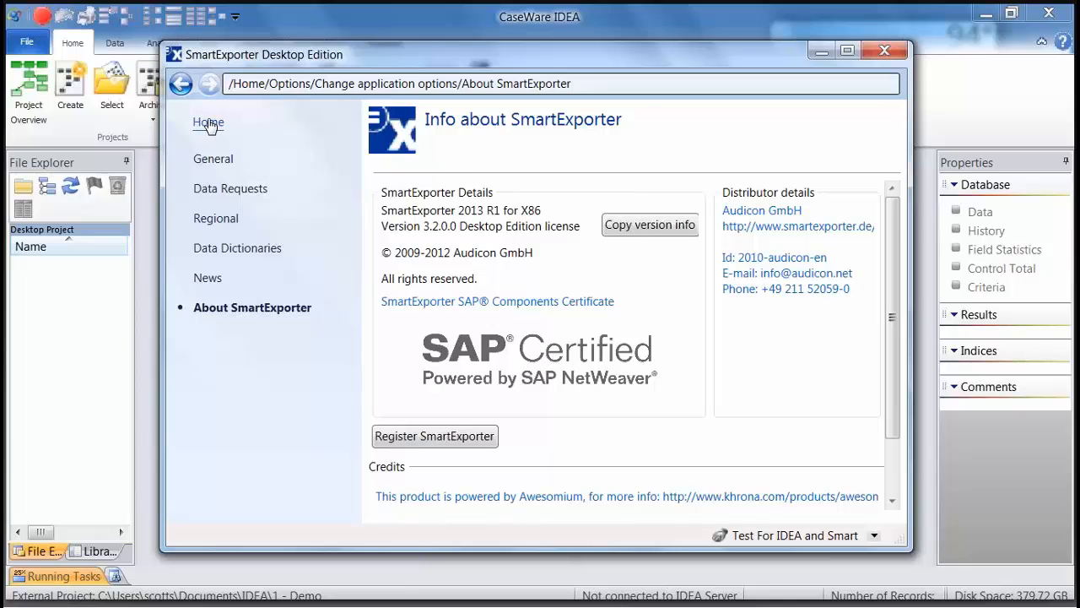
Step: Return to the home page with Data Requests, Favorites, Connections, Options and Tools
left_click(208, 122)
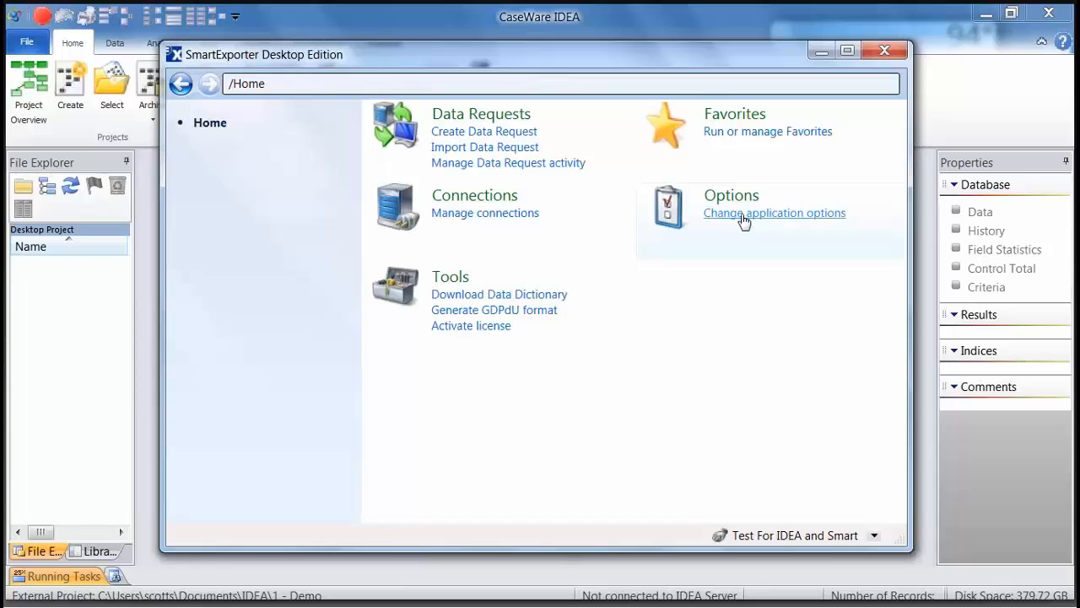
mouse_move(483, 130)
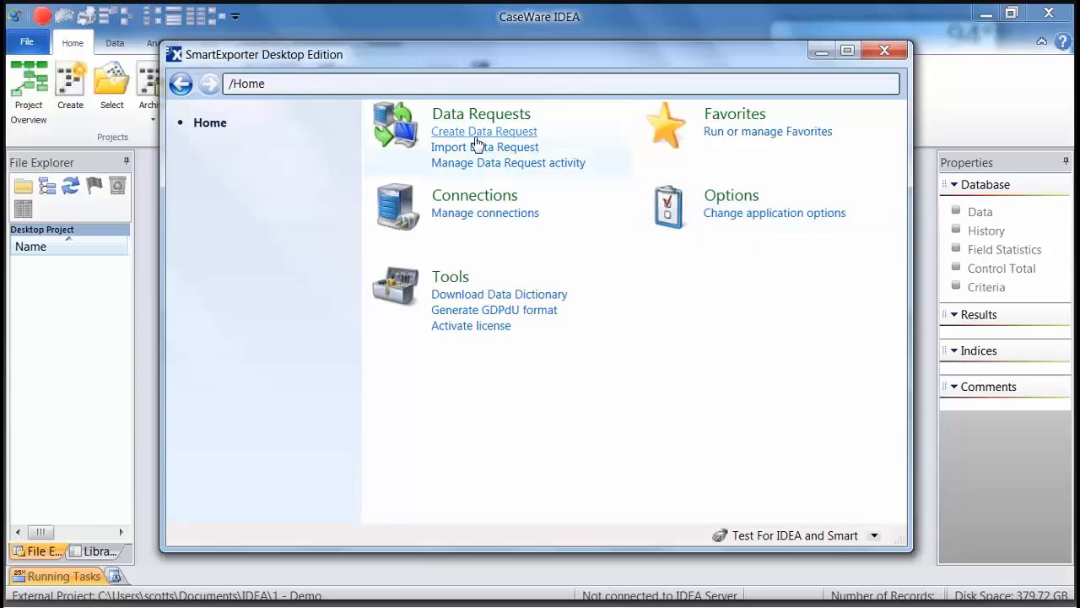
mouse_move(565, 136)
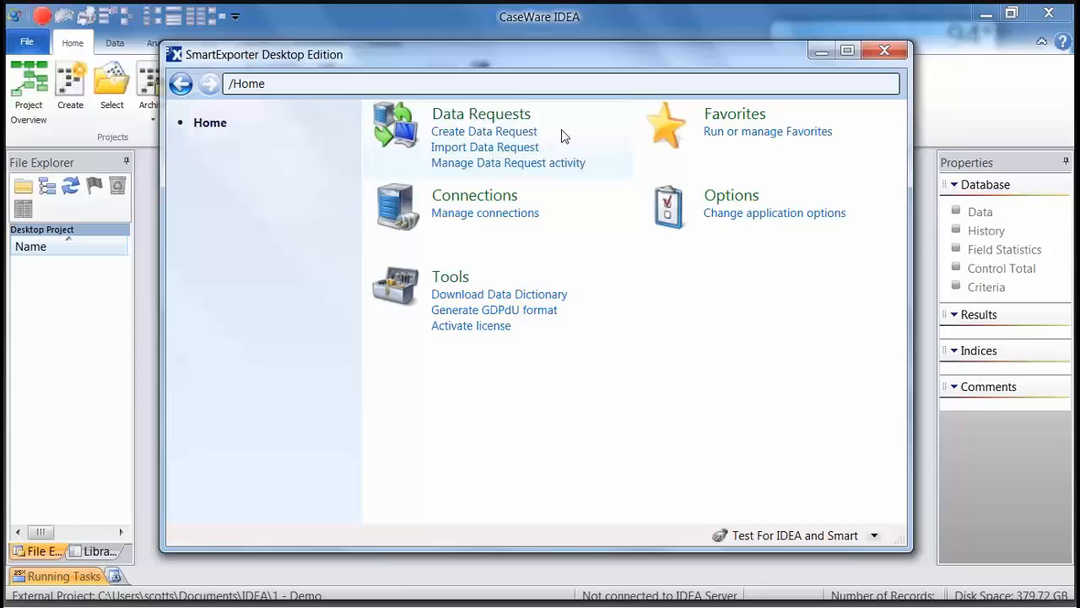
mouse_move(709, 139)
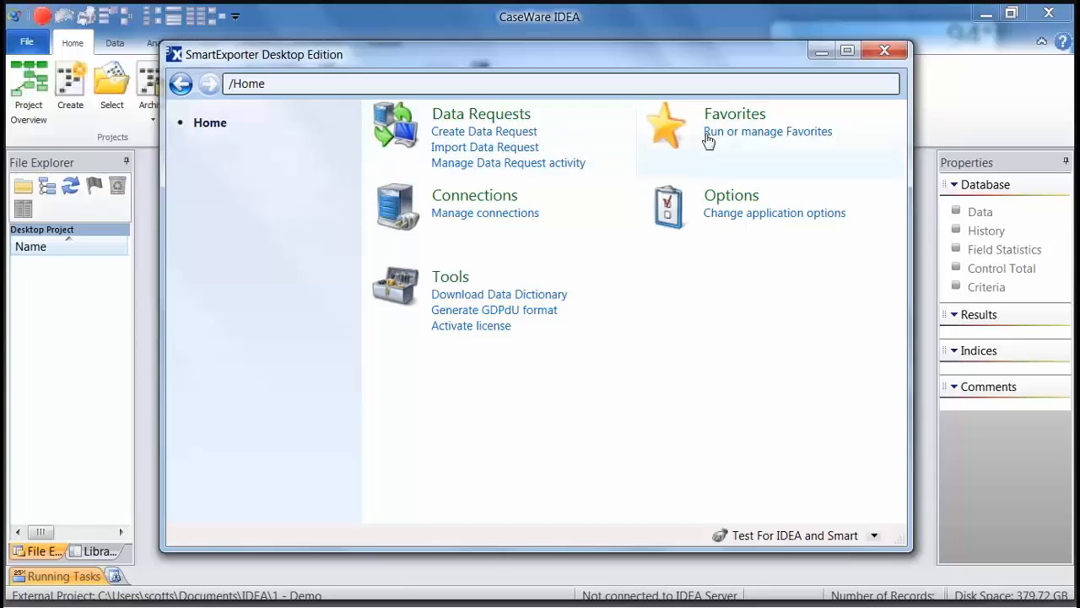
mouse_move(728, 135)
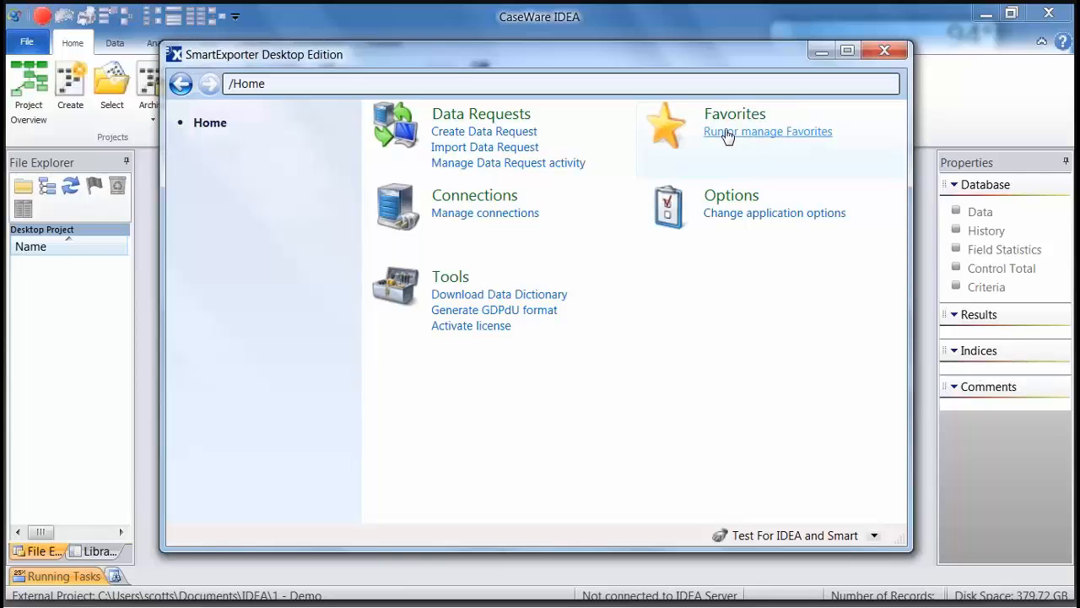
Step: Open Run or manage Favorites to list the four saved data requests
left_click(767, 131)
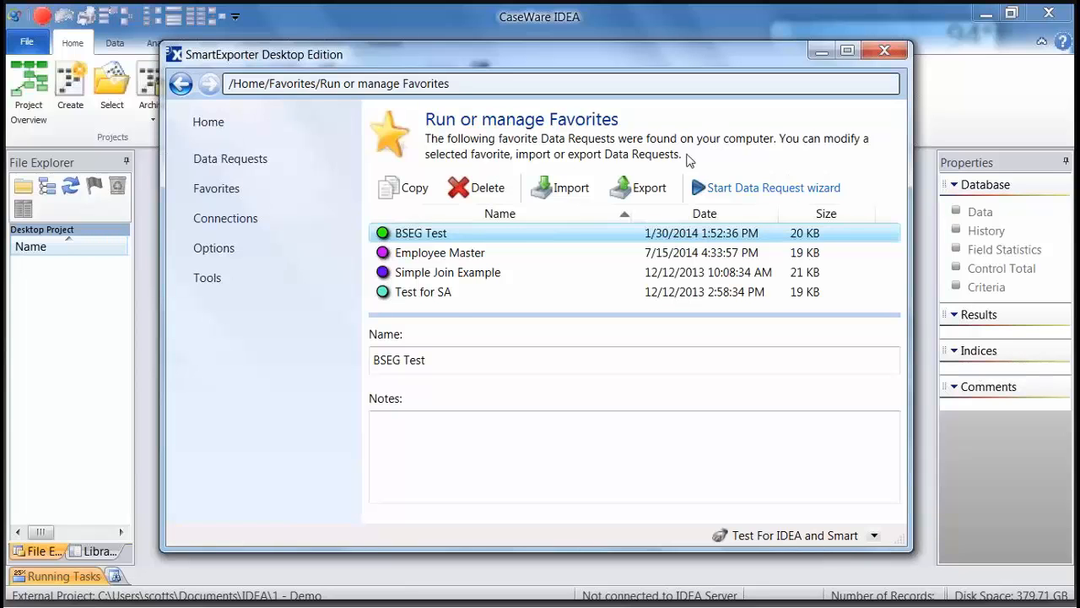
mouse_move(430, 272)
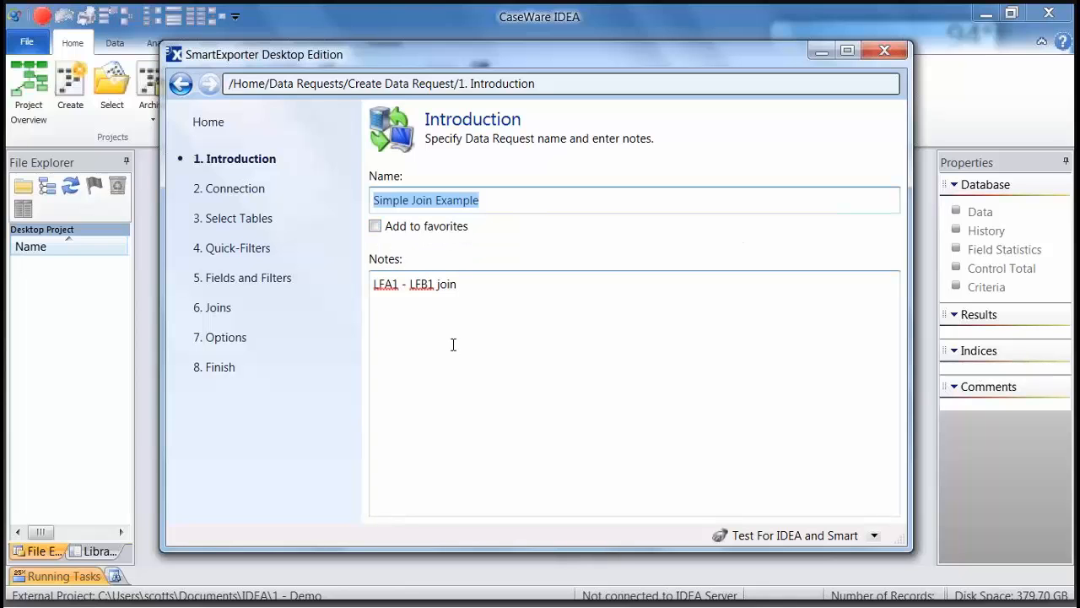
mouse_move(473, 335)
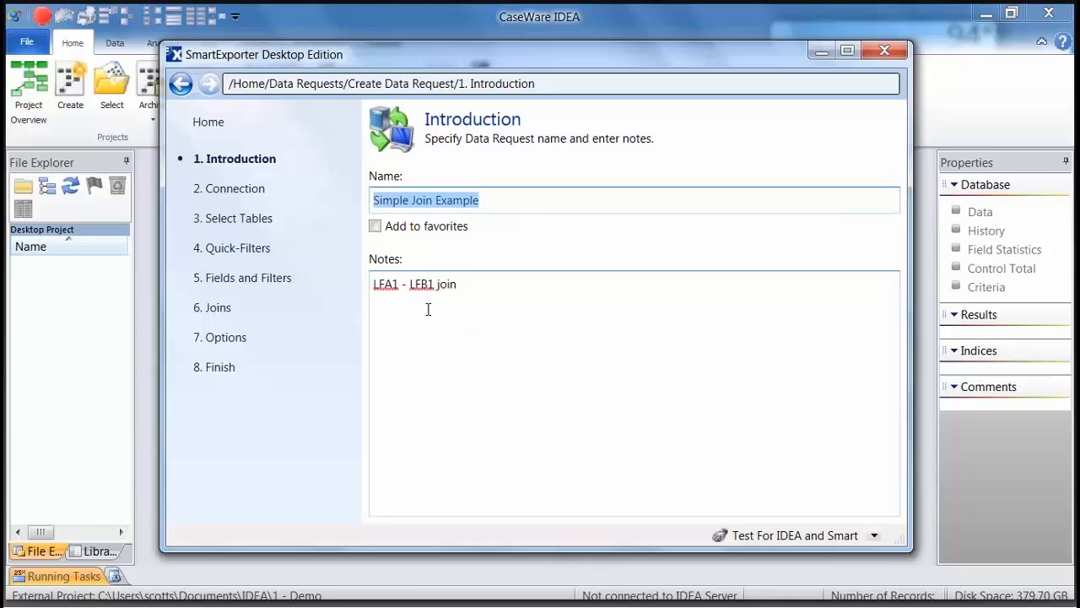
Step: Move the Simple Join Example request to step 2. Connection, confirming Test For IDEA and Smart works
left_click(234, 188)
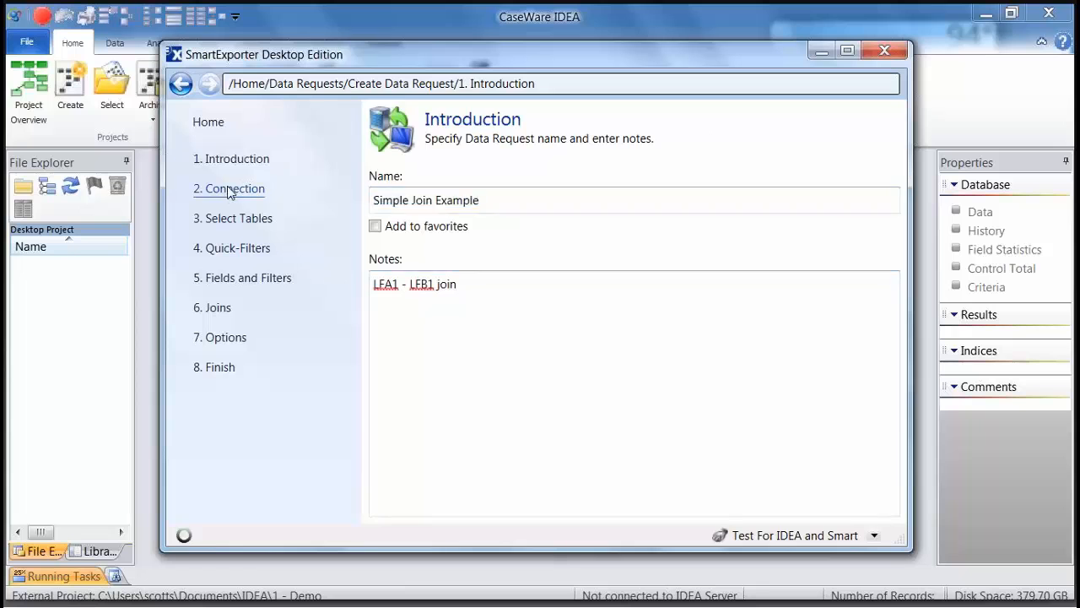
left_click(229, 188)
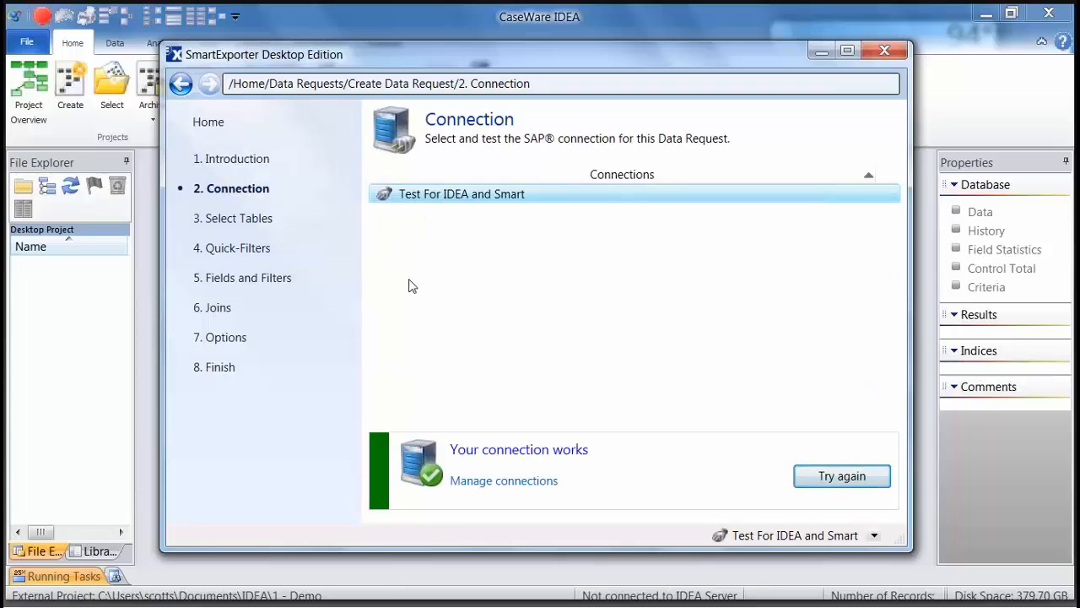
mouse_move(410, 285)
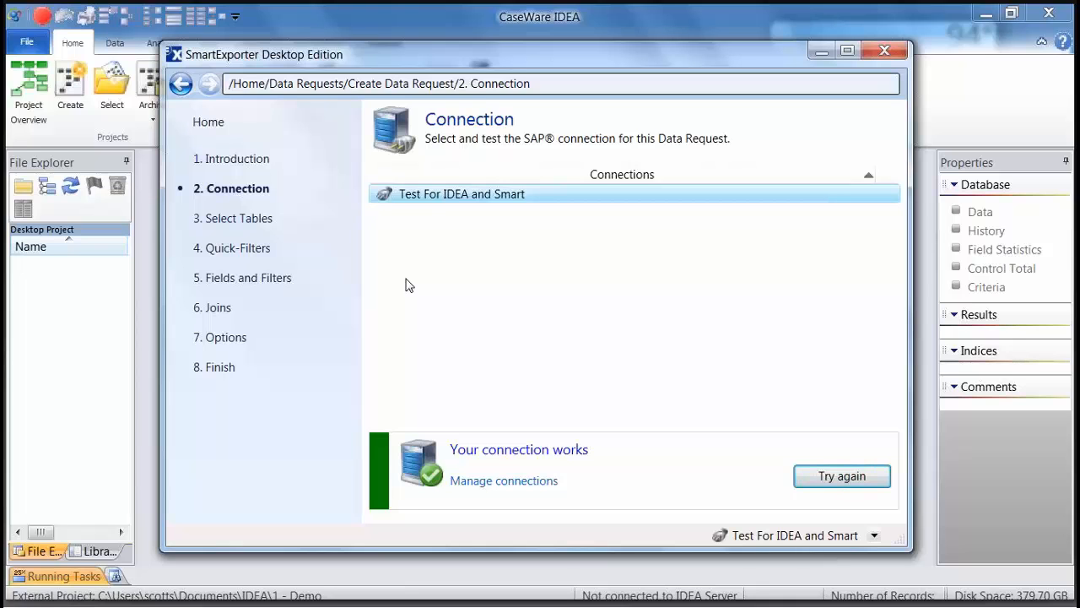
mouse_move(435, 280)
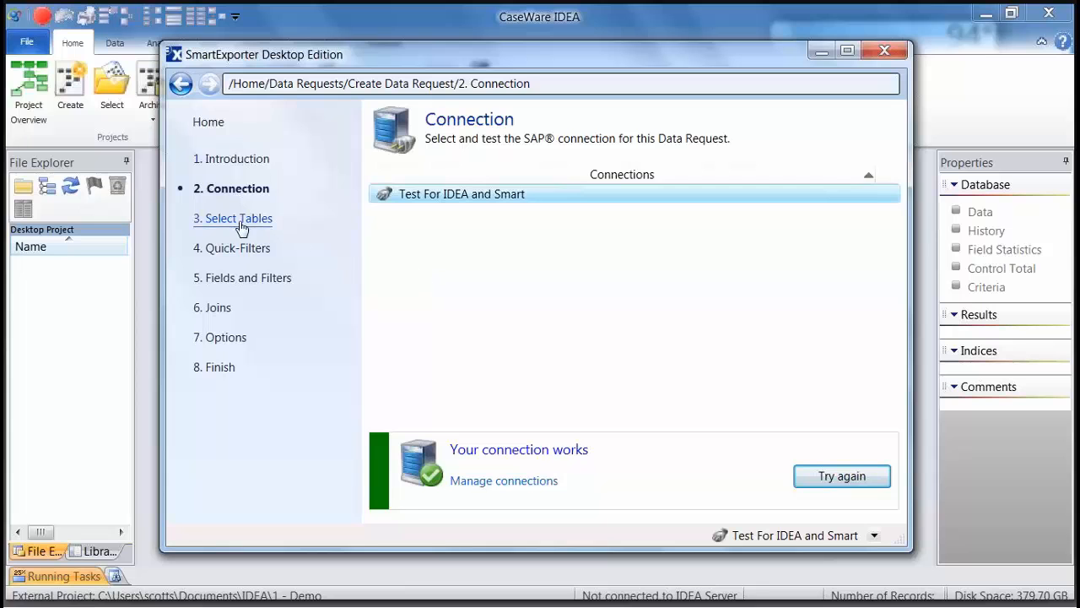
left_click(240, 218)
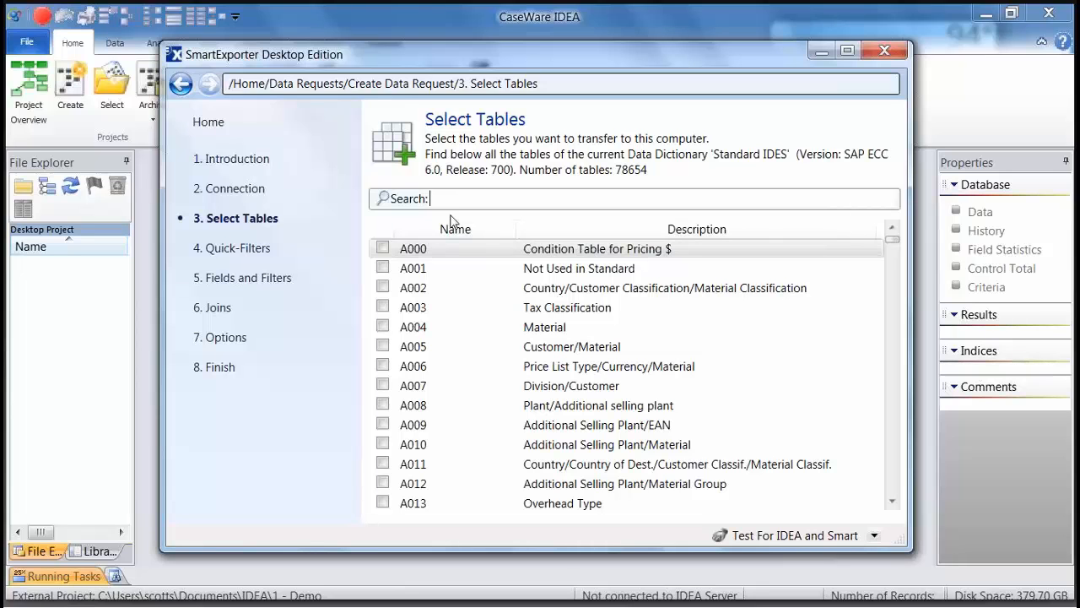
left_click(579, 248)
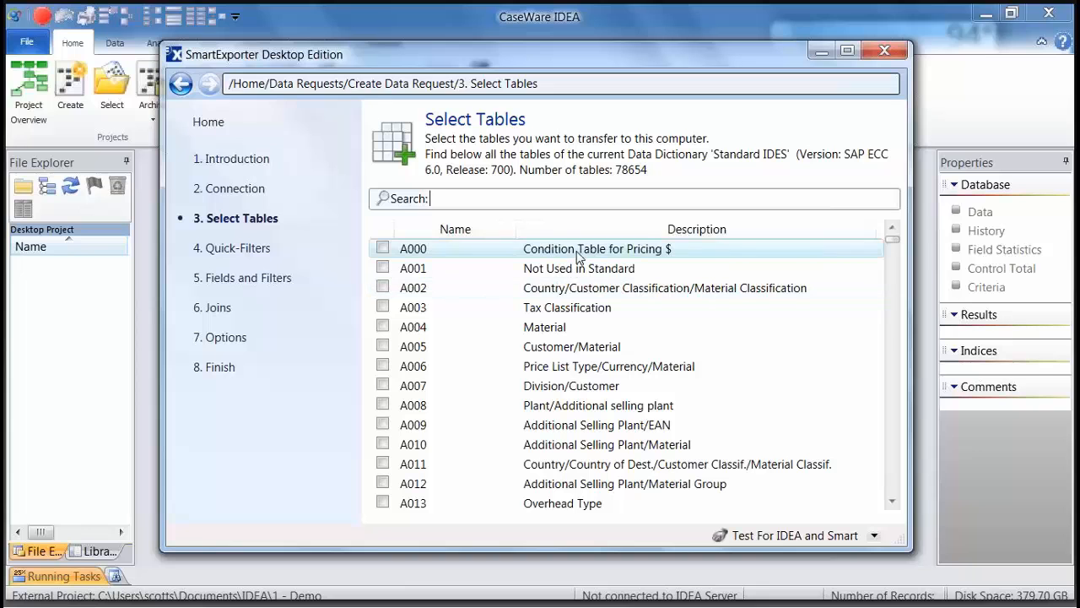
left_click(504, 200)
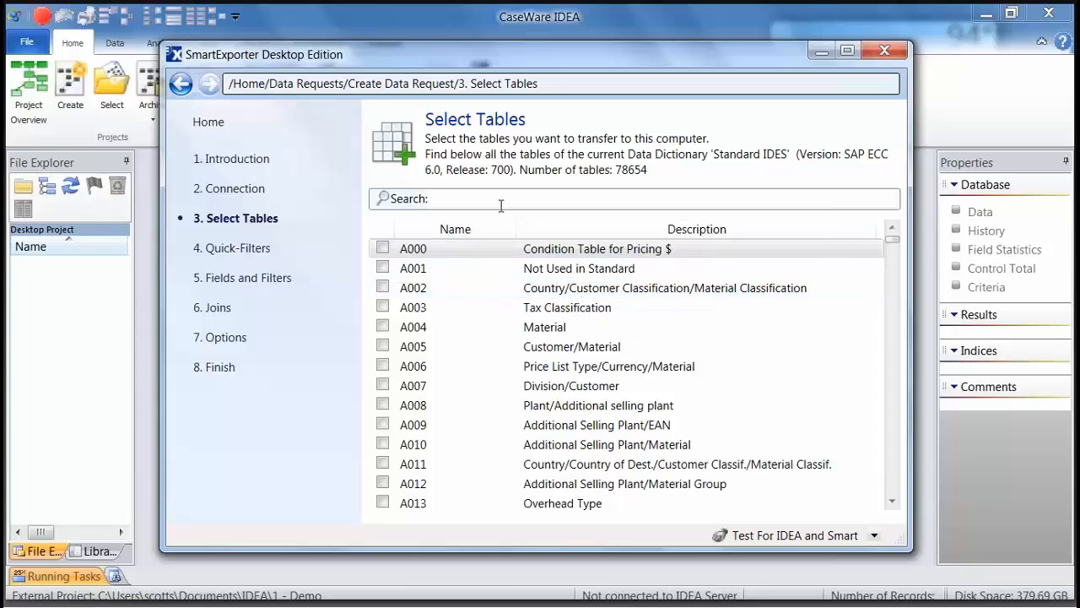
type("b")
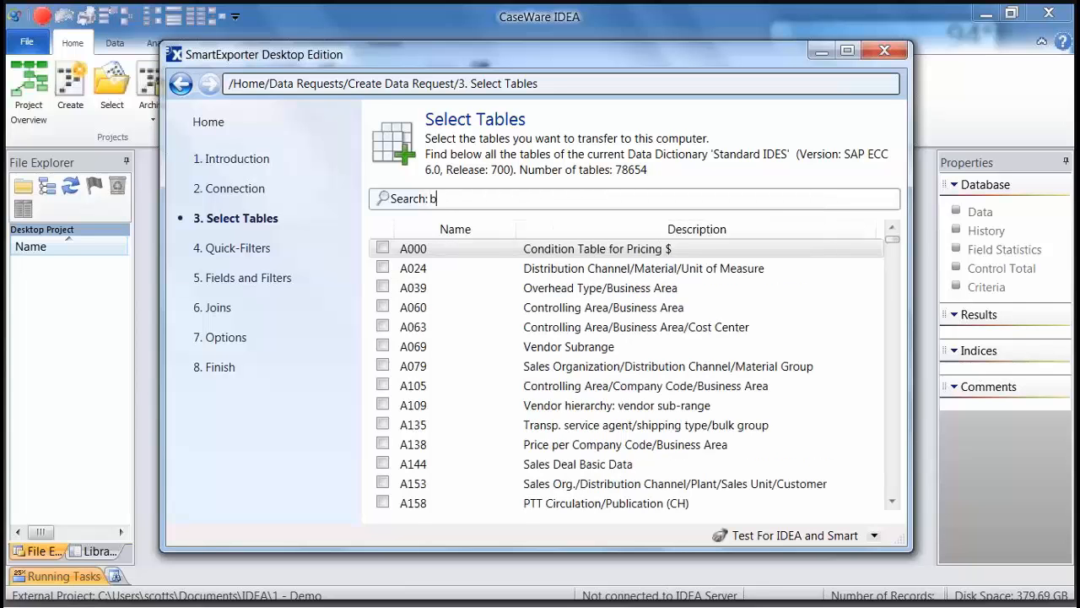
type("seg")
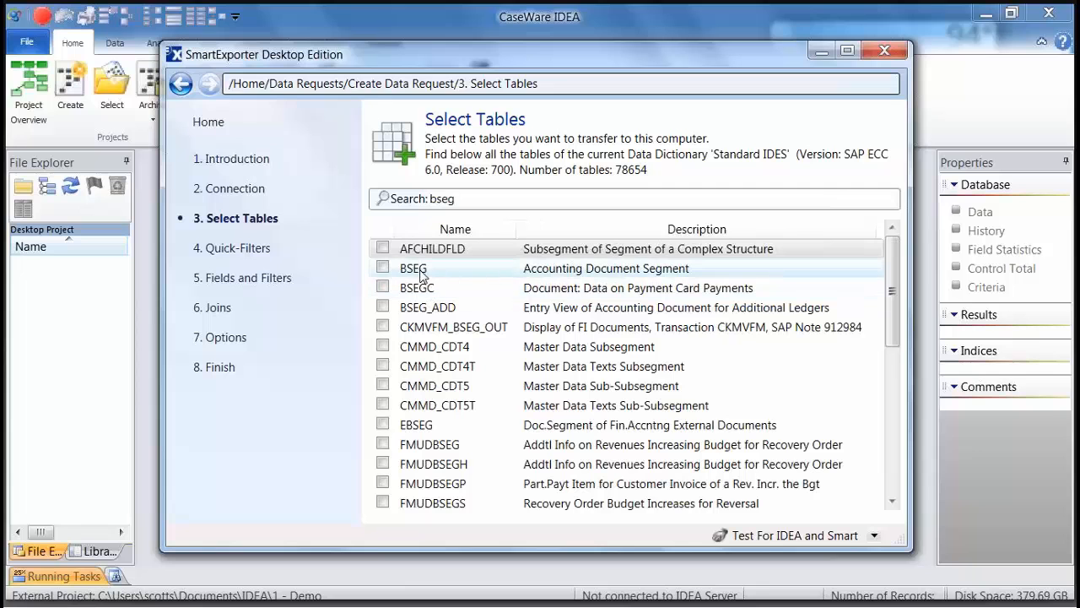
mouse_move(438, 278)
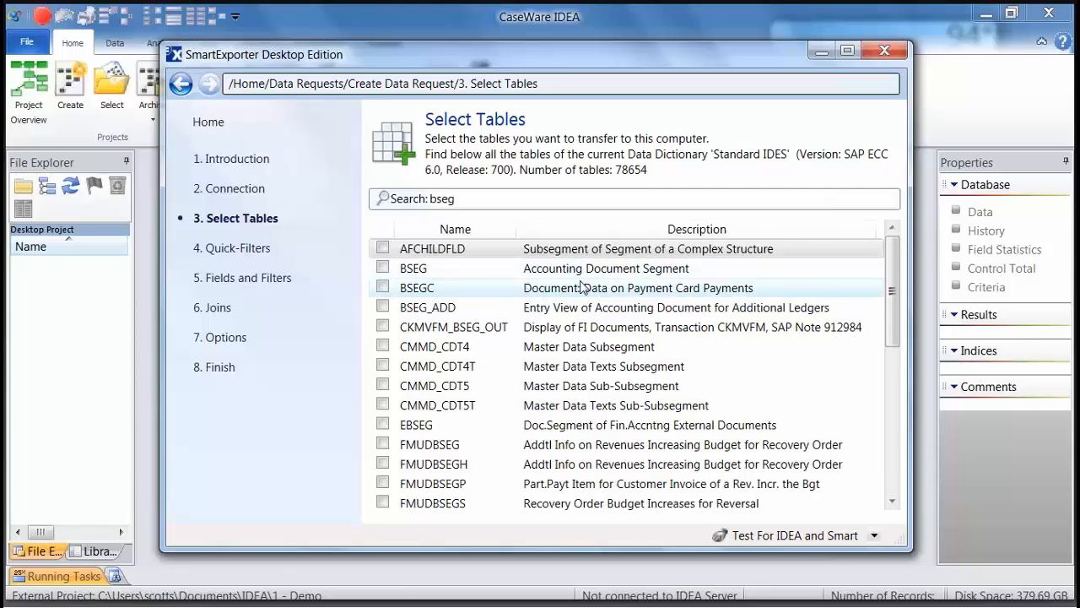
left_click(382, 267)
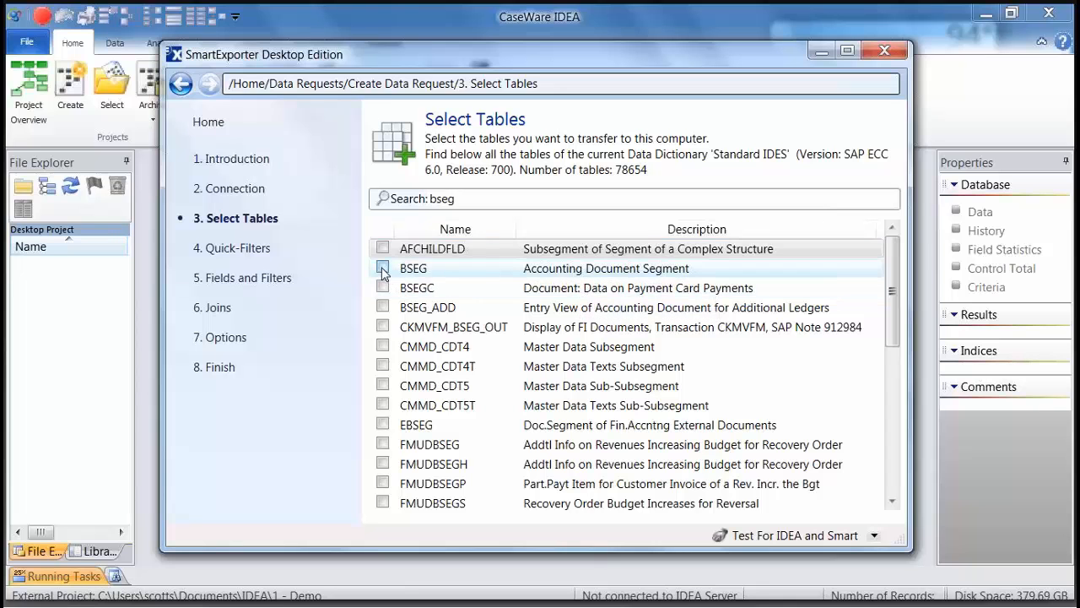
left_click(382, 268)
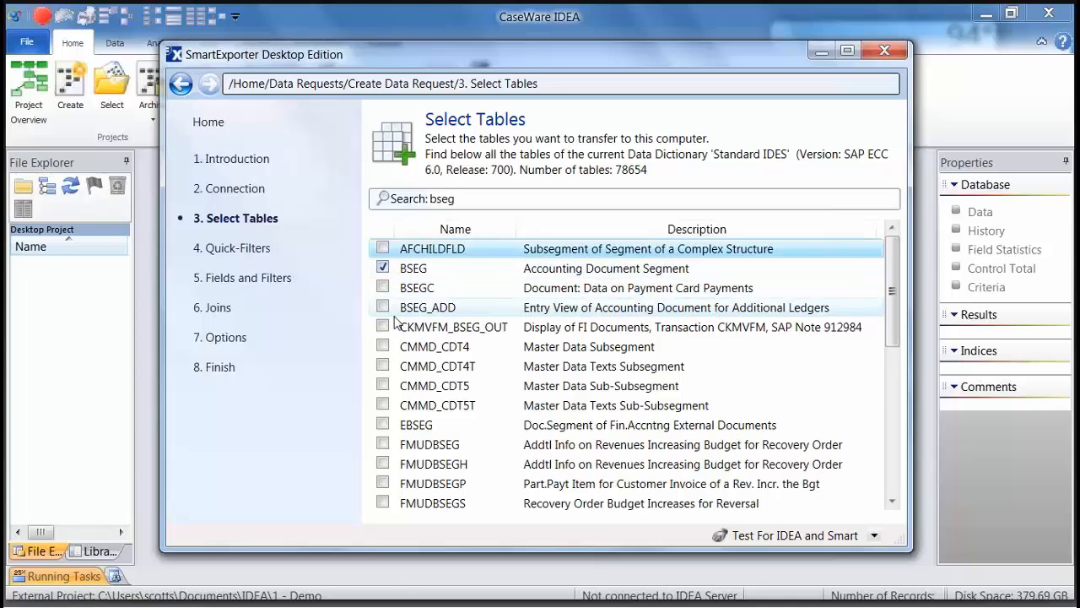
left_click(382, 269)
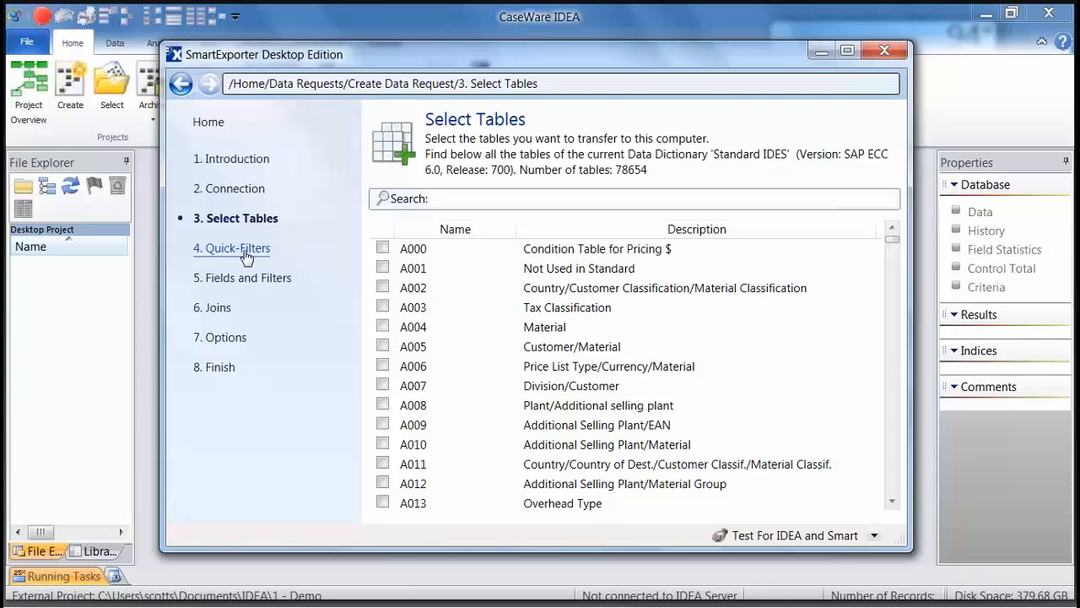
Step: Review the Quick-Filters criteria: the Billing Document range and the Company Code criterion
left_click(231, 248)
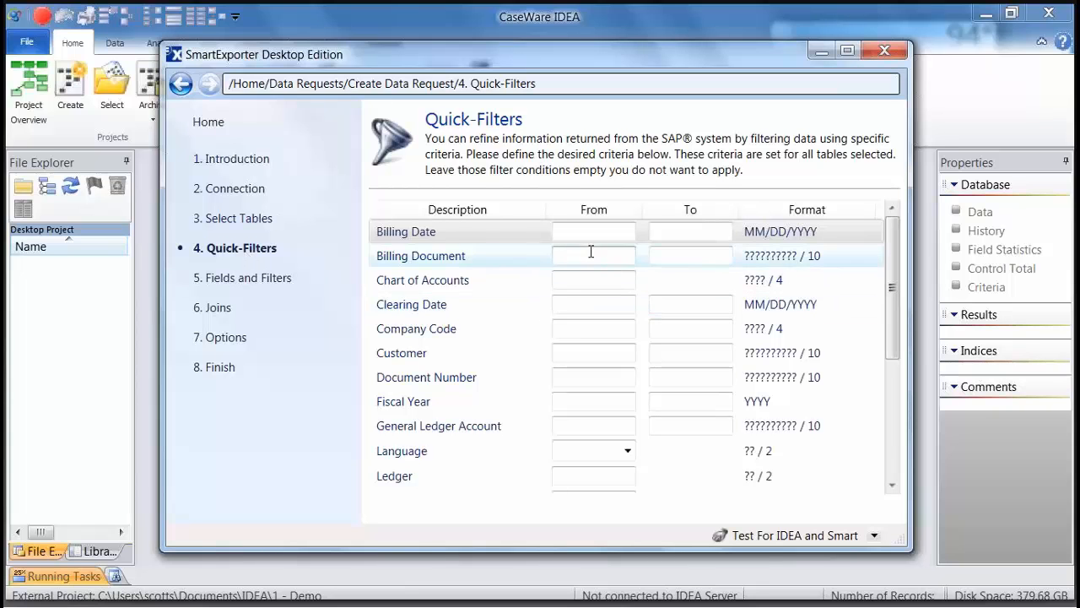
left_click(593, 328)
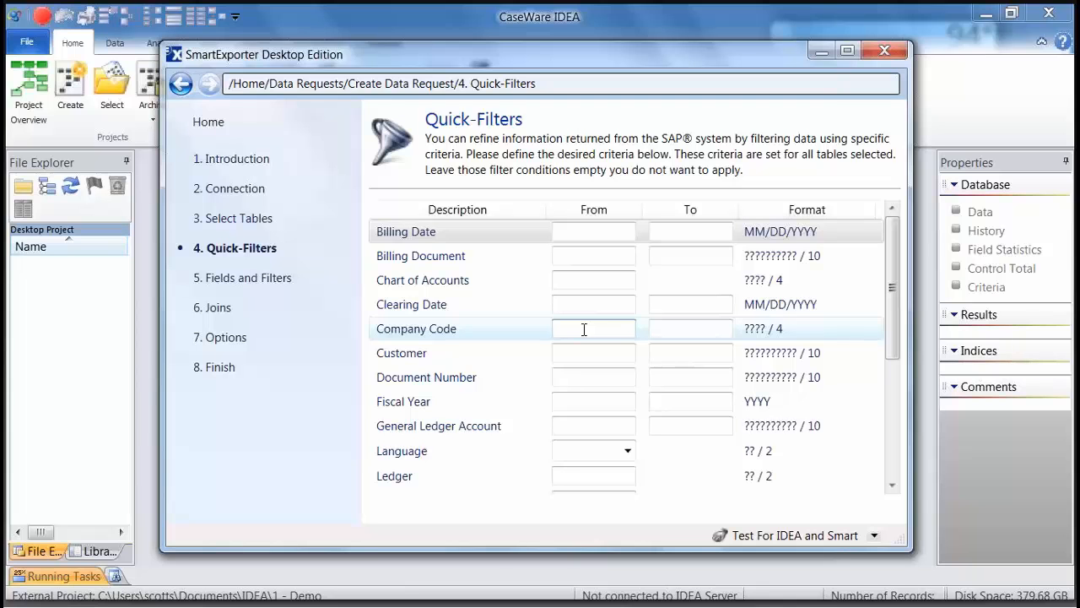
left_click(246, 277)
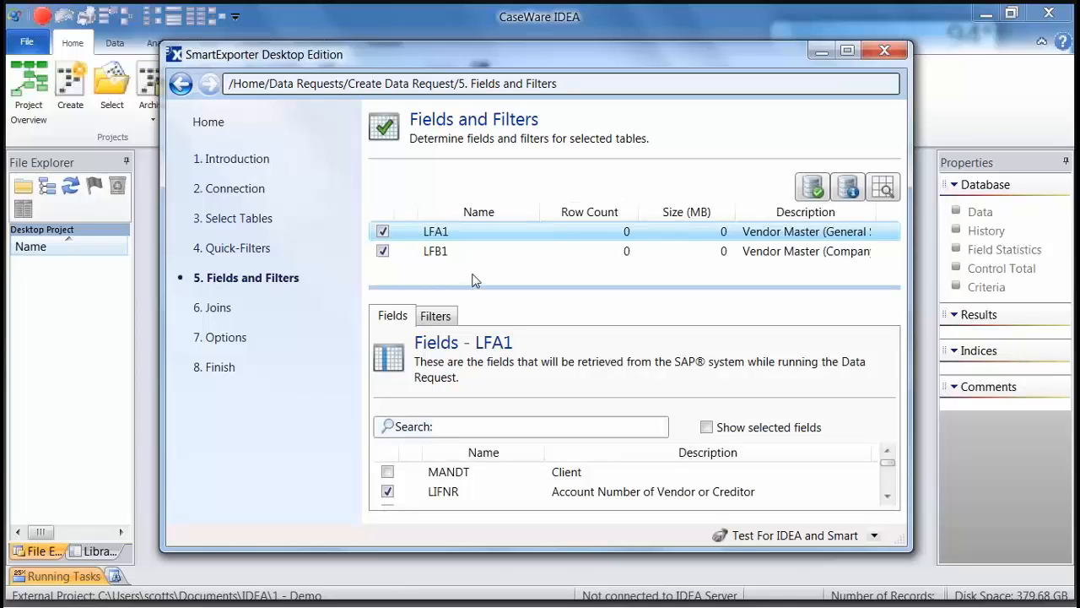
Step: Switch the table list between LFA1 and LFB1 to show the LFB1 field list
left_click(435, 250)
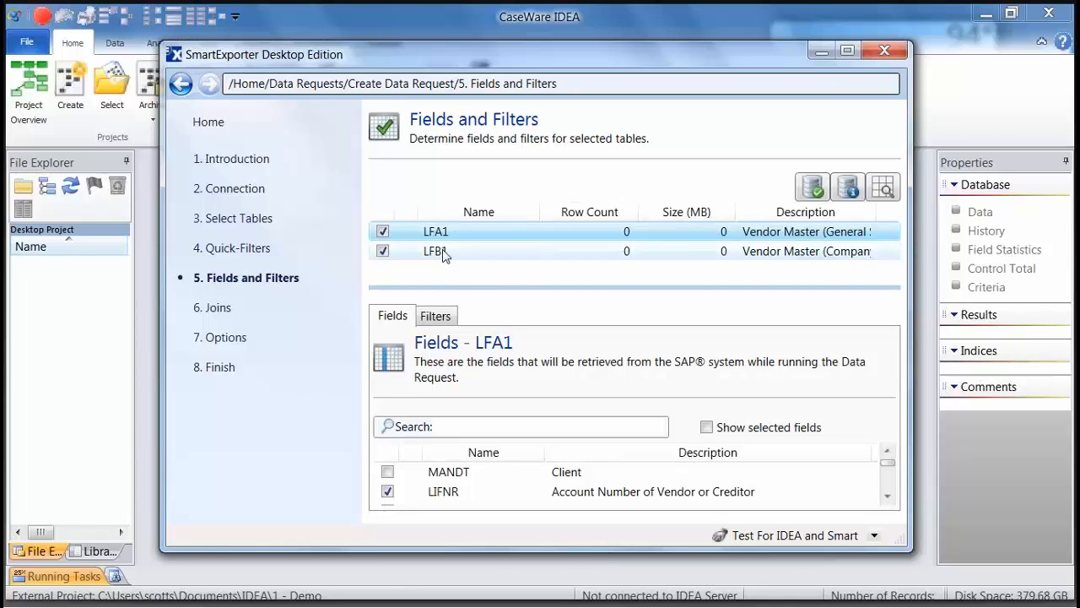
left_click(436, 231)
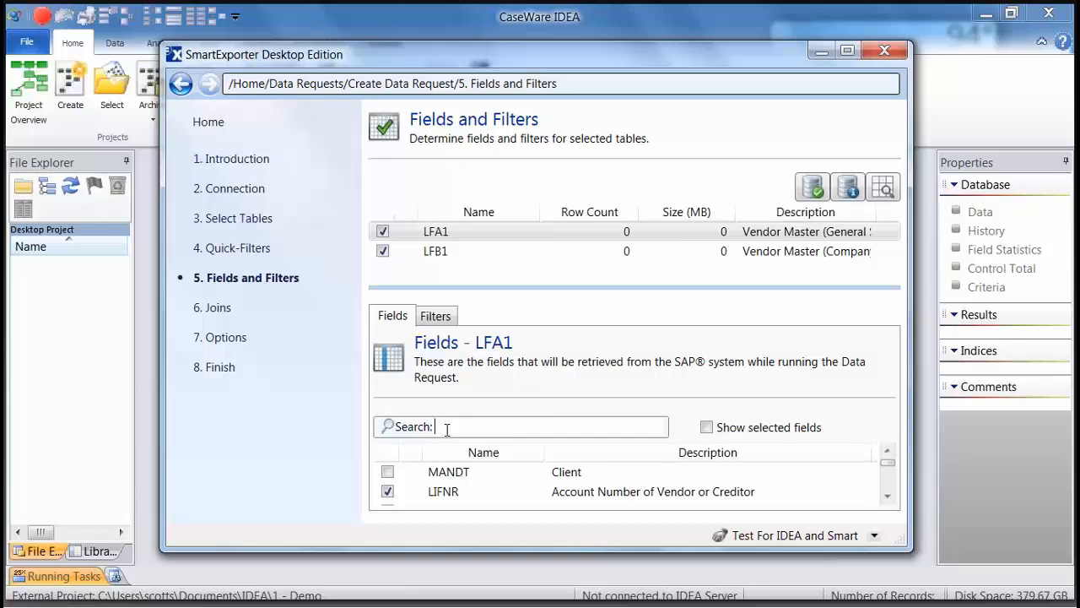
mouse_move(442, 491)
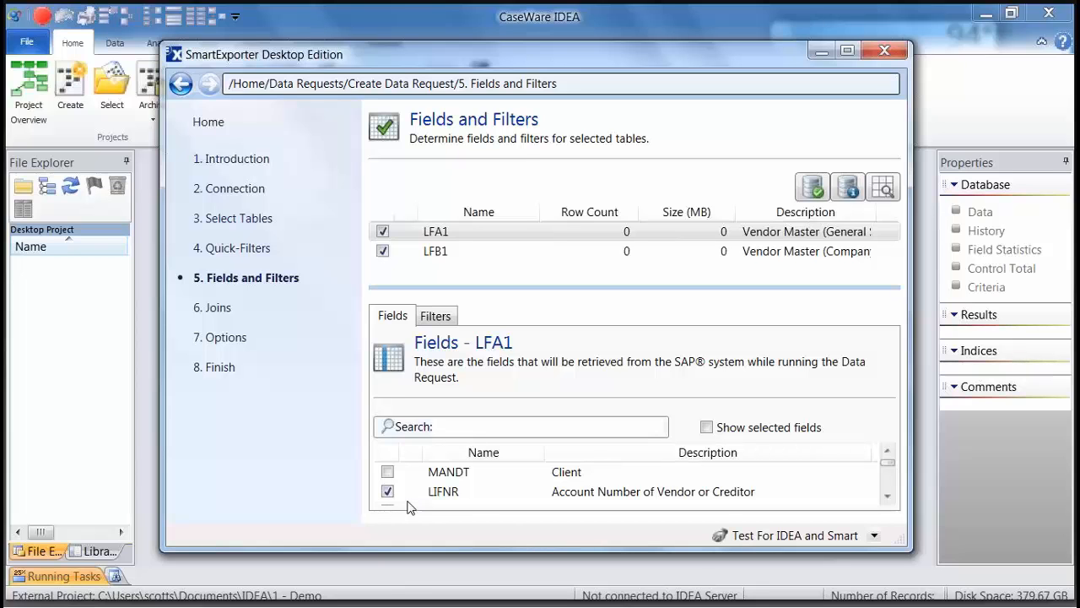
mouse_move(439, 273)
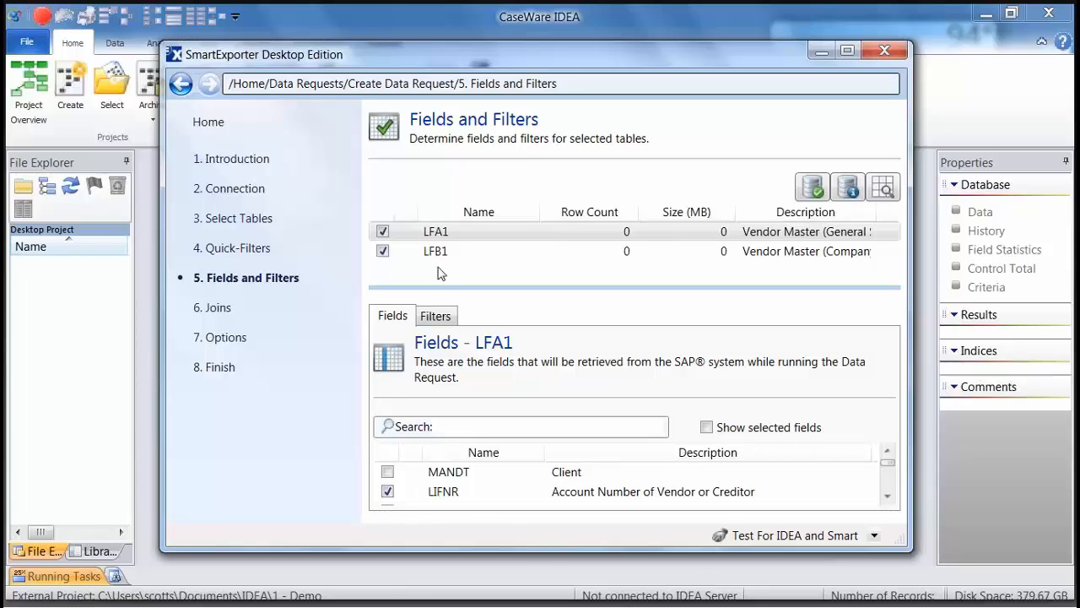
left_click(436, 250)
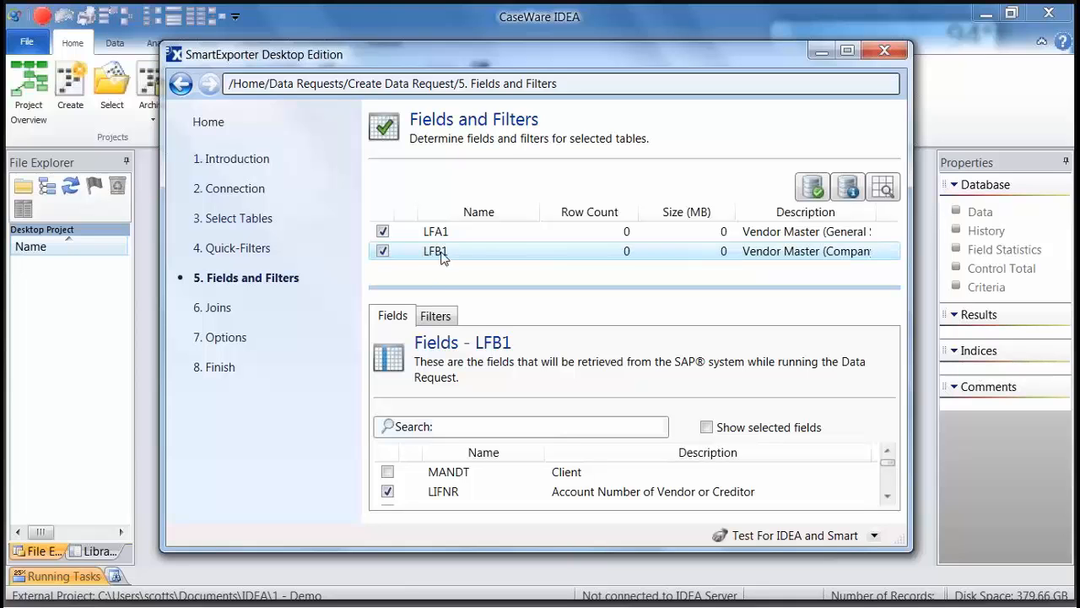
Step: Review LFB1's filter where company code BUKRS equals 1000, then return to its fields
left_click(435, 315)
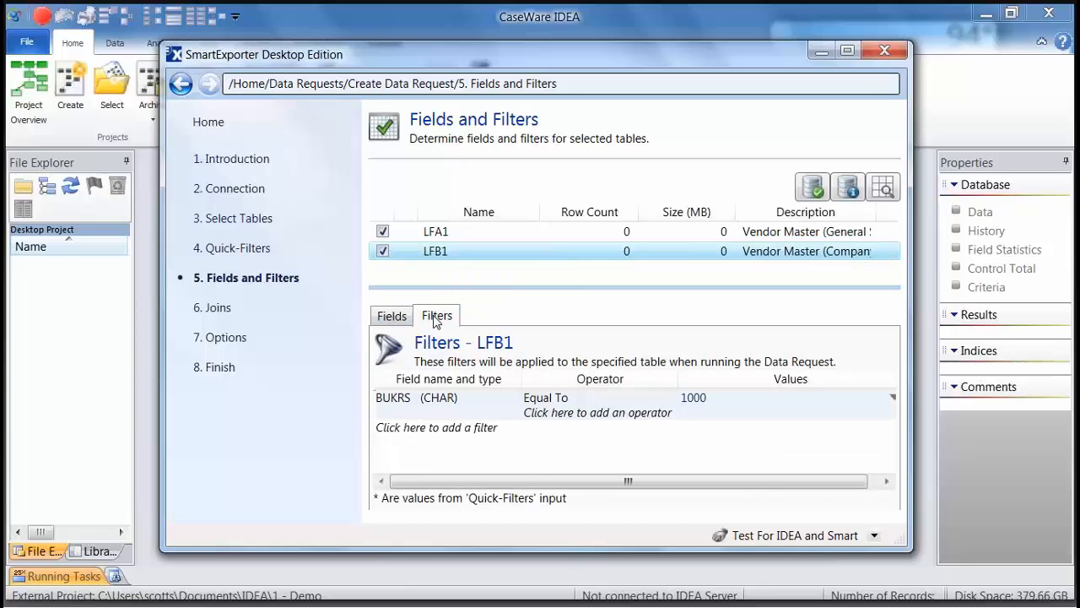
mouse_move(399, 398)
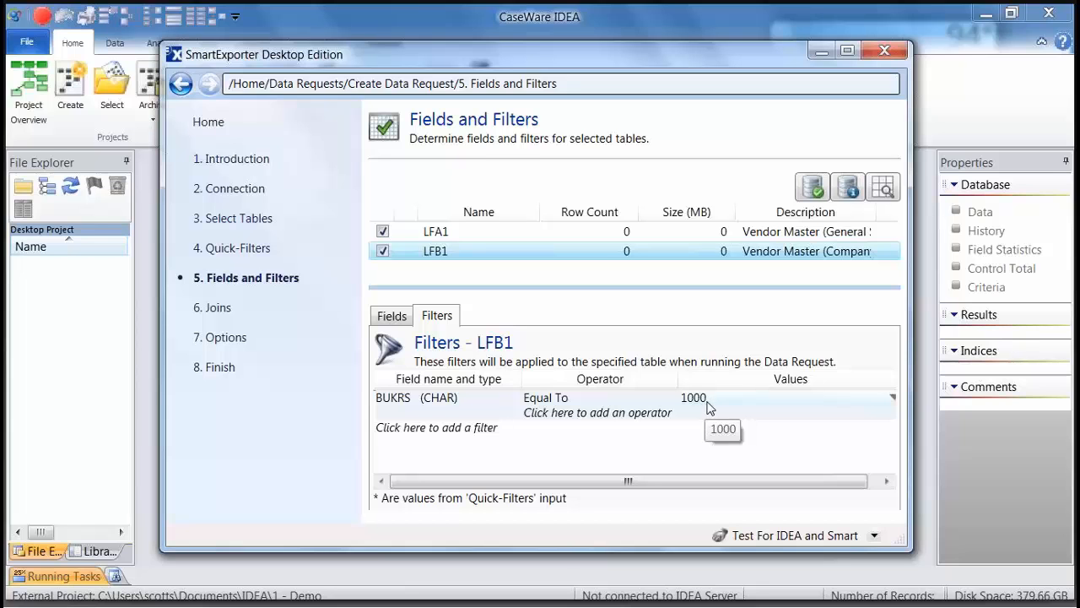
left_click(436, 427)
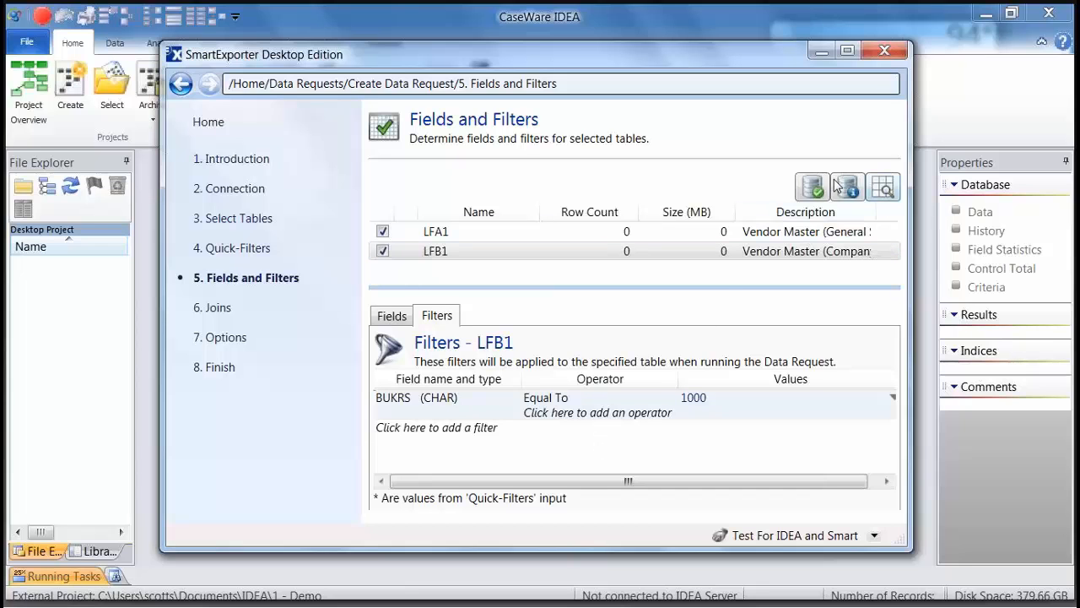
mouse_move(883, 186)
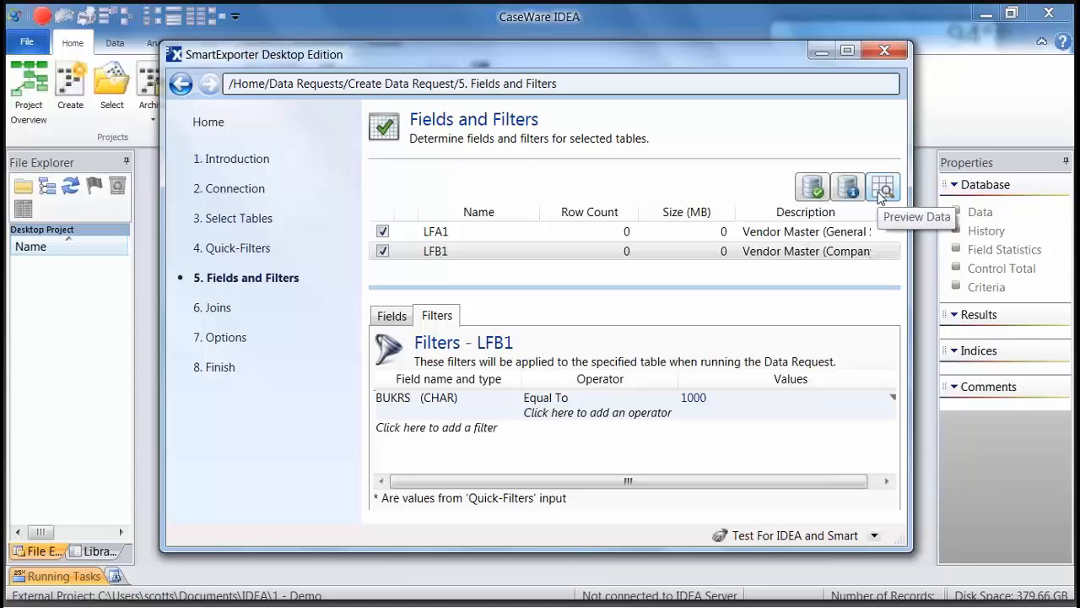
mouse_move(812, 187)
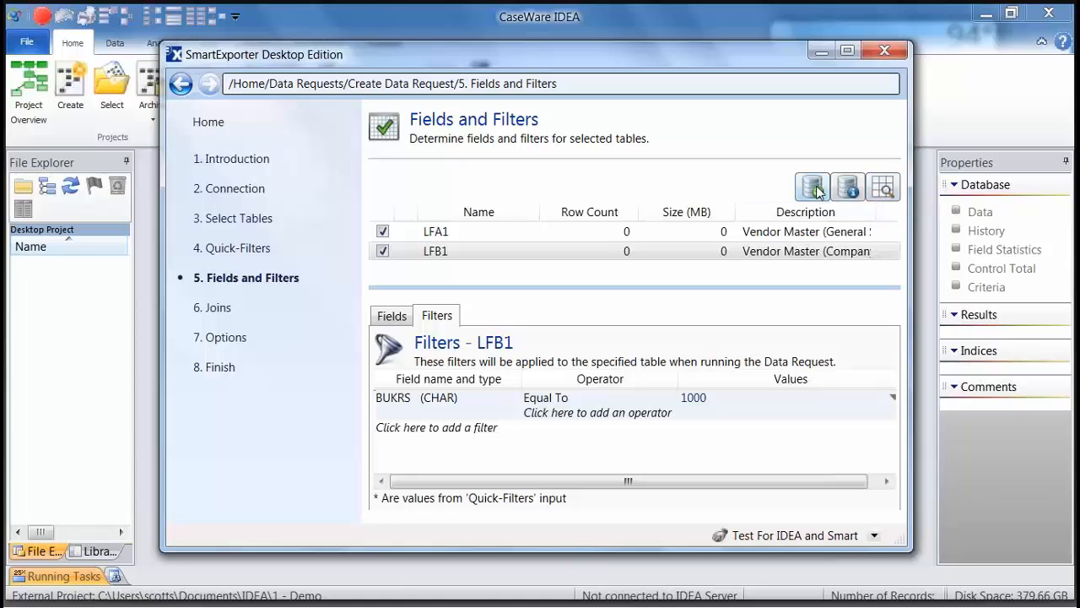
mouse_move(811, 187)
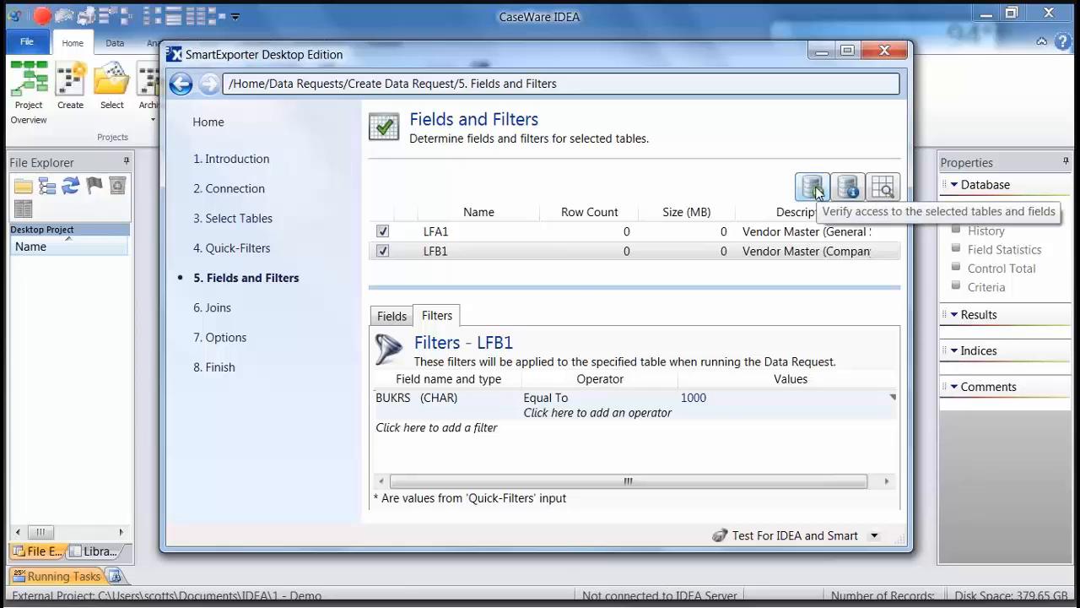
left_click(391, 315)
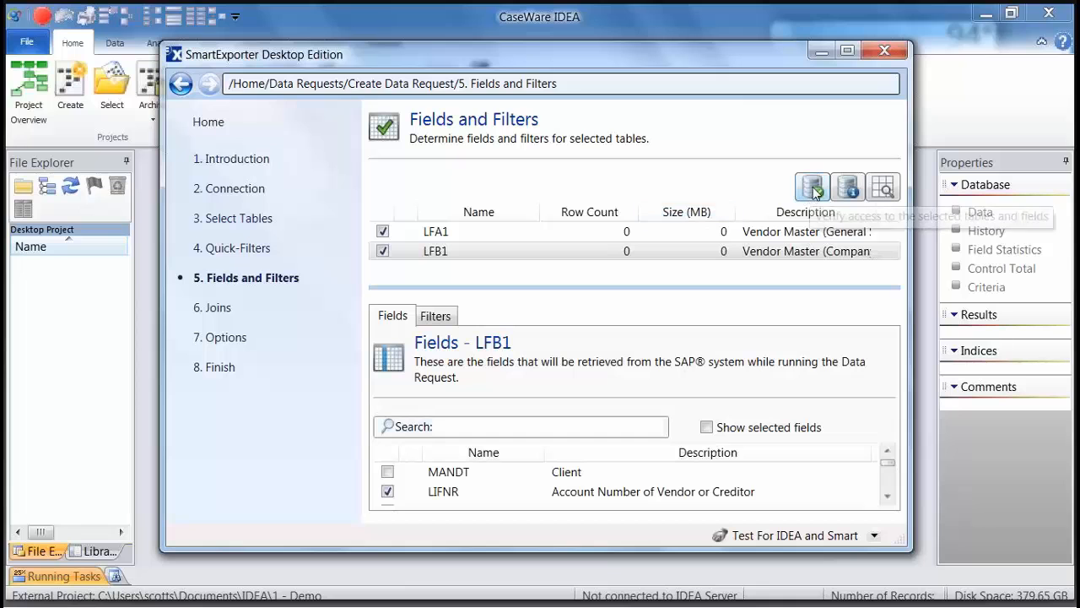
mouse_move(811, 187)
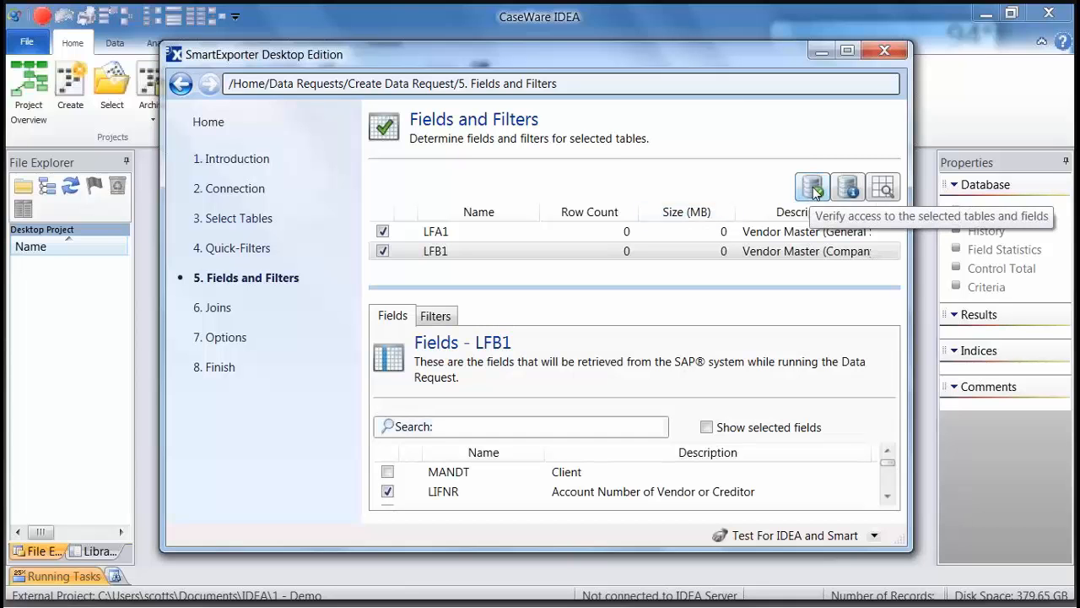
Step: Verify SAP access to the LFA1 and LFB1 tables and their selected fields
left_click(811, 186)
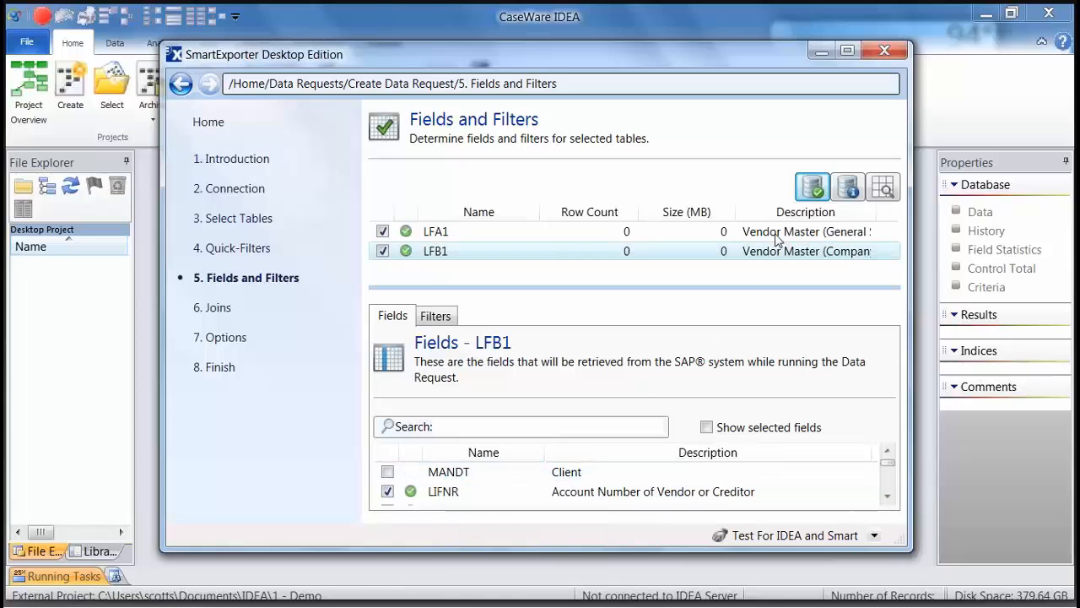
mouse_move(849, 187)
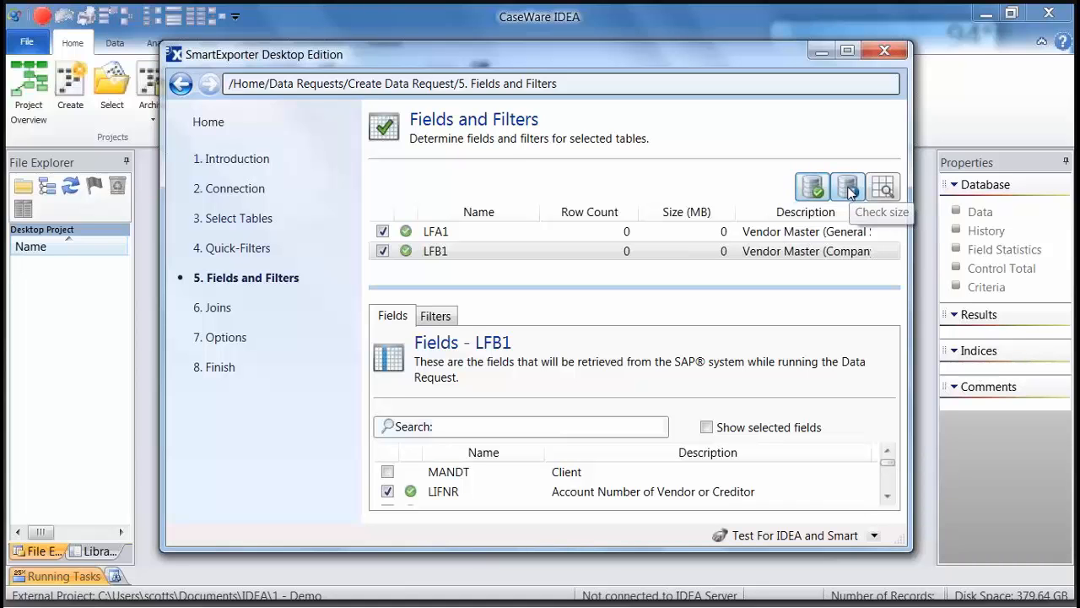
Step: Estimate row counts and sizes: LFA1 about 1,8xx rows (0.30 MB), LFB1 850 rows (0.03 MB)
left_click(847, 187)
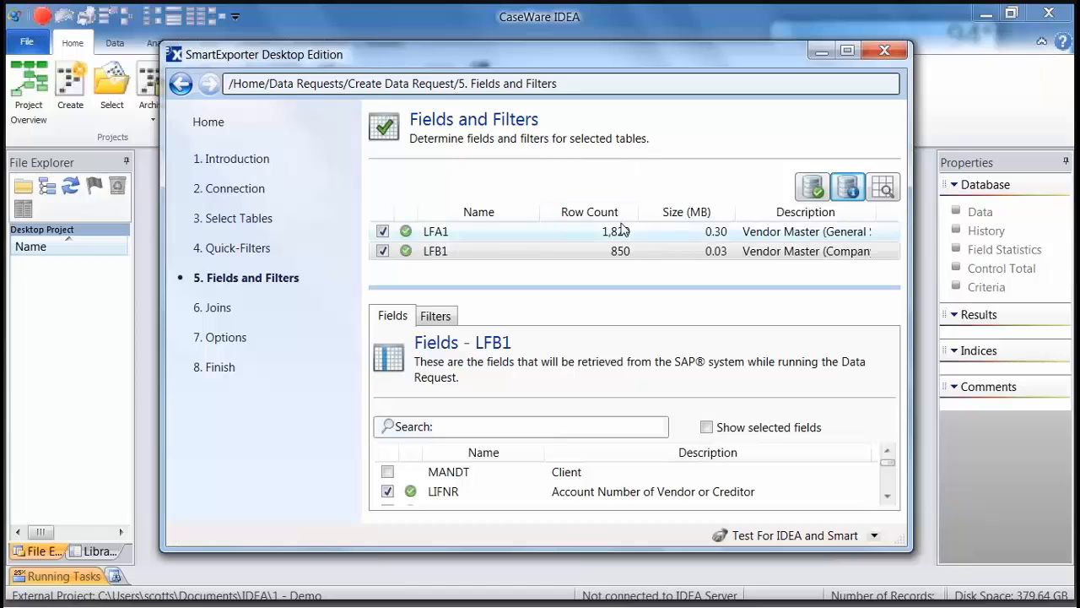
mouse_move(700, 245)
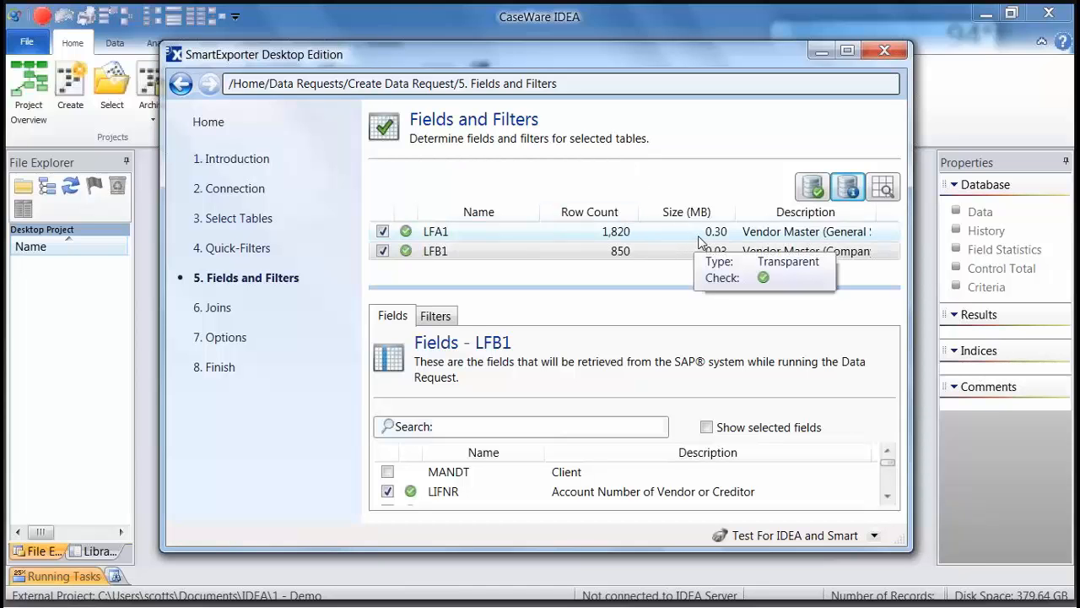
mouse_move(665, 253)
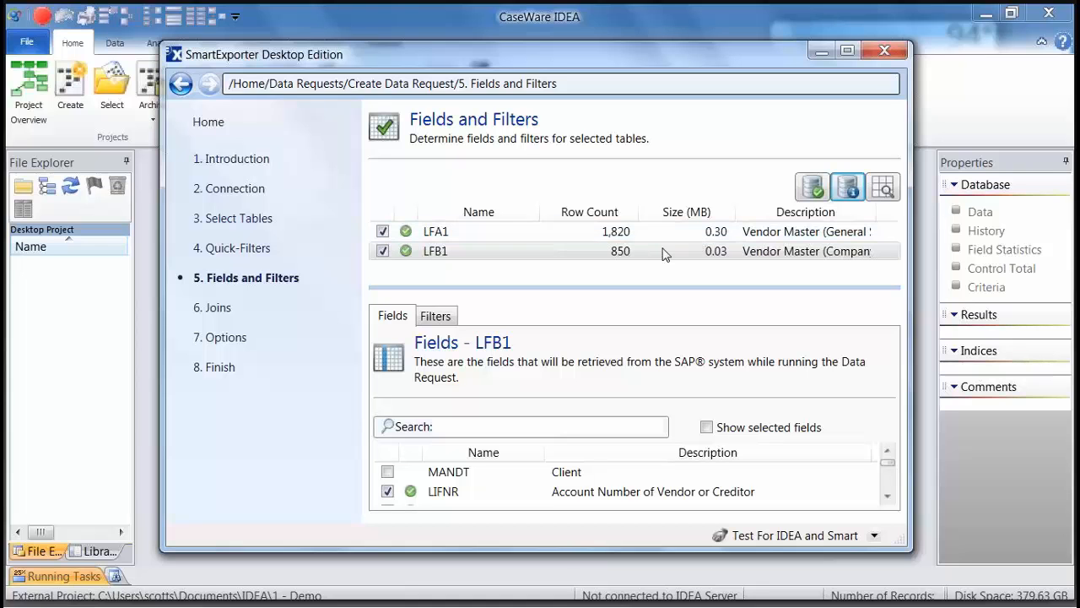
mouse_move(625, 244)
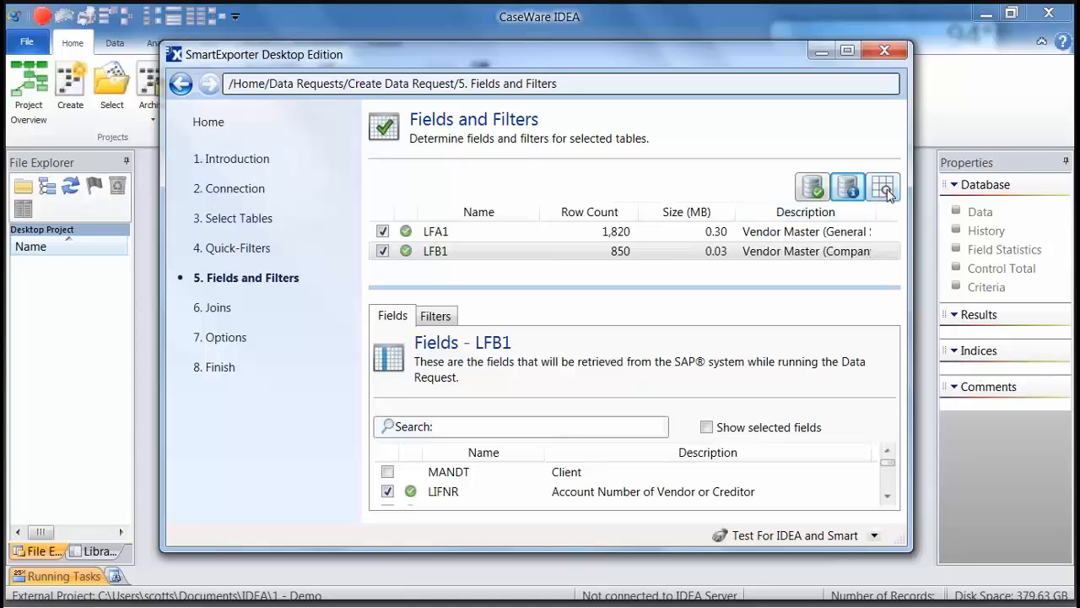
mouse_move(882, 187)
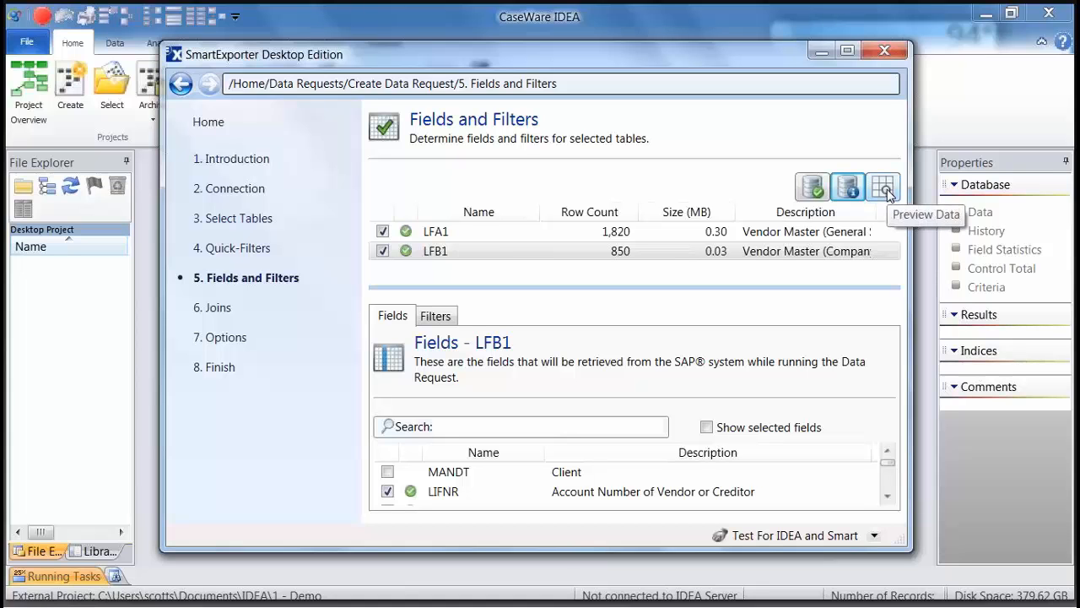
mouse_move(884, 190)
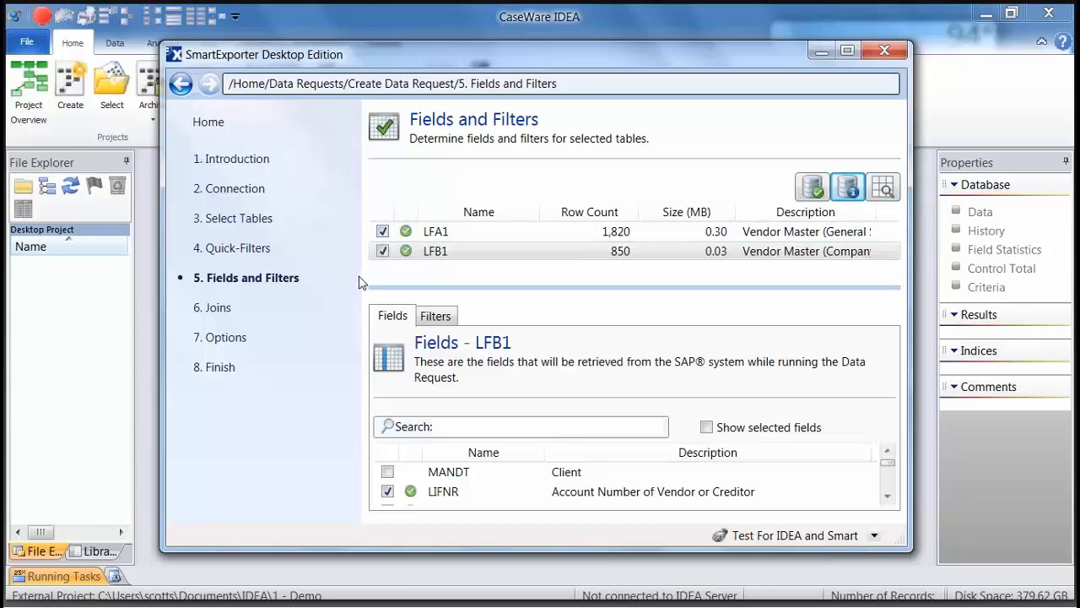
Step: Move to the Joins step showing the LFB1_to_LFA1 inner join on LIFNR
left_click(214, 307)
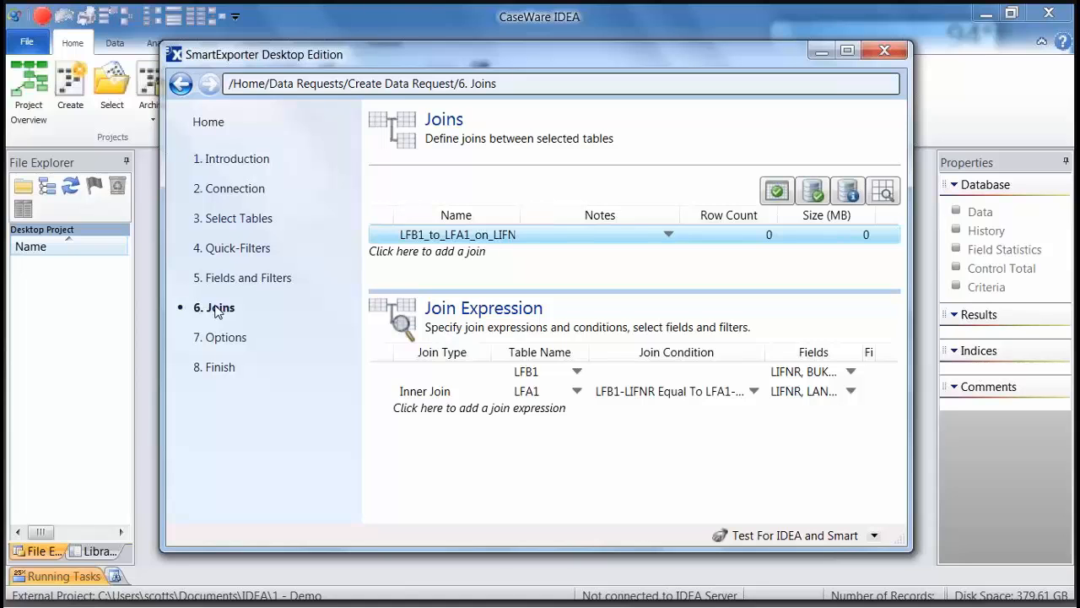
mouse_move(382, 271)
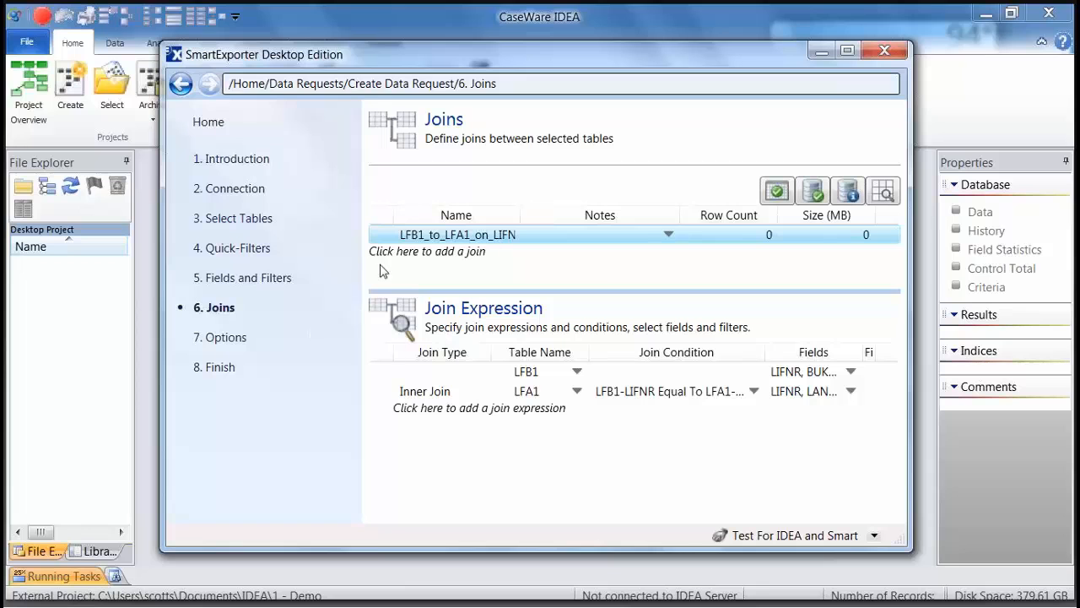
mouse_move(617, 193)
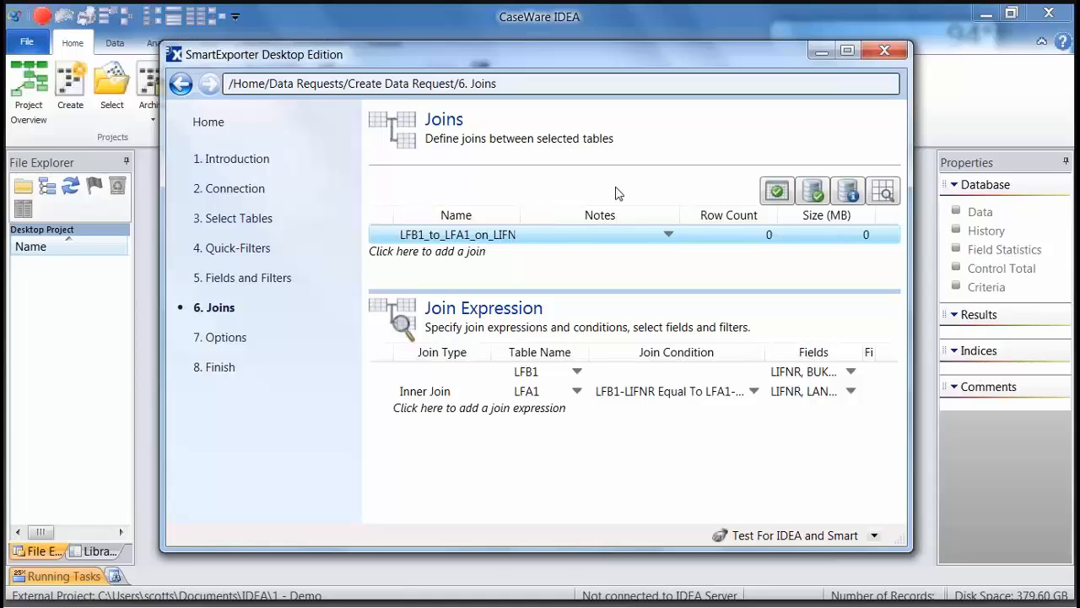
mouse_move(615, 187)
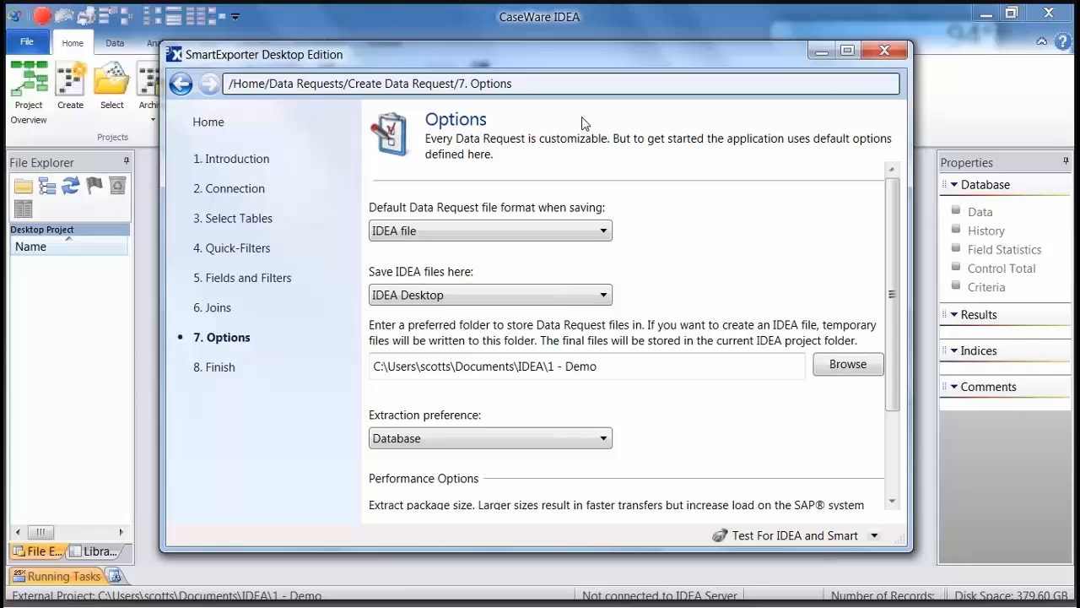
mouse_move(615, 272)
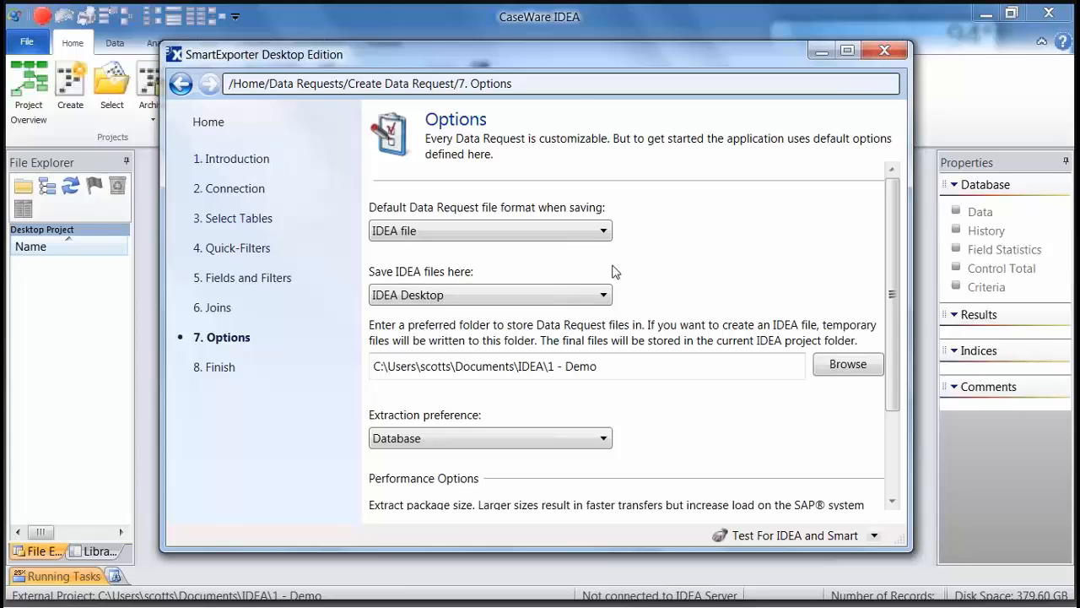
mouse_move(640, 272)
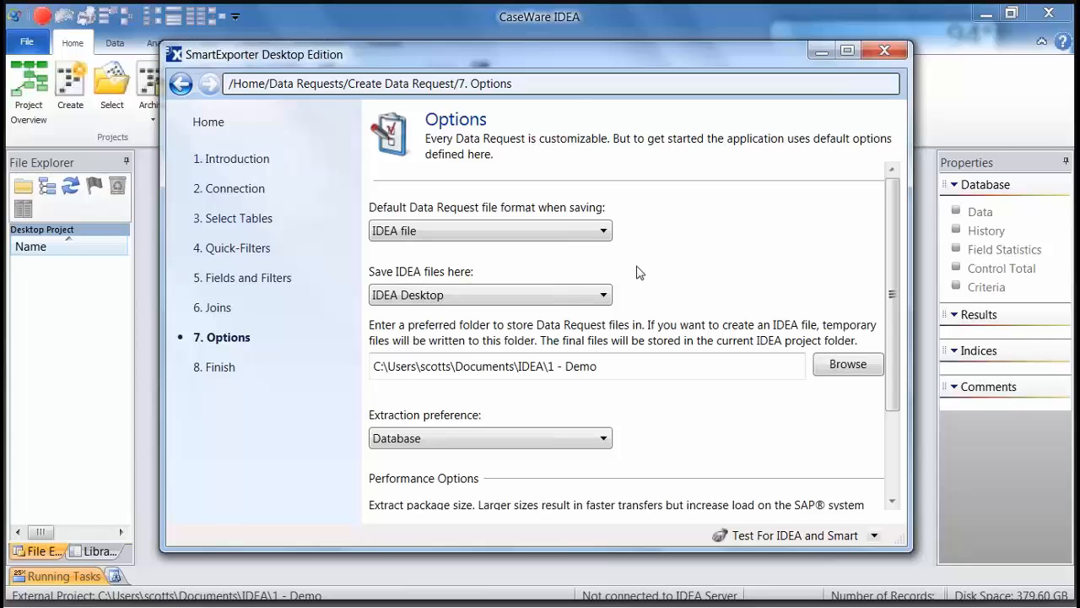
mouse_move(570, 261)
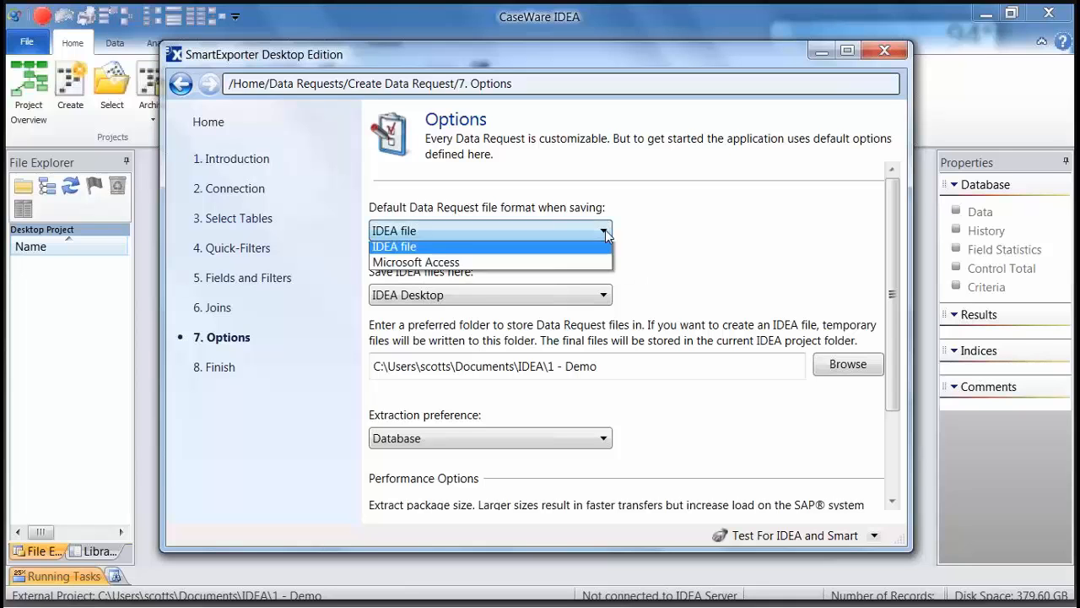
Step: Keep IDEA file as the save format and raise the extract package size to 14429
left_click(602, 231)
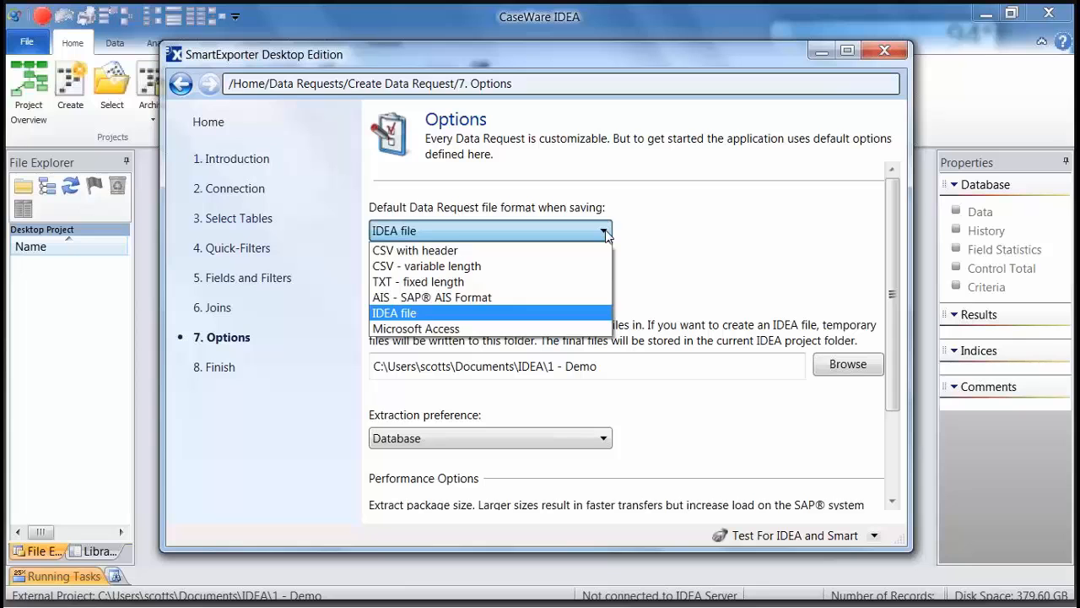
left_click(393, 312)
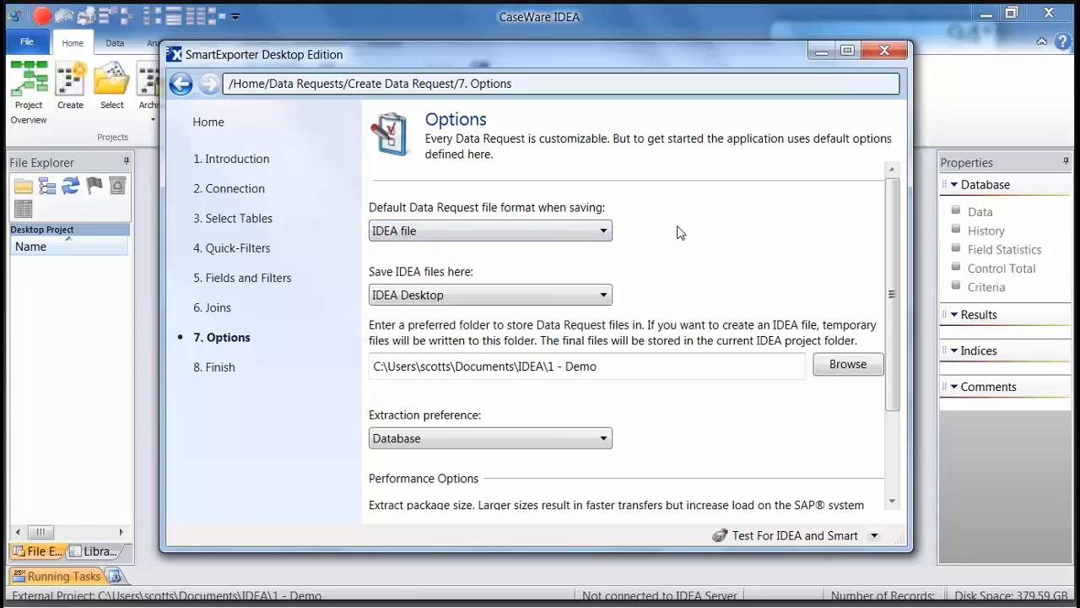
triple_click(506, 365)
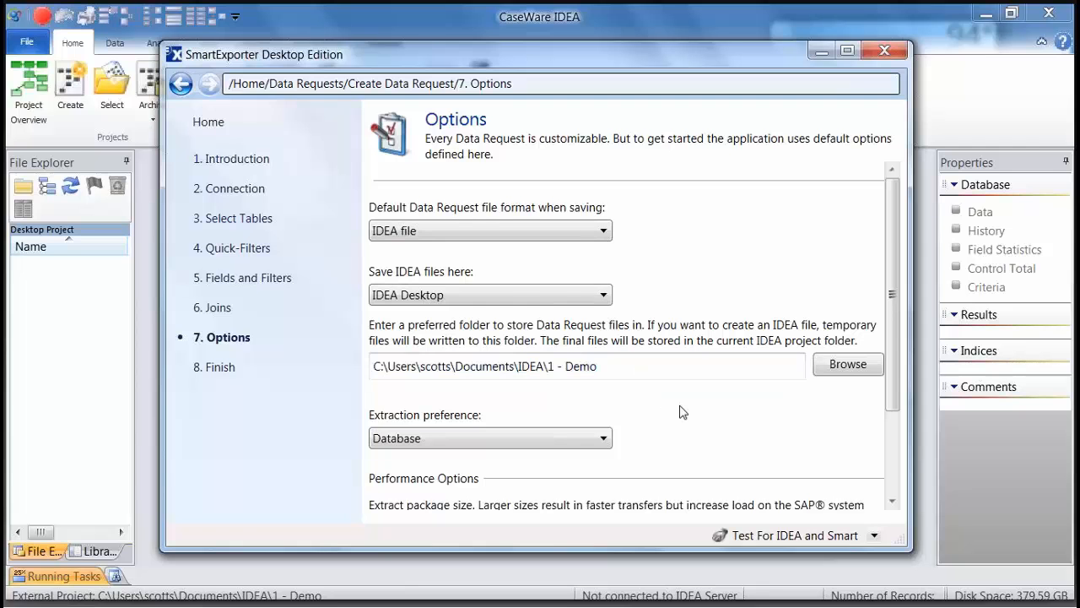
scroll("down", 3)
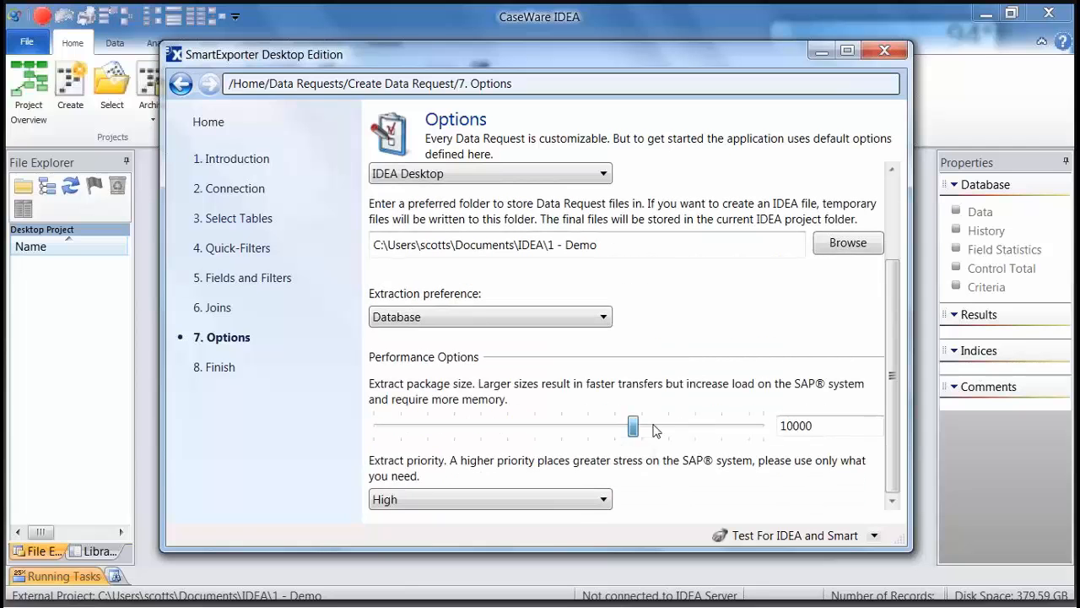
left_click_drag(633, 426, 749, 426)
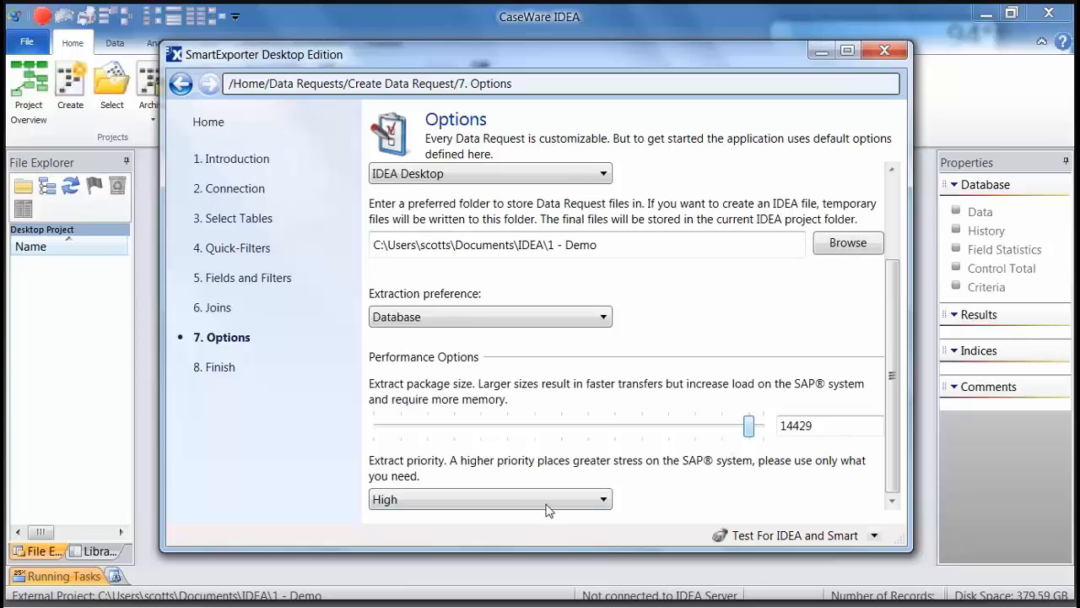
mouse_move(517, 429)
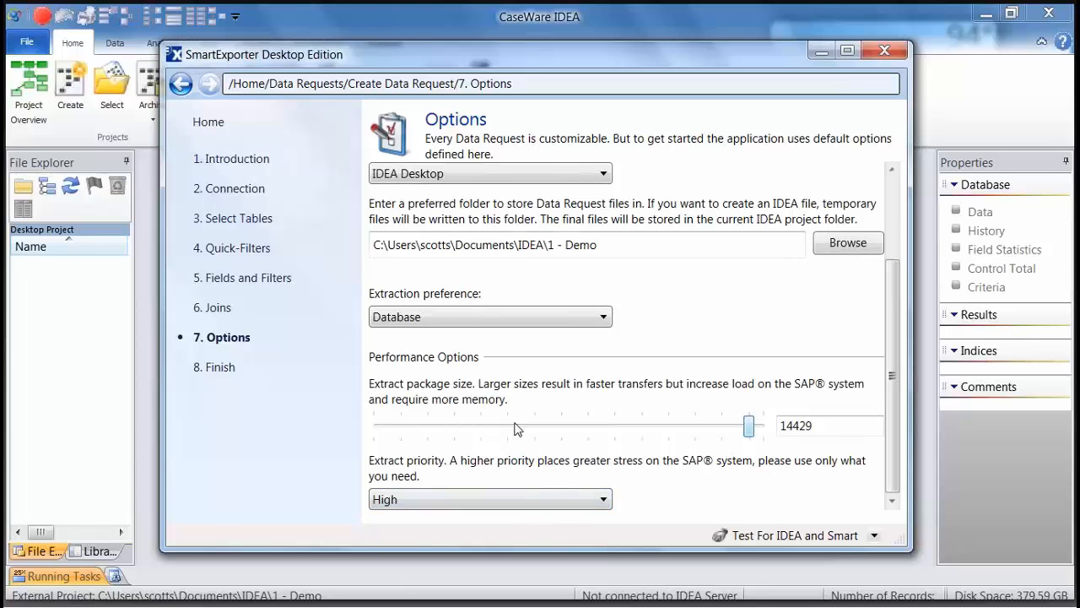
mouse_move(382, 413)
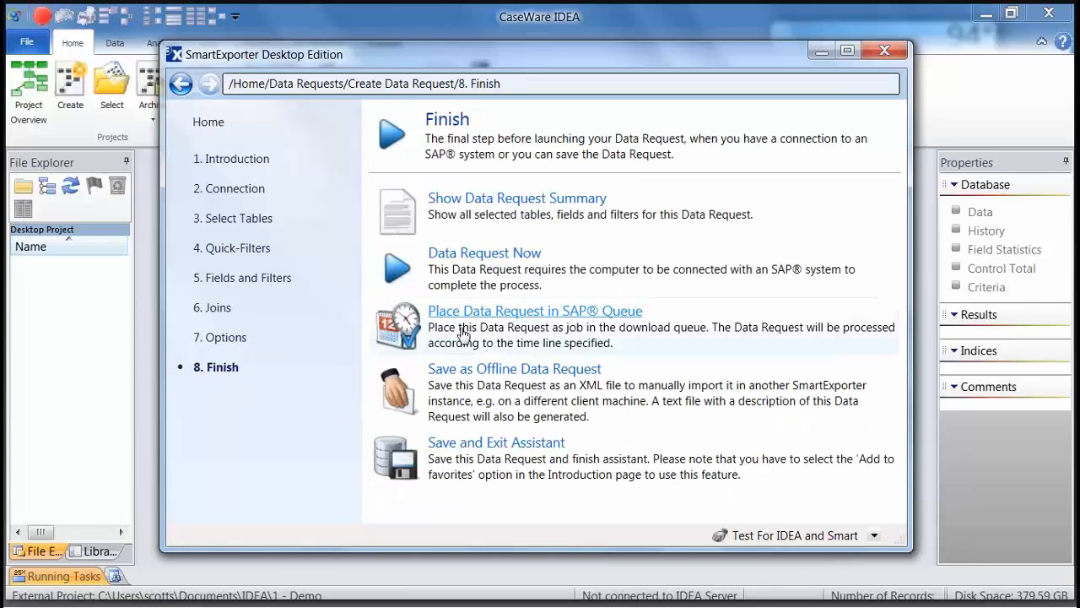
mouse_move(468, 228)
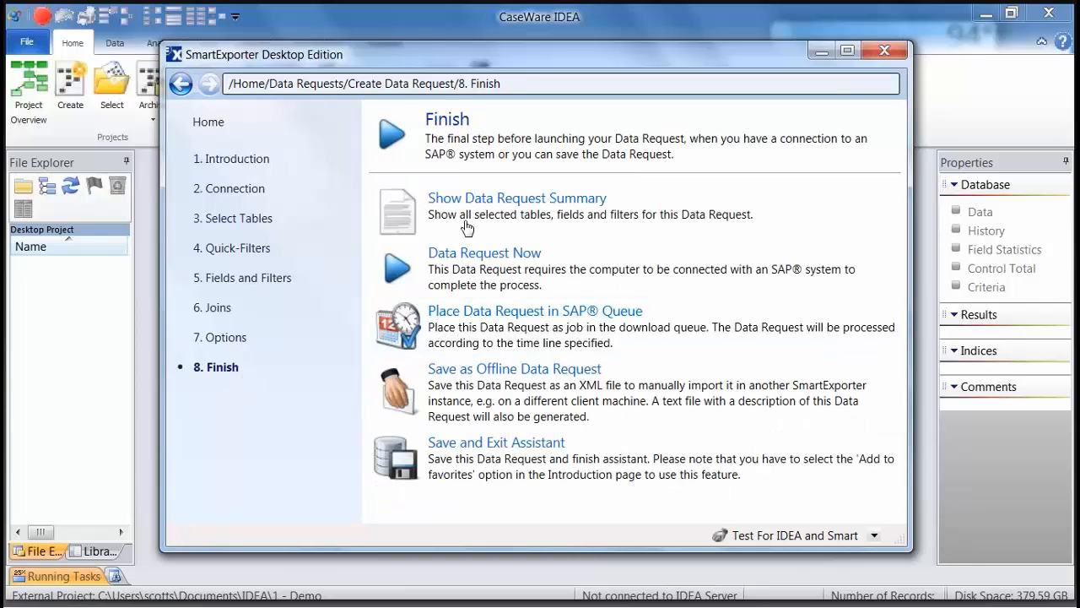
left_click(517, 197)
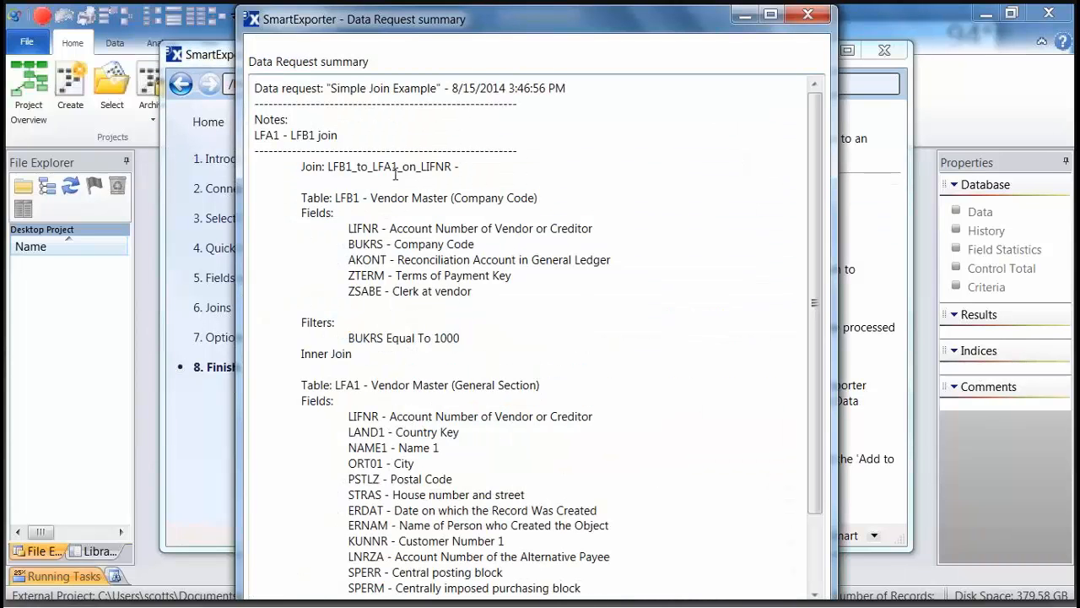
mouse_move(394, 172)
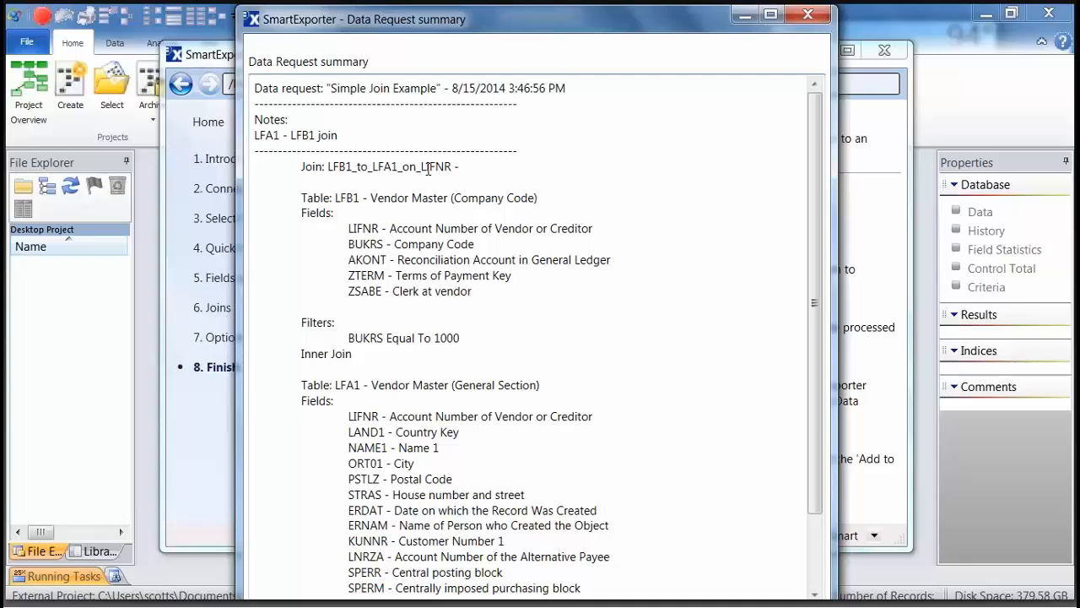
mouse_move(411, 260)
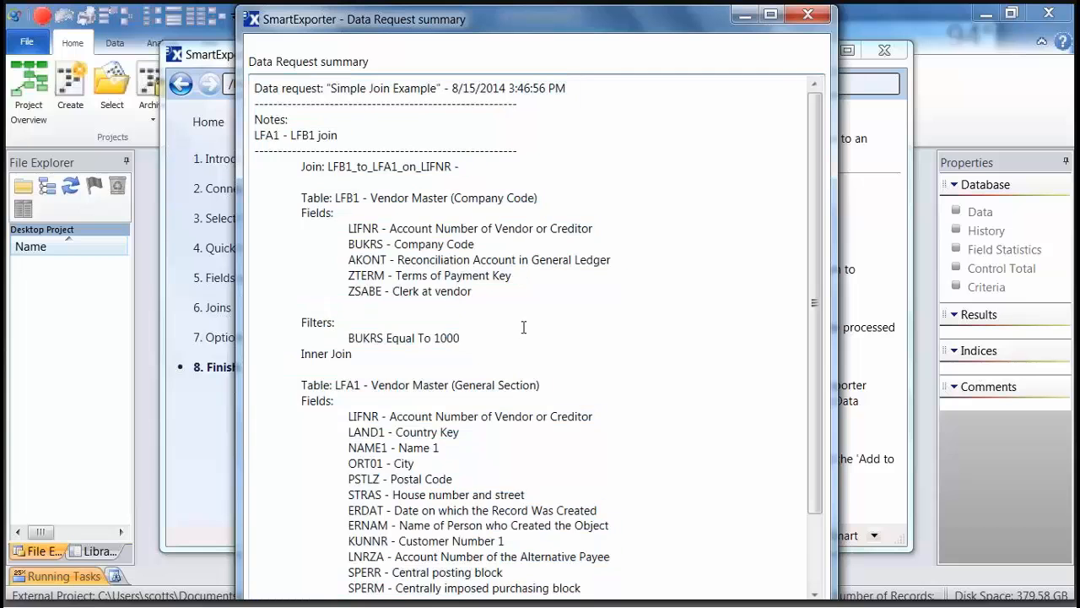
scroll("down", 3)
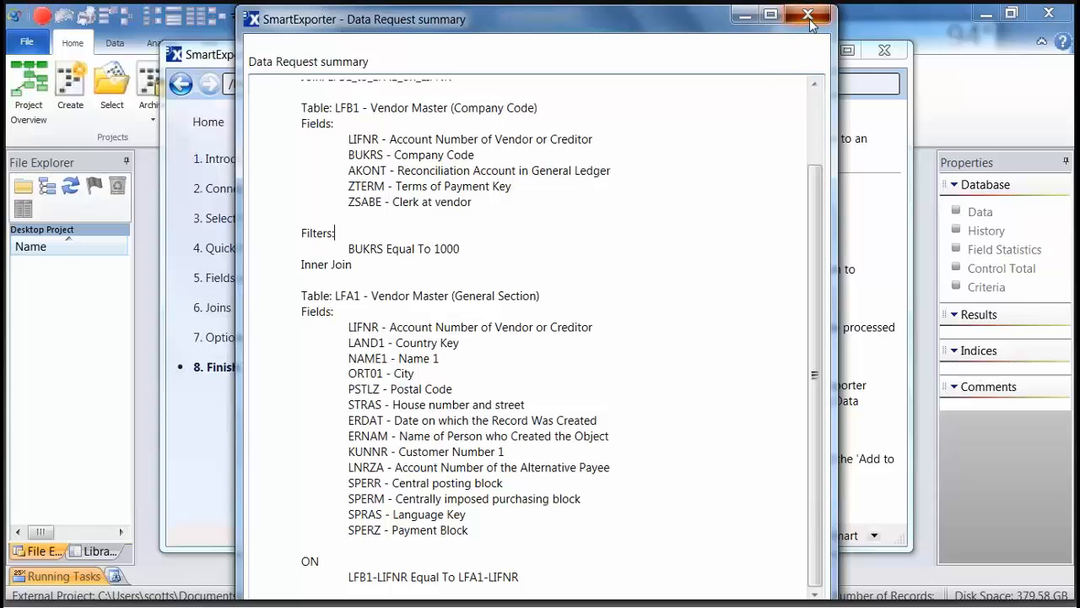
left_click(807, 15)
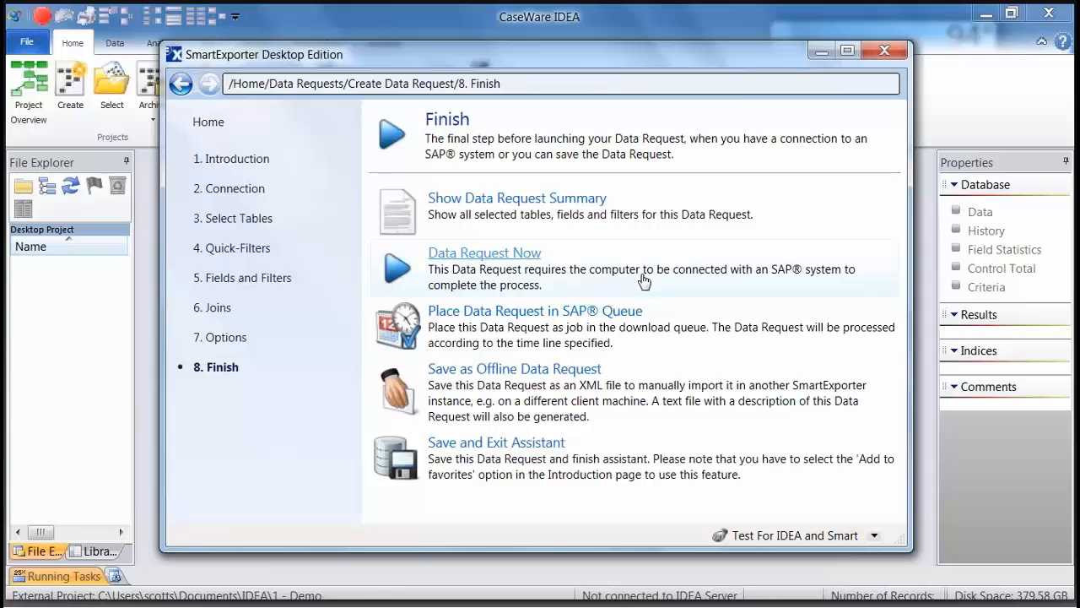
left_click(536, 310)
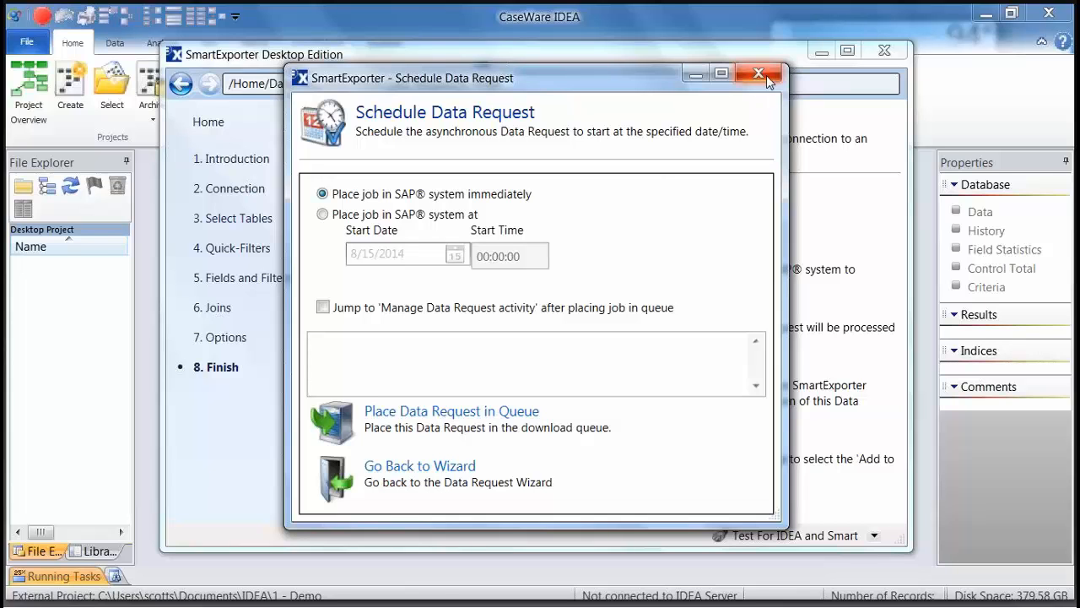
left_click(757, 75)
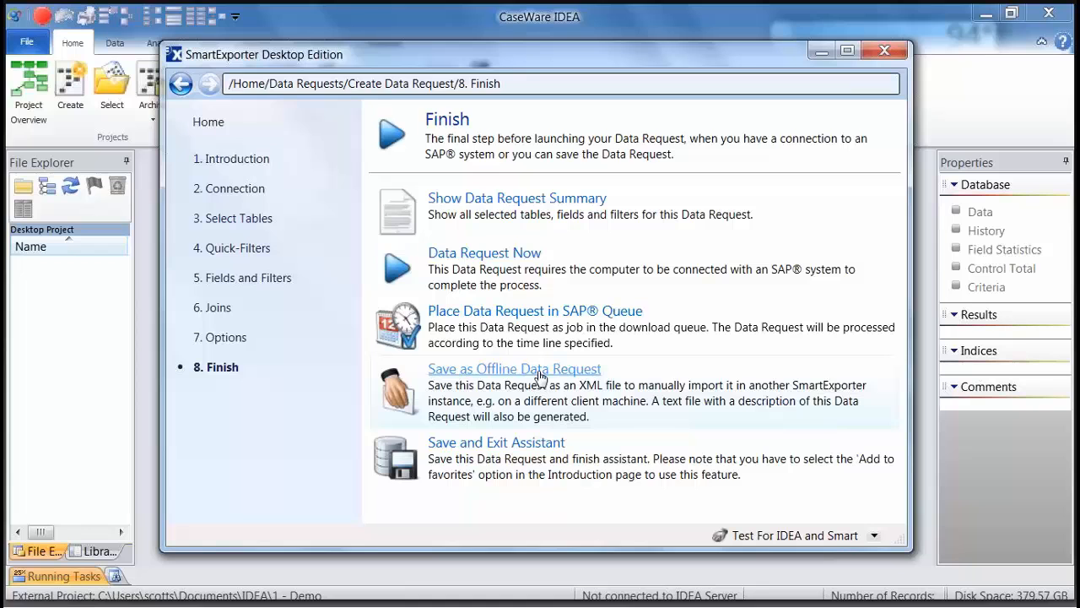
mouse_move(517, 456)
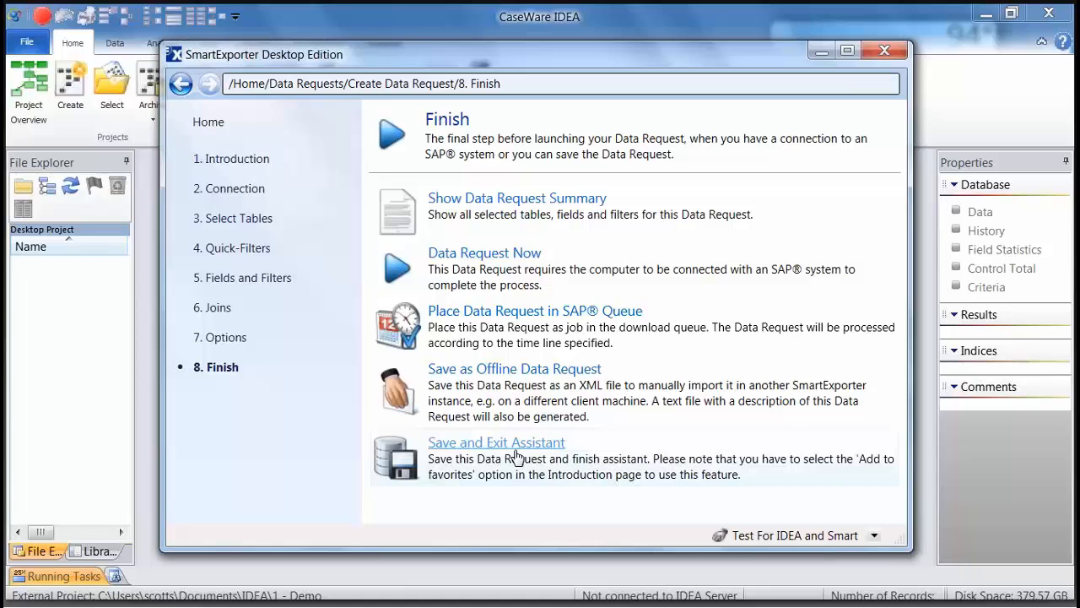
mouse_move(493, 264)
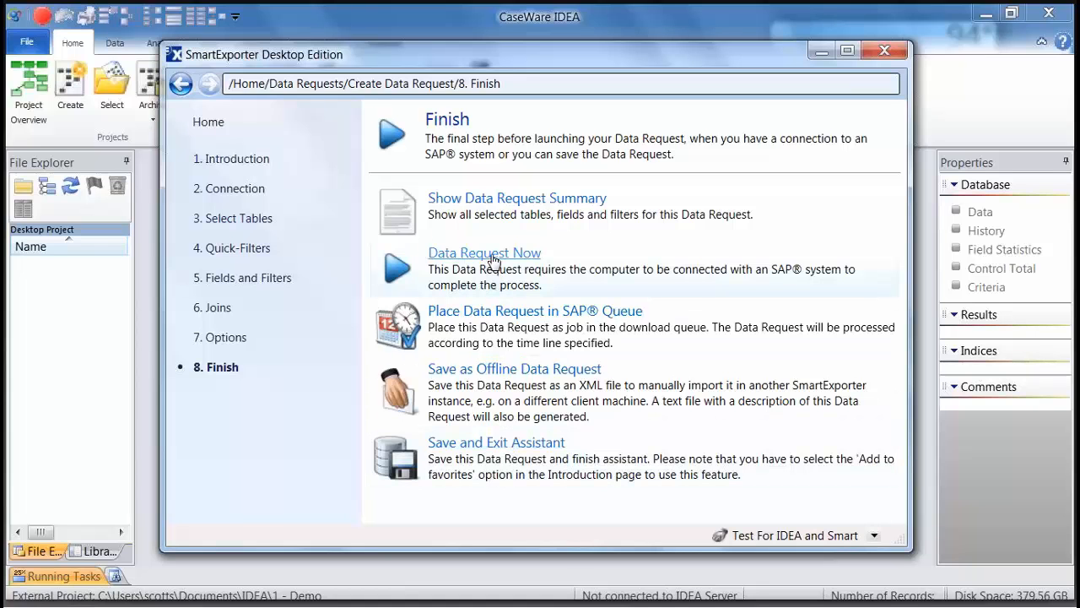
Step: Run the data request now and close the report once LFB1_to_LFA1_on_LIFNR is created
left_click(484, 253)
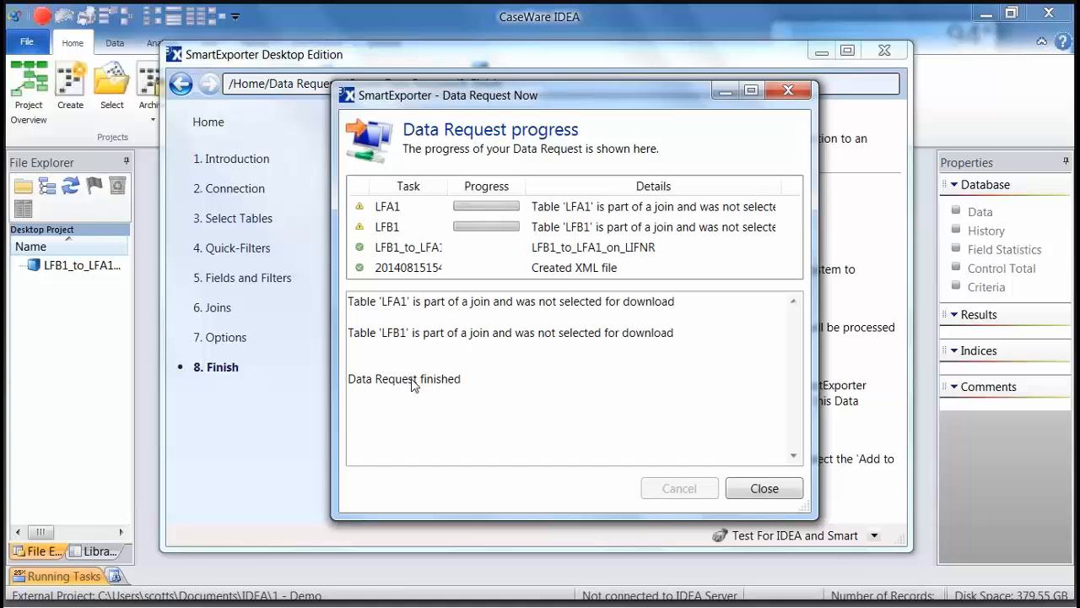
left_click(763, 487)
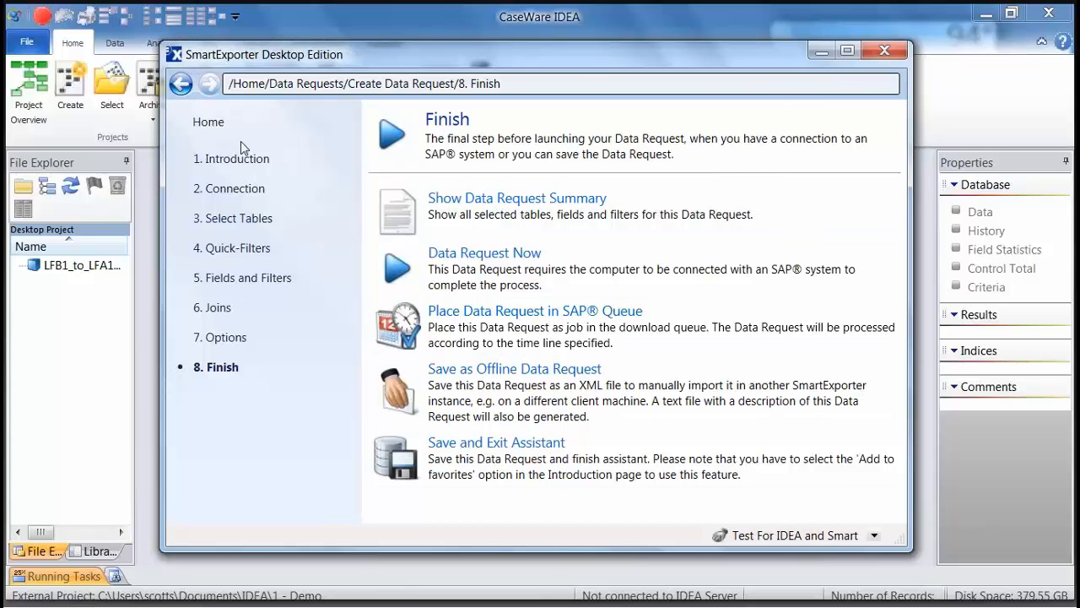
mouse_move(820, 50)
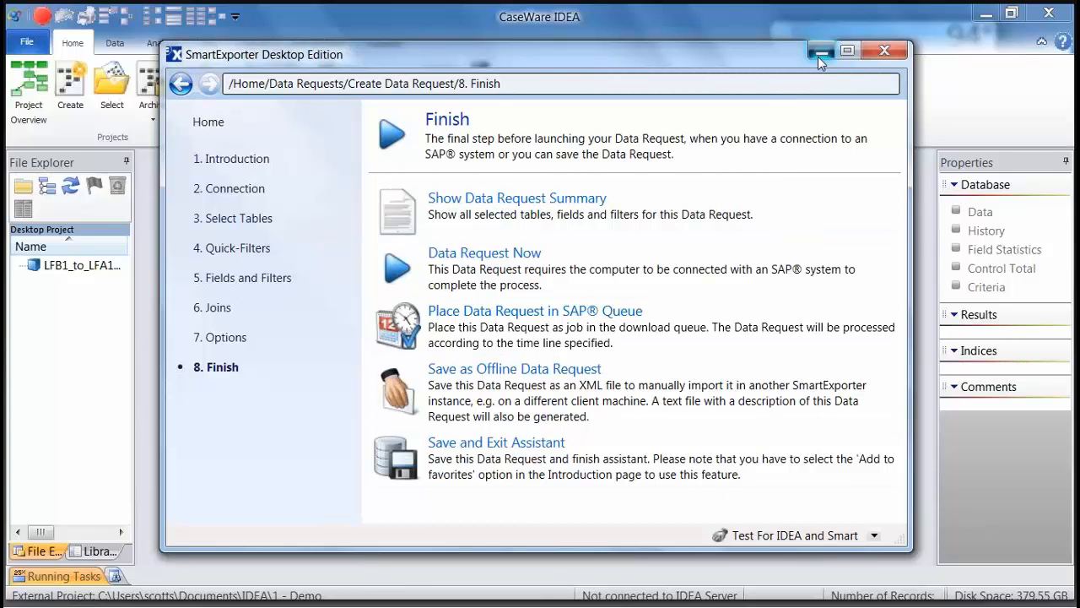
Step: Minimize SmartExporter and open the LFB1_to_LFA1_on_LIFNR database with 850 vendor records in IDEA
left_click(885, 51)
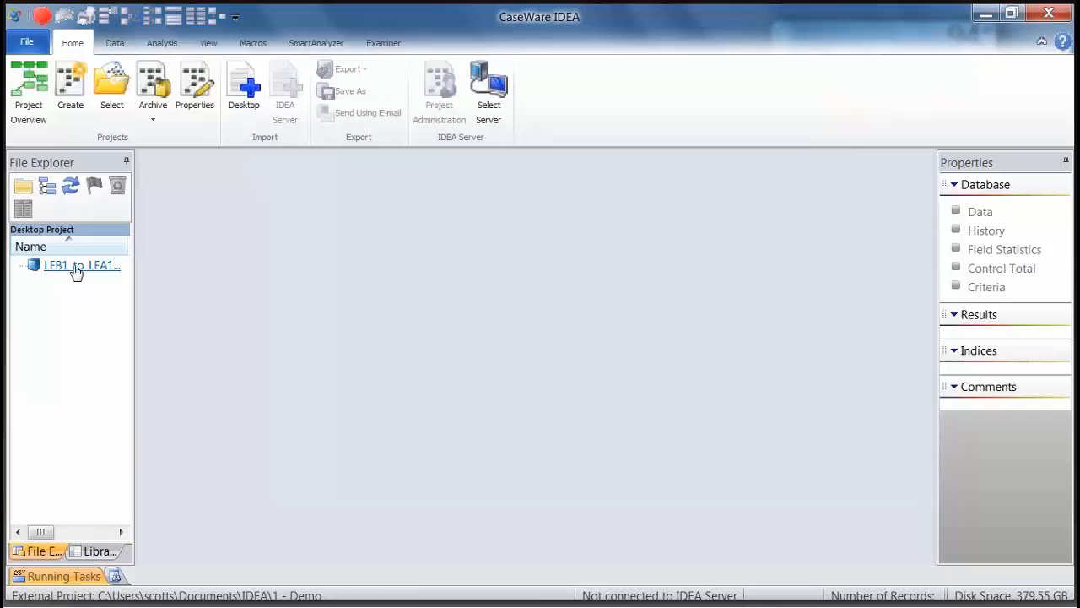
double_click(76, 265)
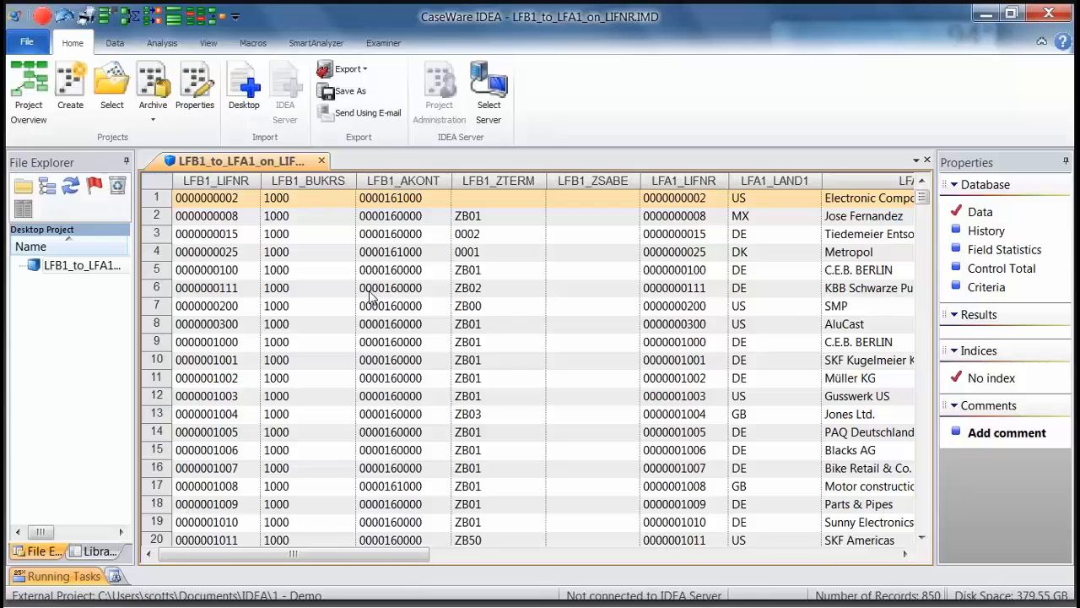
mouse_move(100, 299)
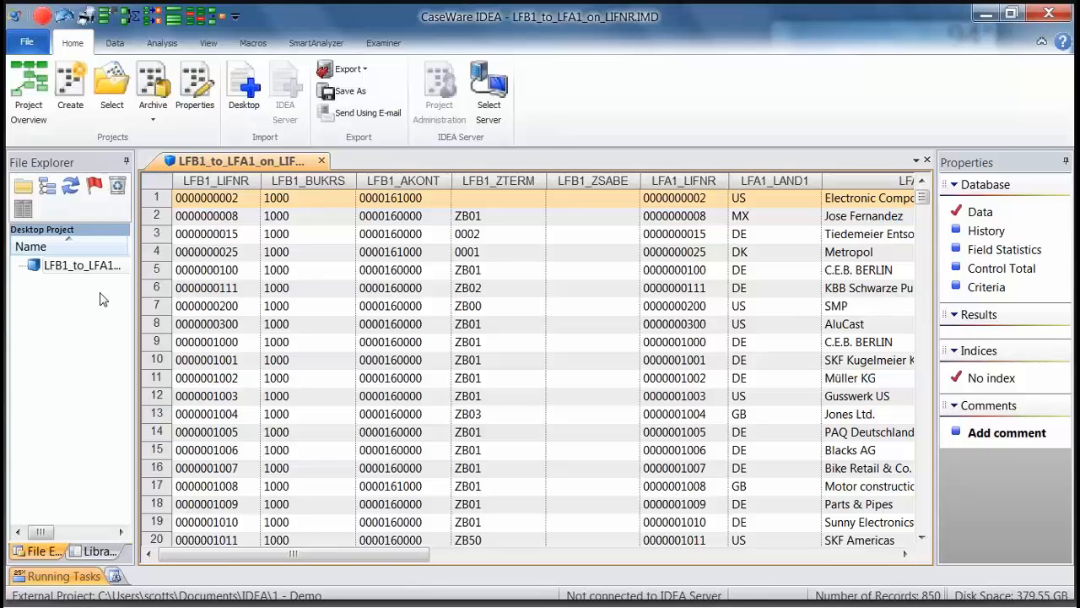